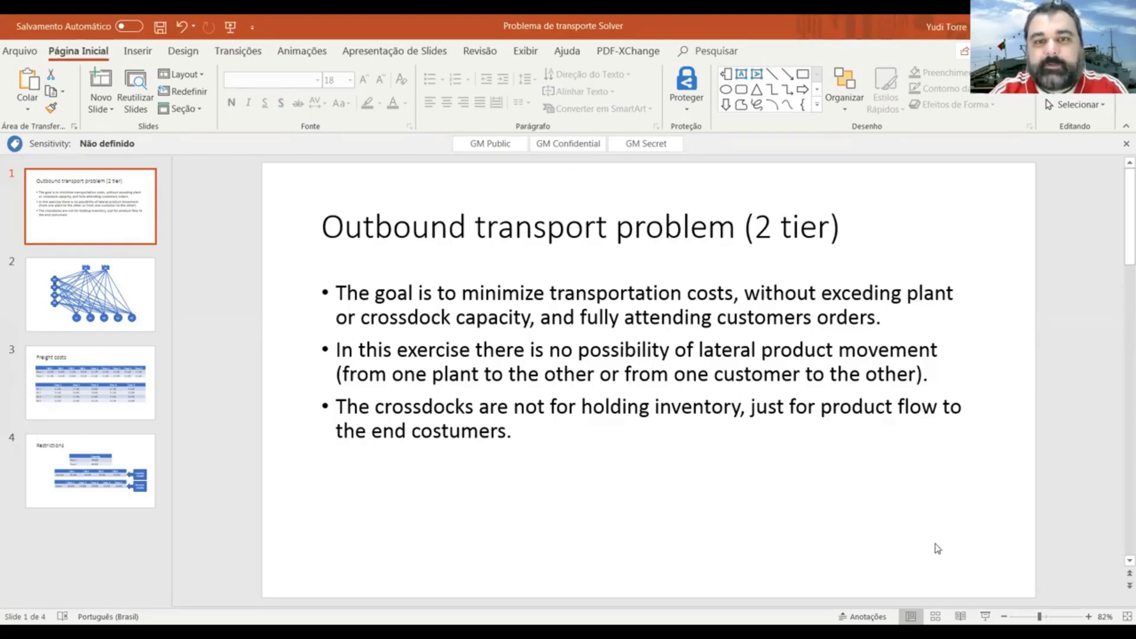
pyautogui.moveTo(937, 590)
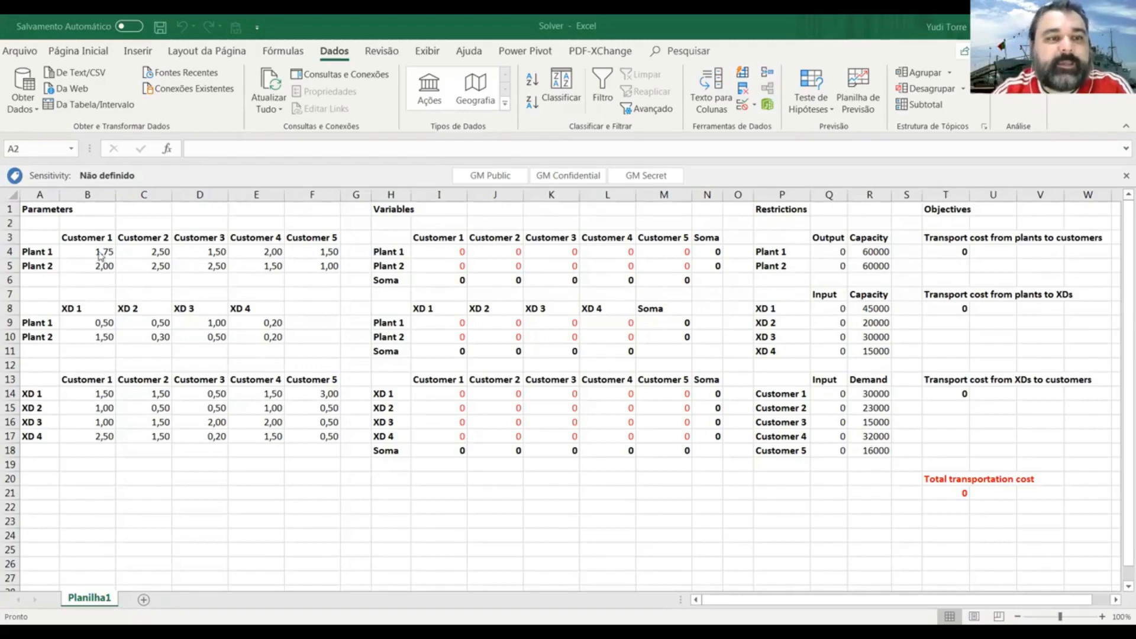
pyautogui.moveTo(60, 225)
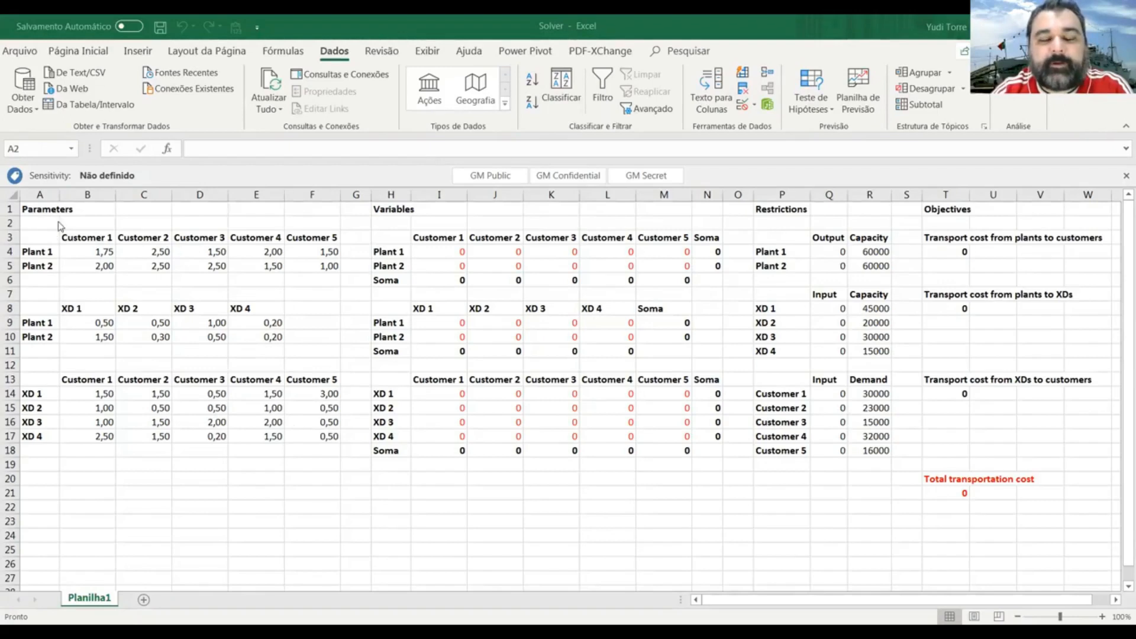
pyautogui.moveTo(51, 250)
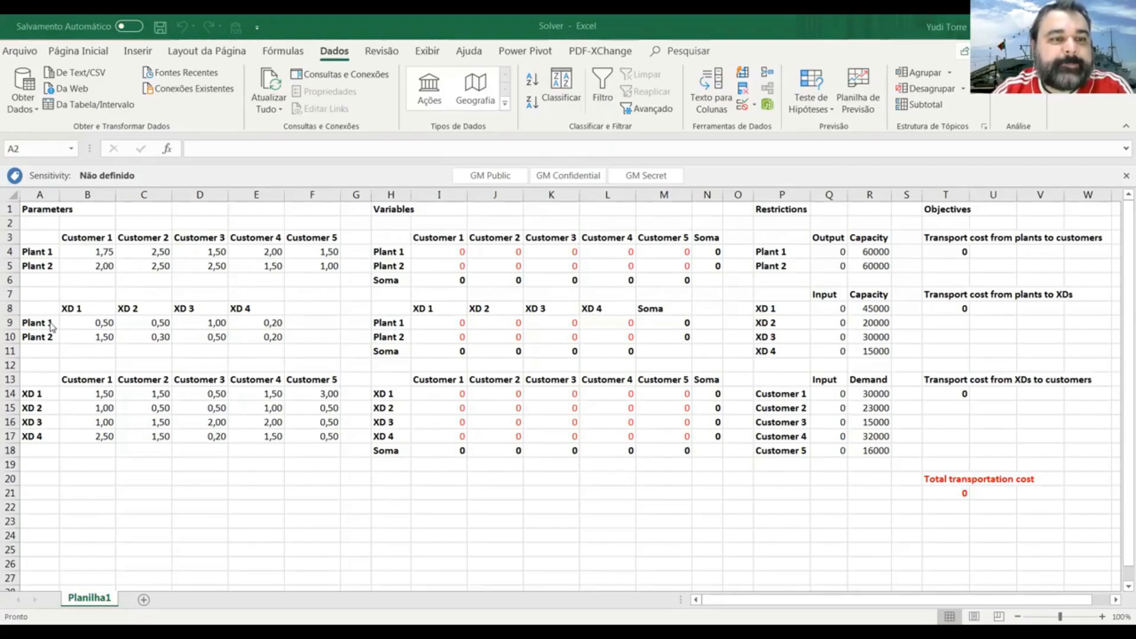
pyautogui.moveTo(74, 334)
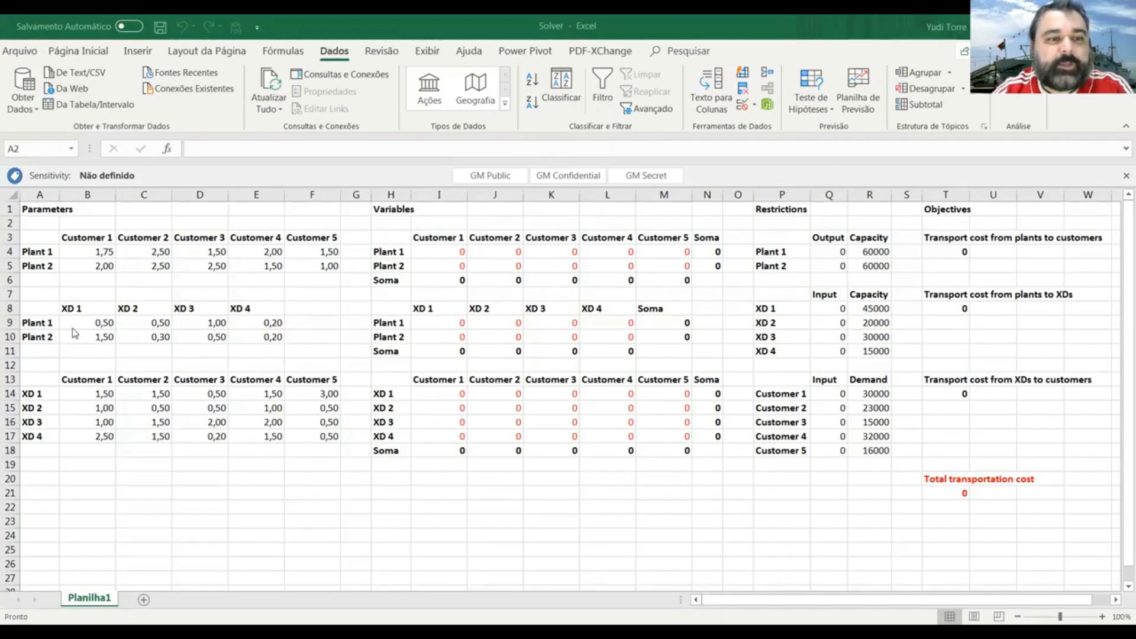
pyautogui.moveTo(101, 332)
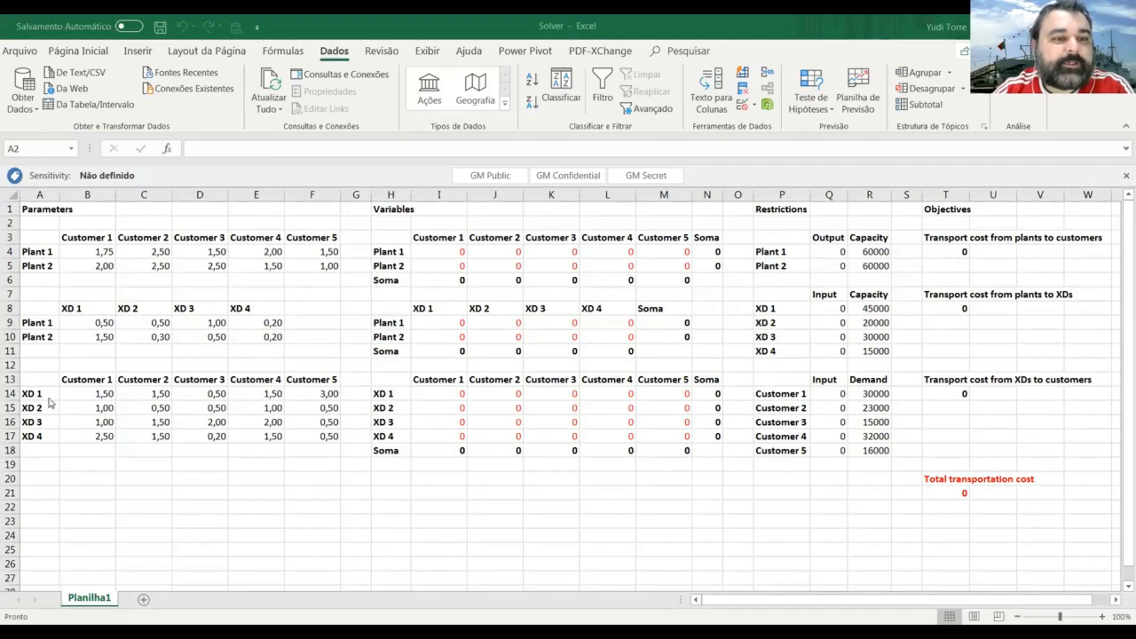
pyautogui.moveTo(96, 386)
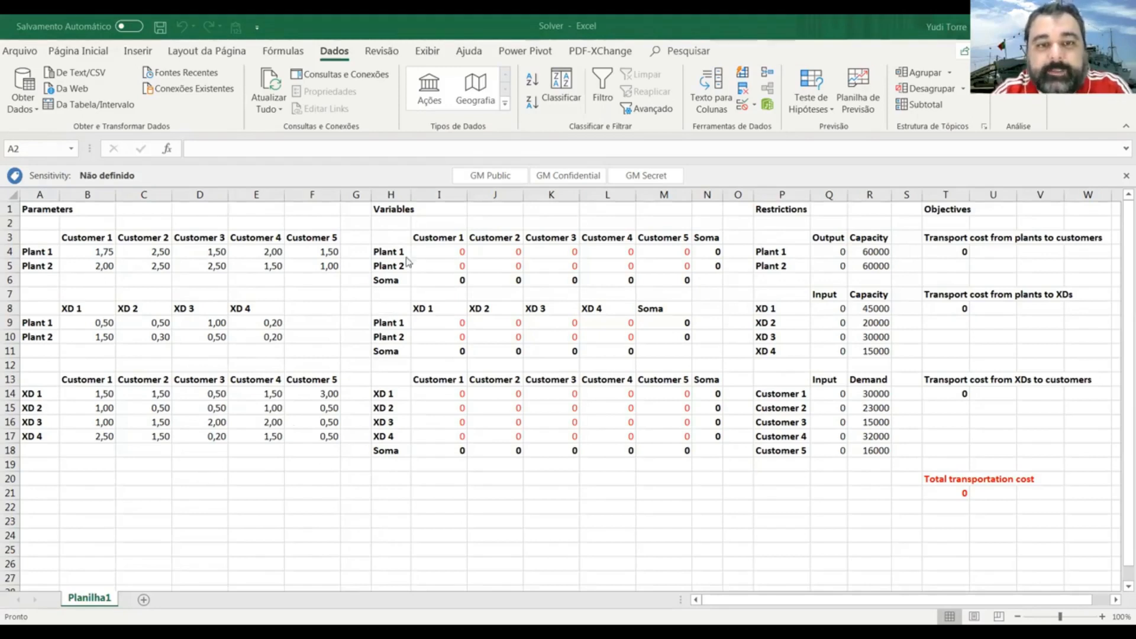
pyautogui.moveTo(477, 348)
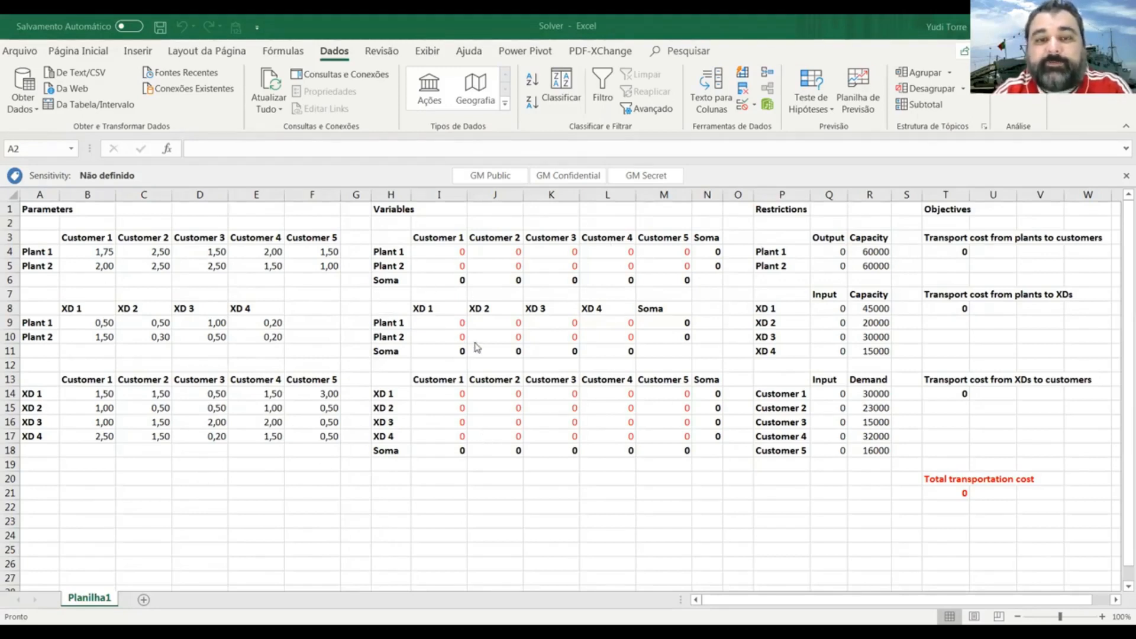
pyautogui.moveTo(549, 498)
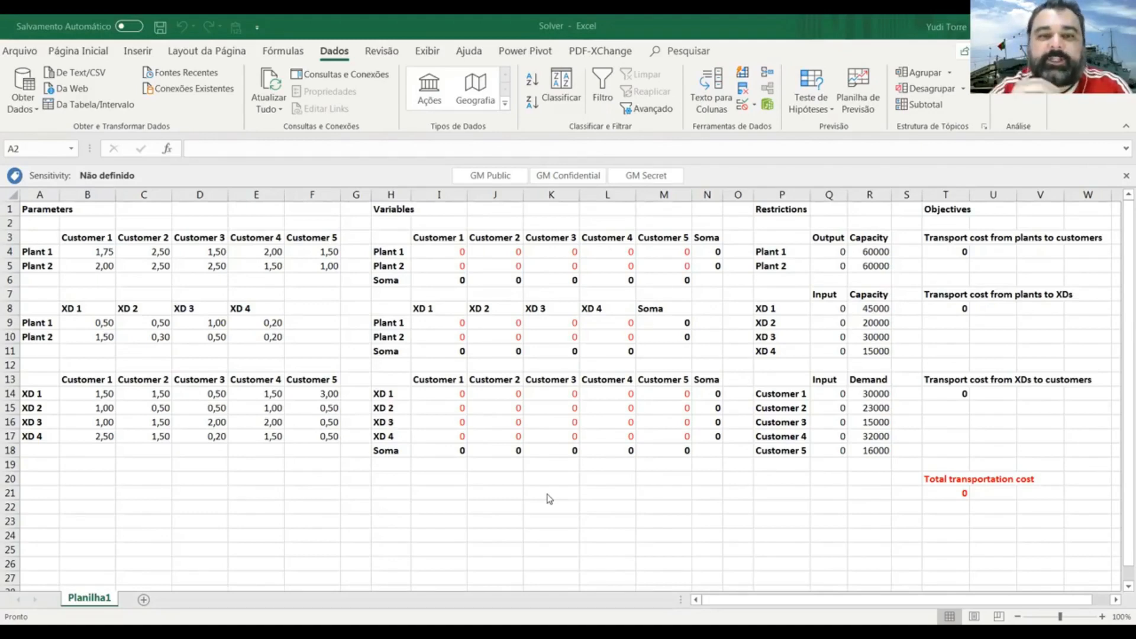
pyautogui.moveTo(472, 277)
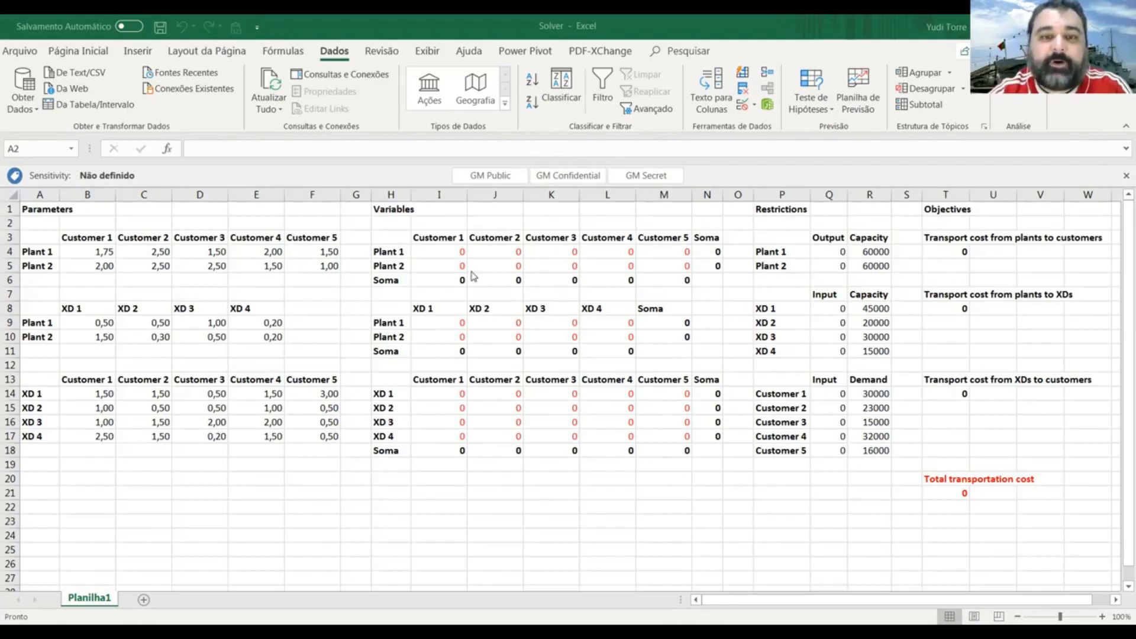
pyautogui.moveTo(532, 273)
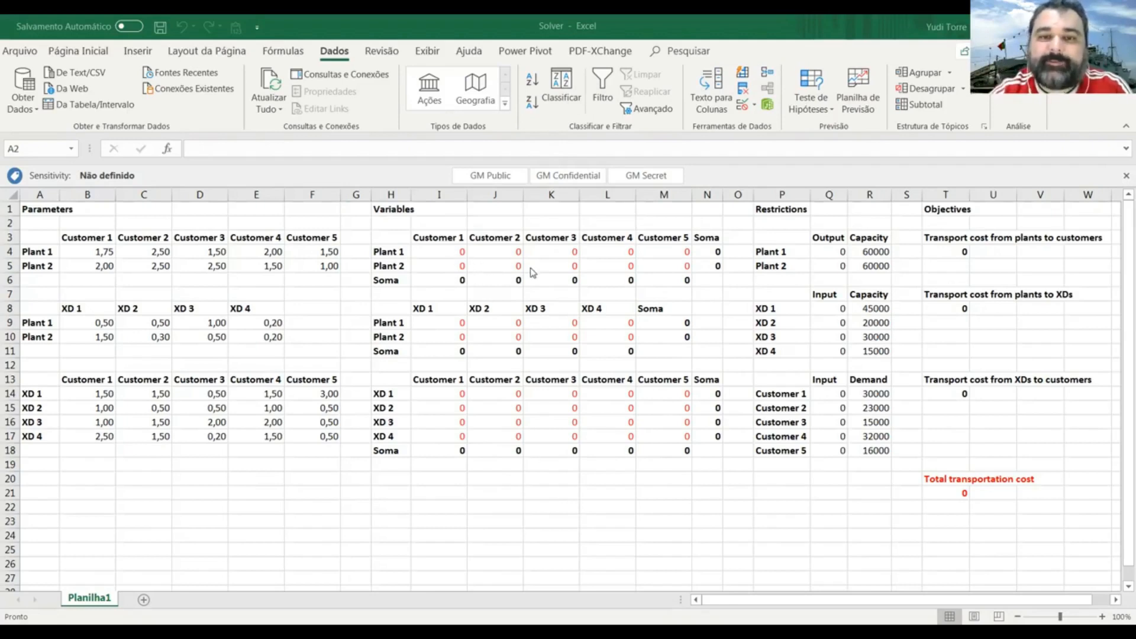
pyautogui.moveTo(417, 264)
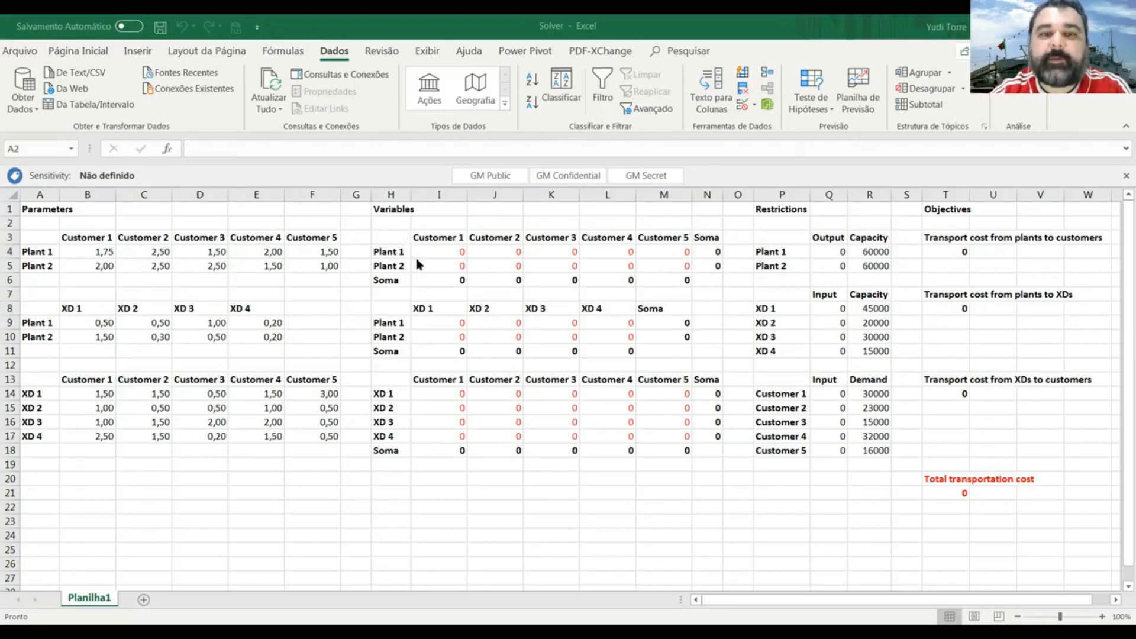
pyautogui.moveTo(394, 261)
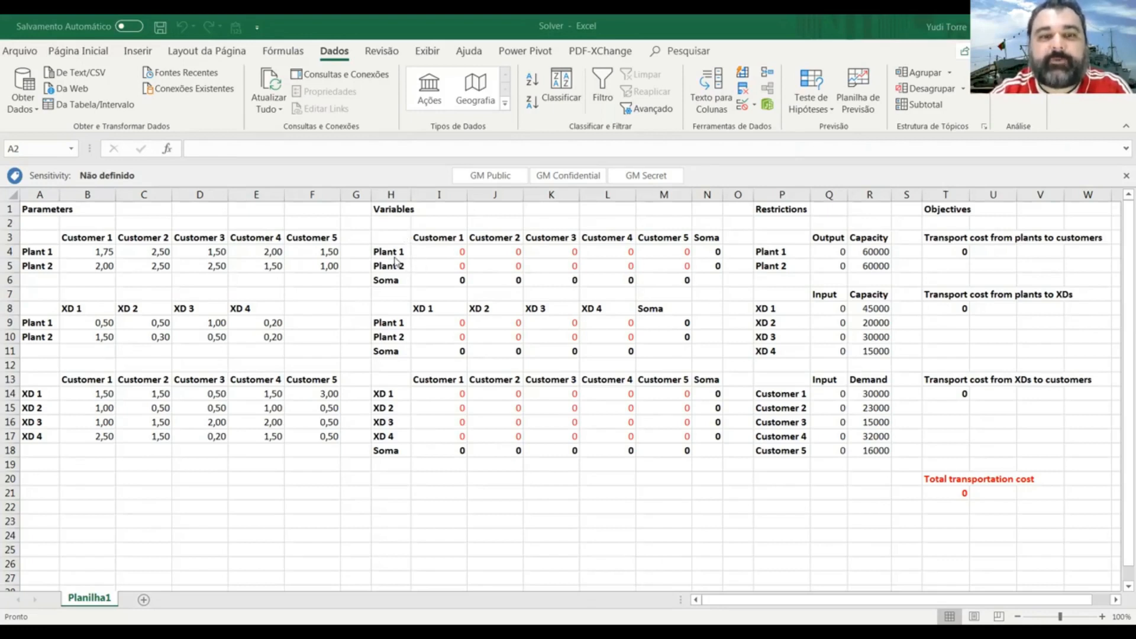
pyautogui.moveTo(507, 260)
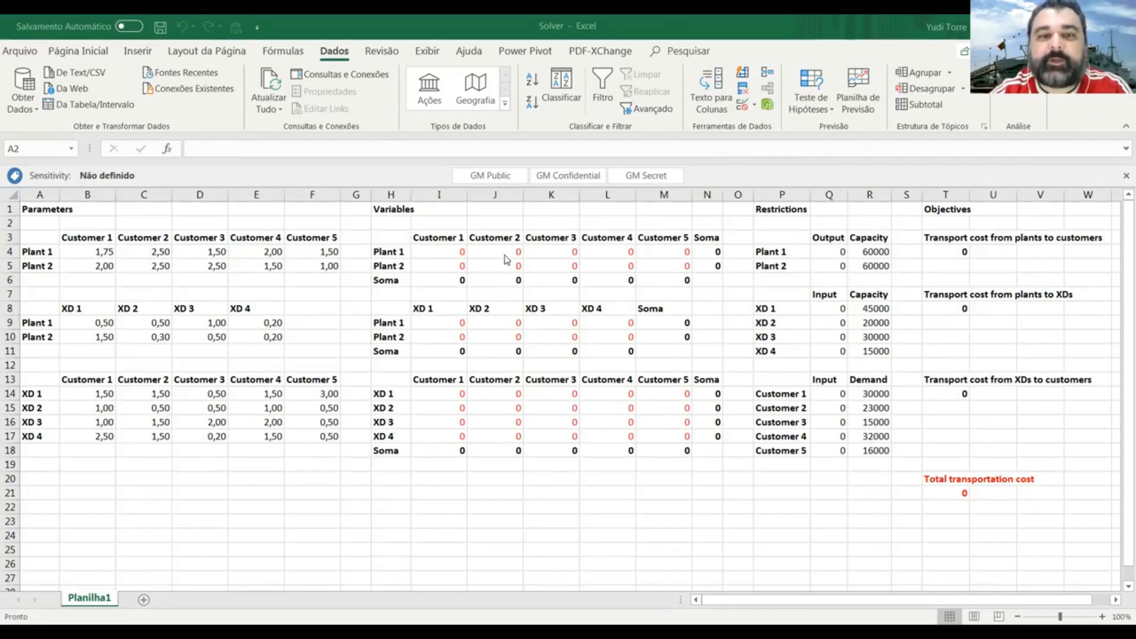
pyautogui.moveTo(397, 274)
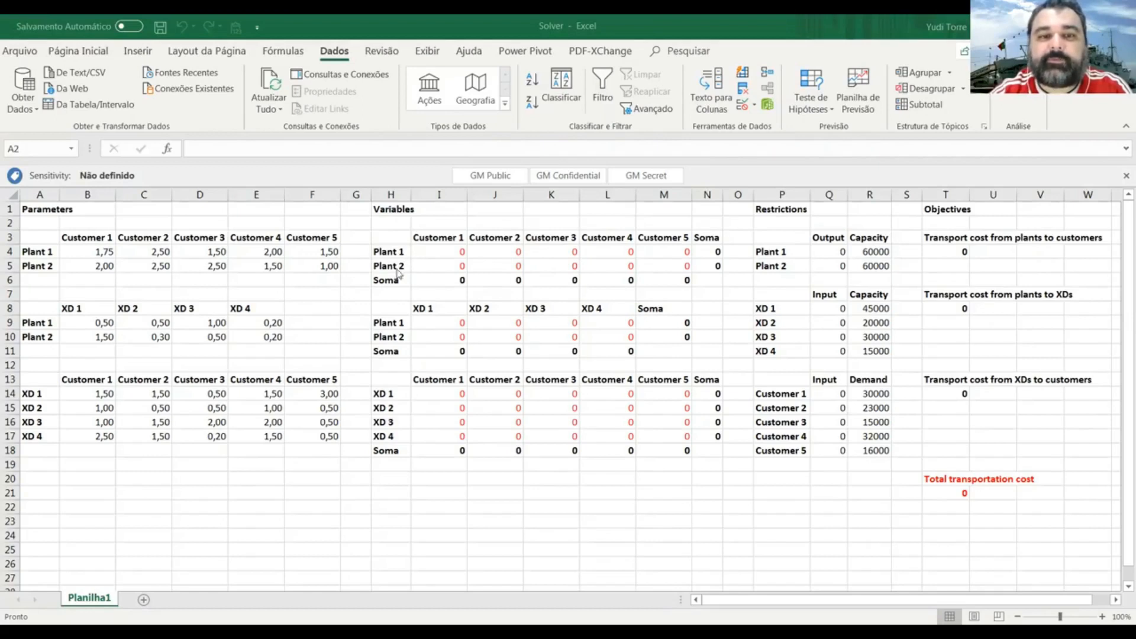
pyautogui.moveTo(620, 245)
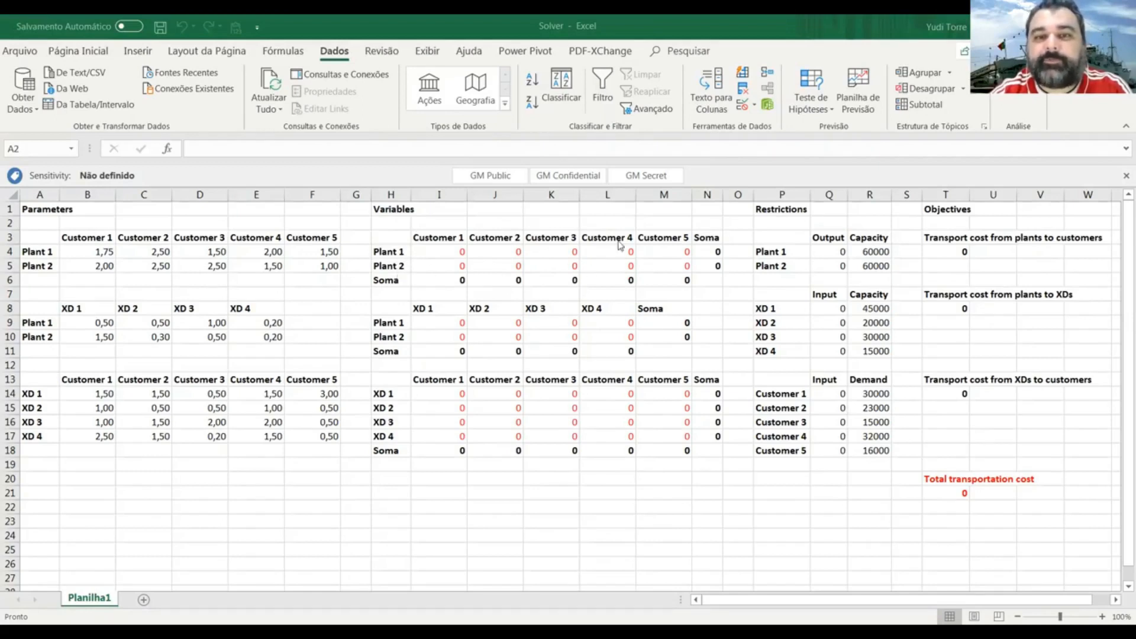
pyautogui.moveTo(394, 328)
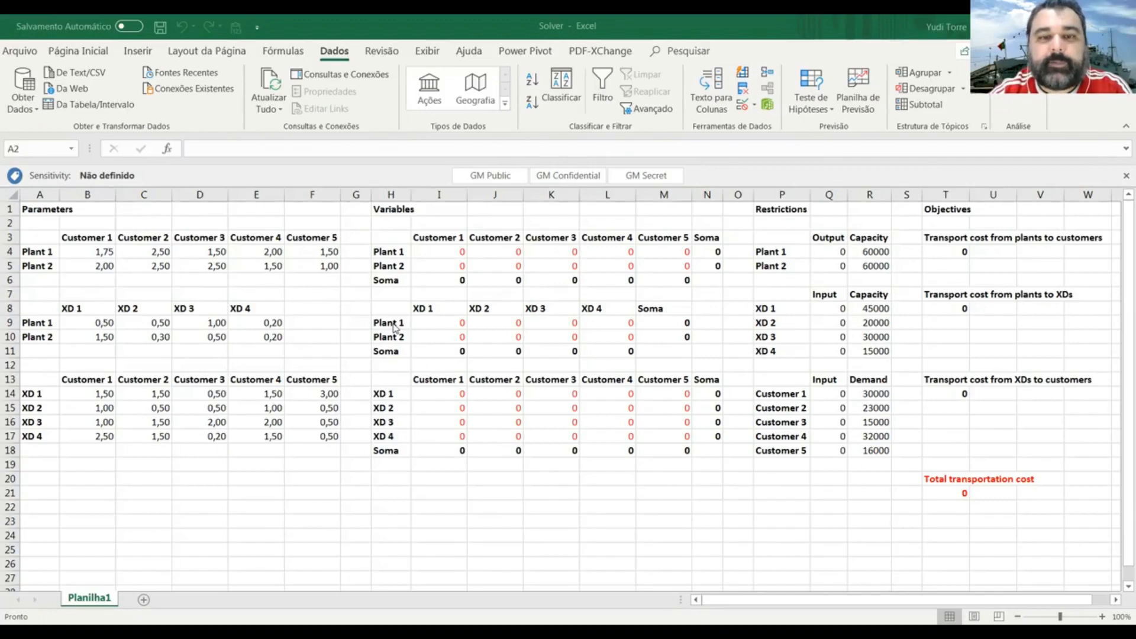
pyautogui.moveTo(422, 341)
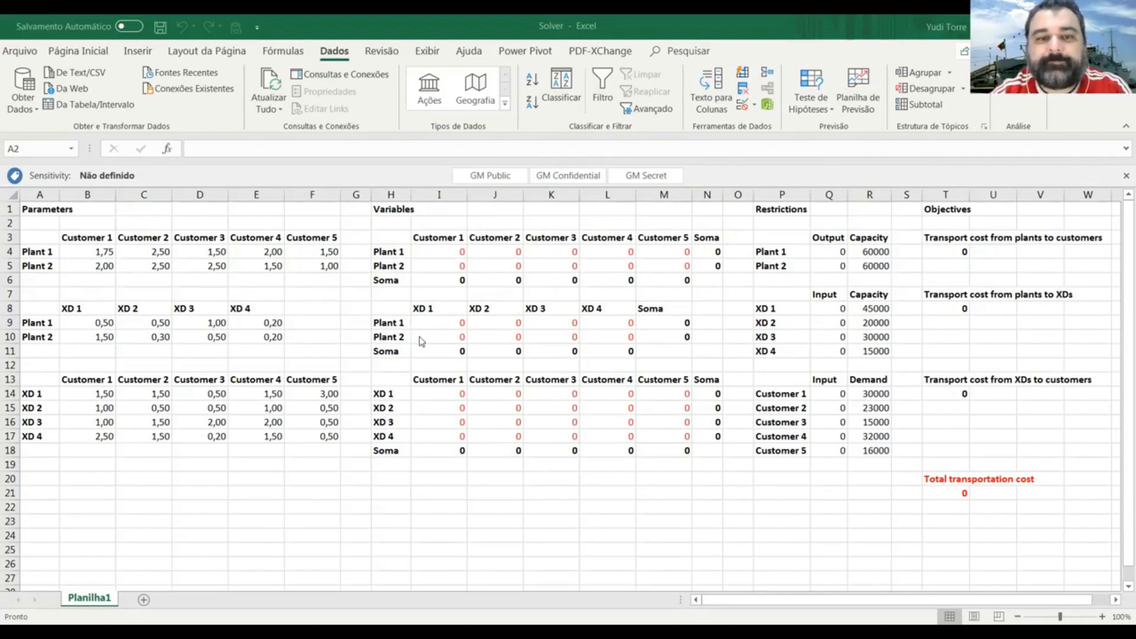
pyautogui.moveTo(385, 414)
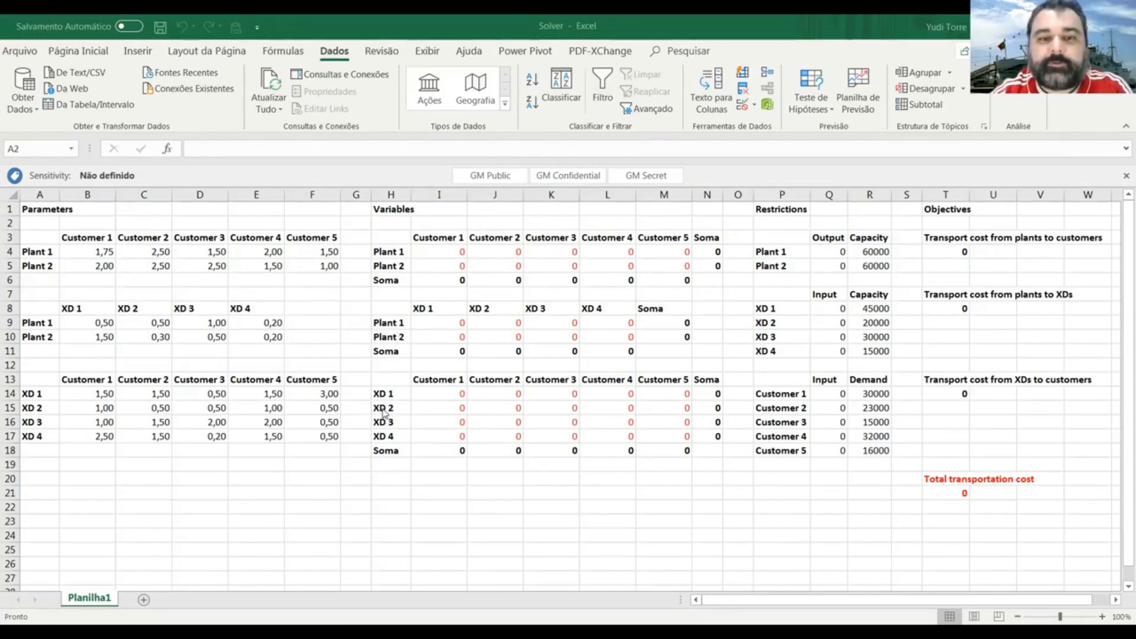
pyautogui.moveTo(667, 346)
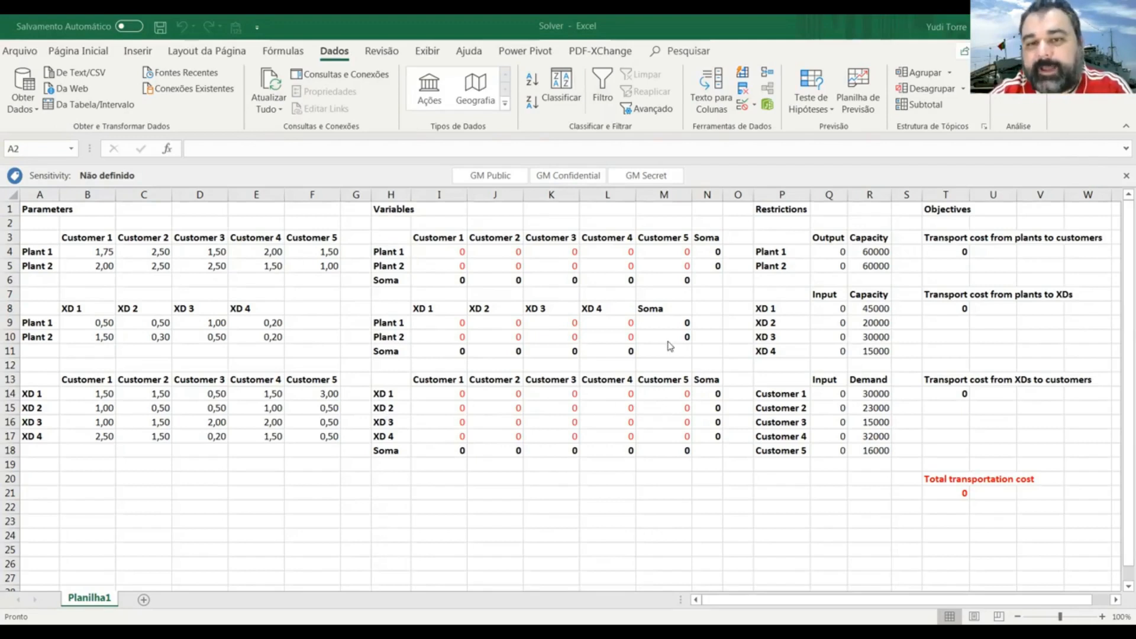
pyautogui.moveTo(543, 244)
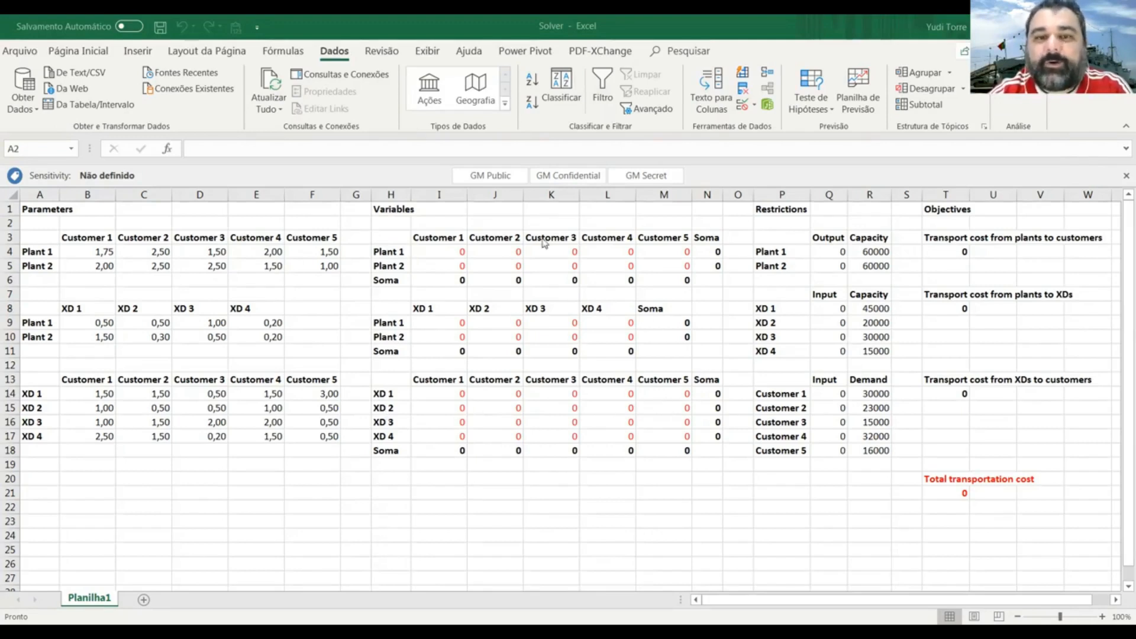
pyautogui.moveTo(480, 439)
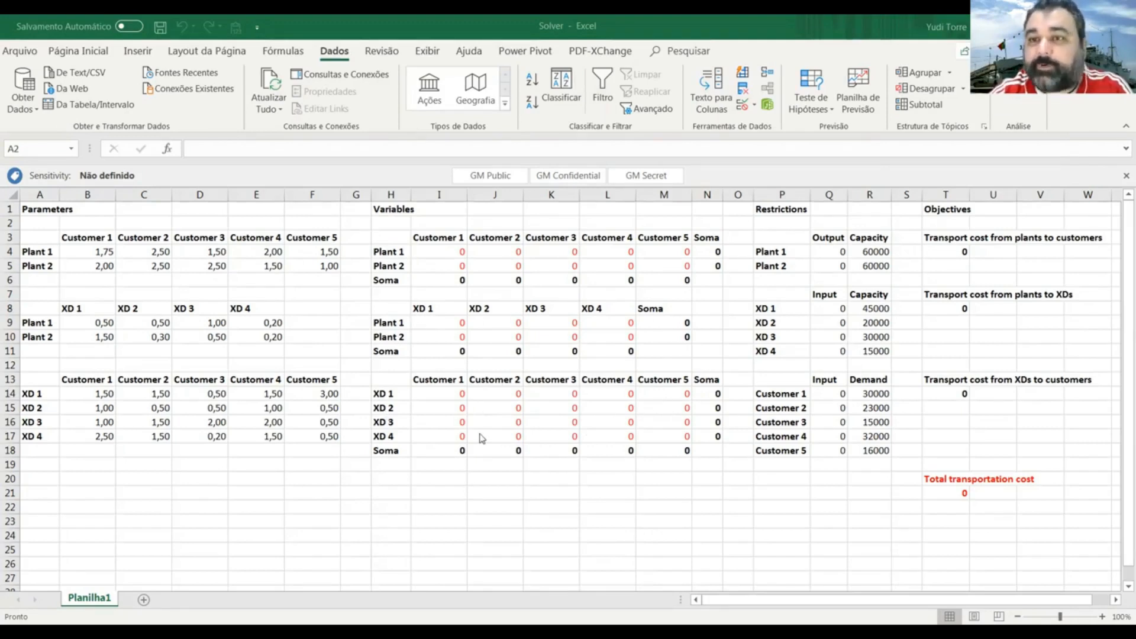
pyautogui.moveTo(442, 438)
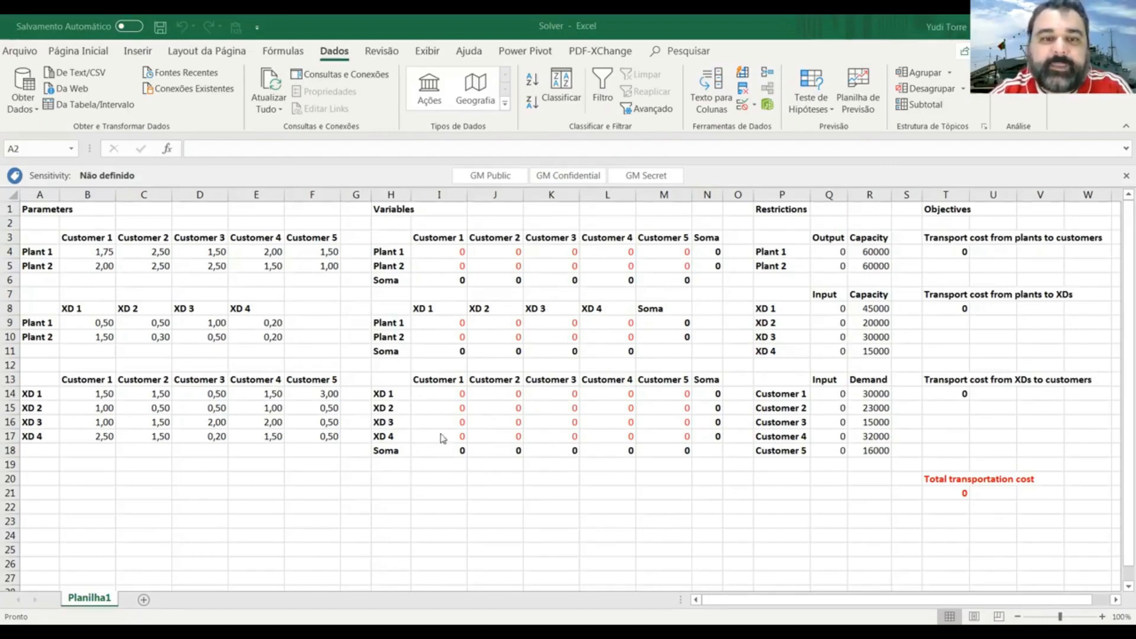
pyautogui.moveTo(539, 461)
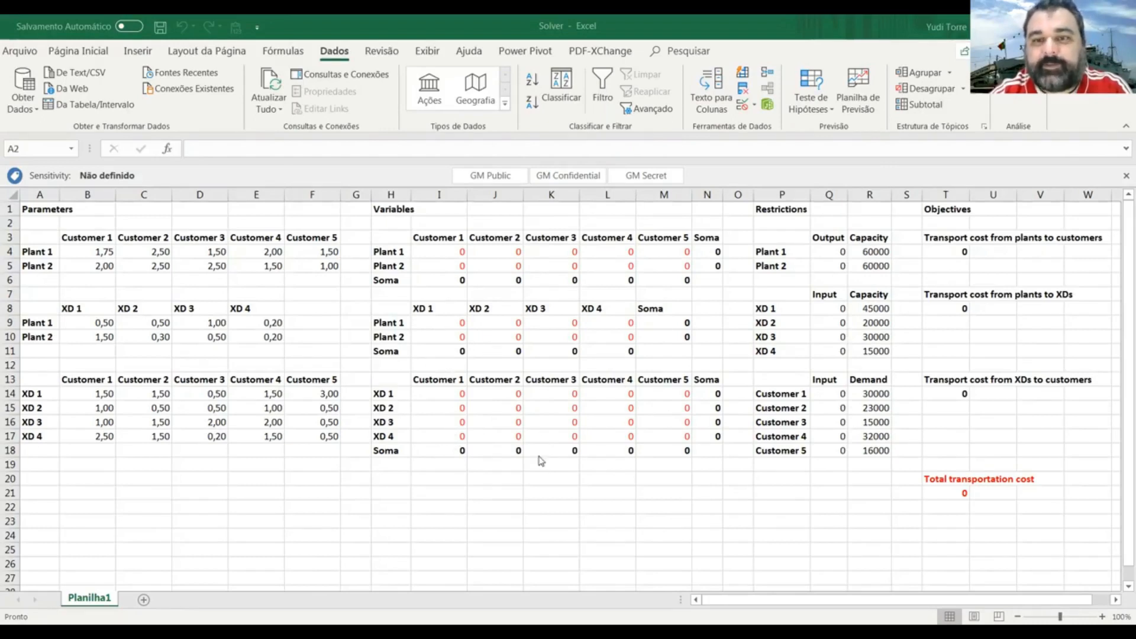
pyautogui.moveTo(618, 498)
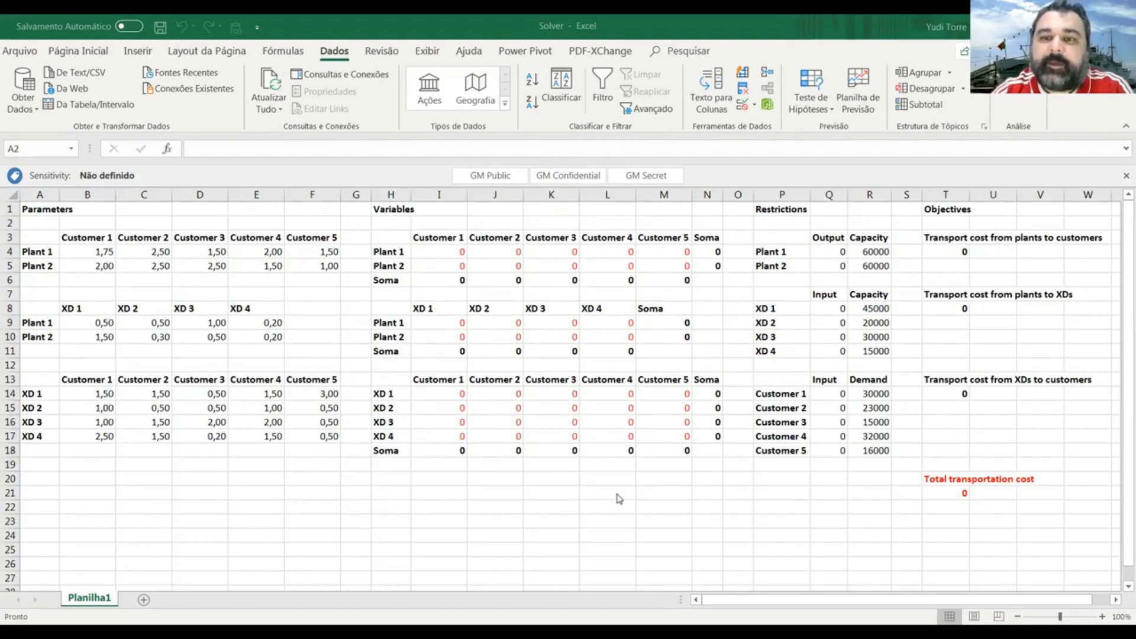
pyautogui.moveTo(826, 252)
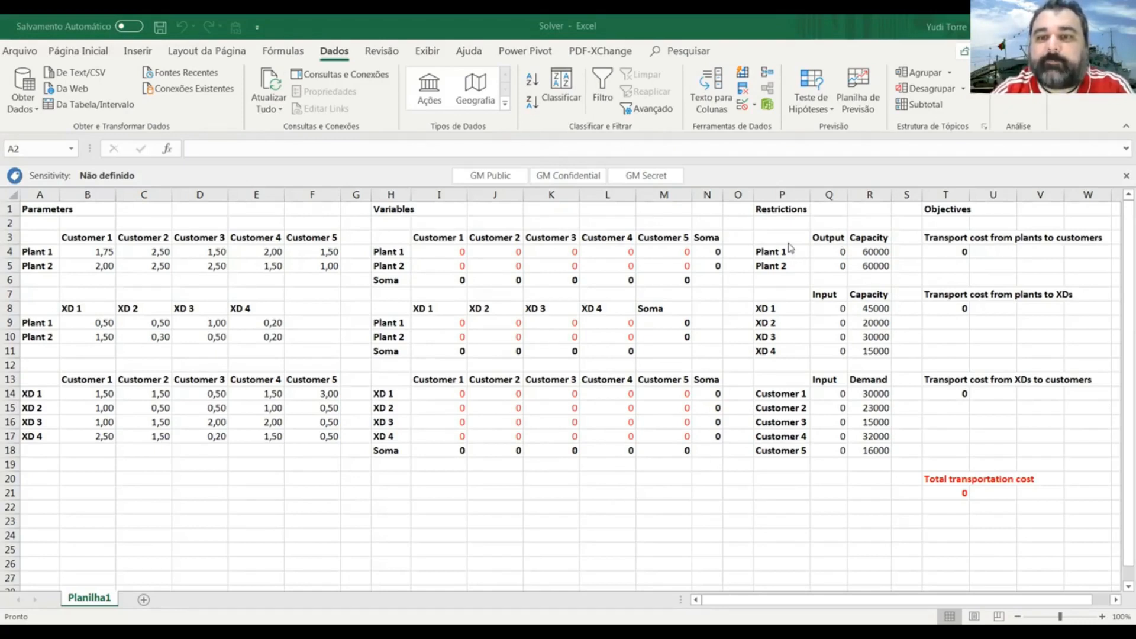
pyautogui.moveTo(875, 255)
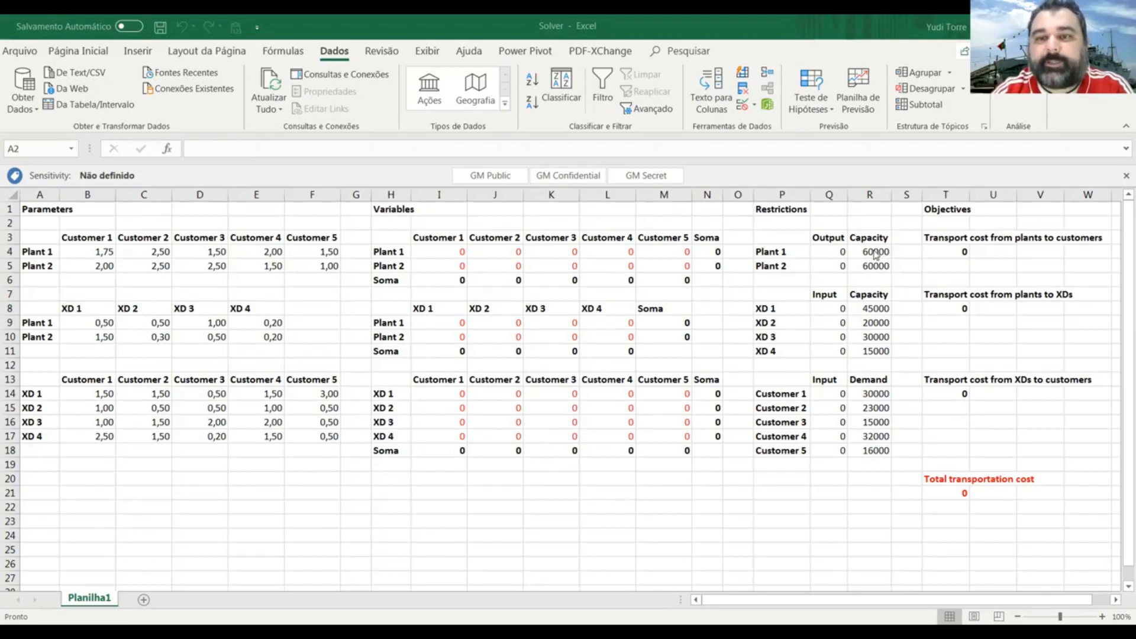
pyautogui.moveTo(879, 265)
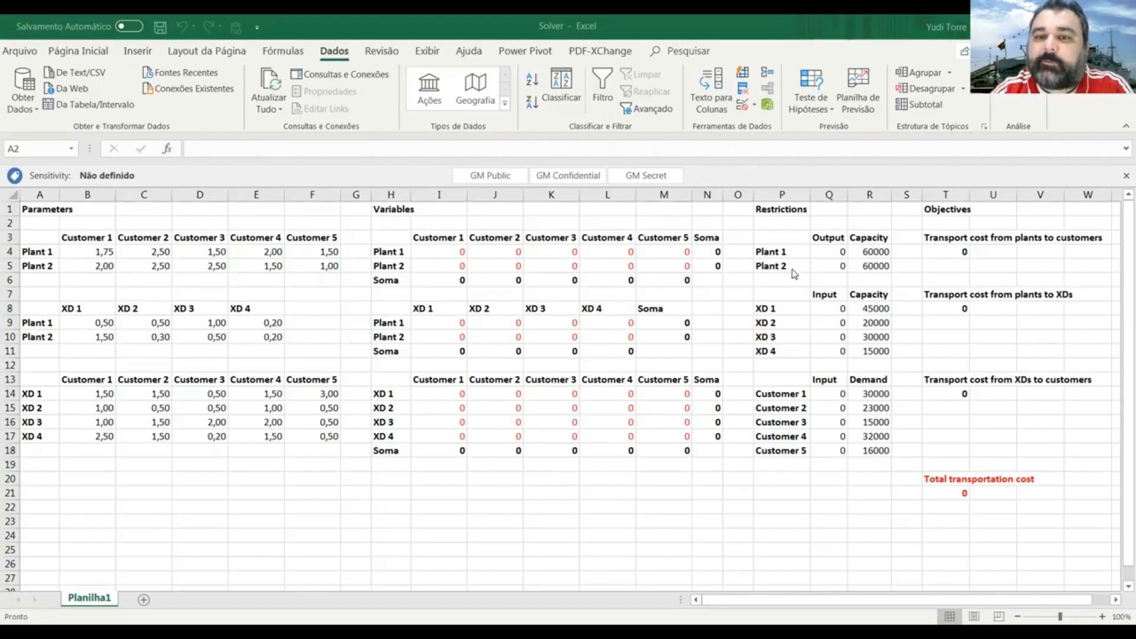
pyautogui.moveTo(859, 274)
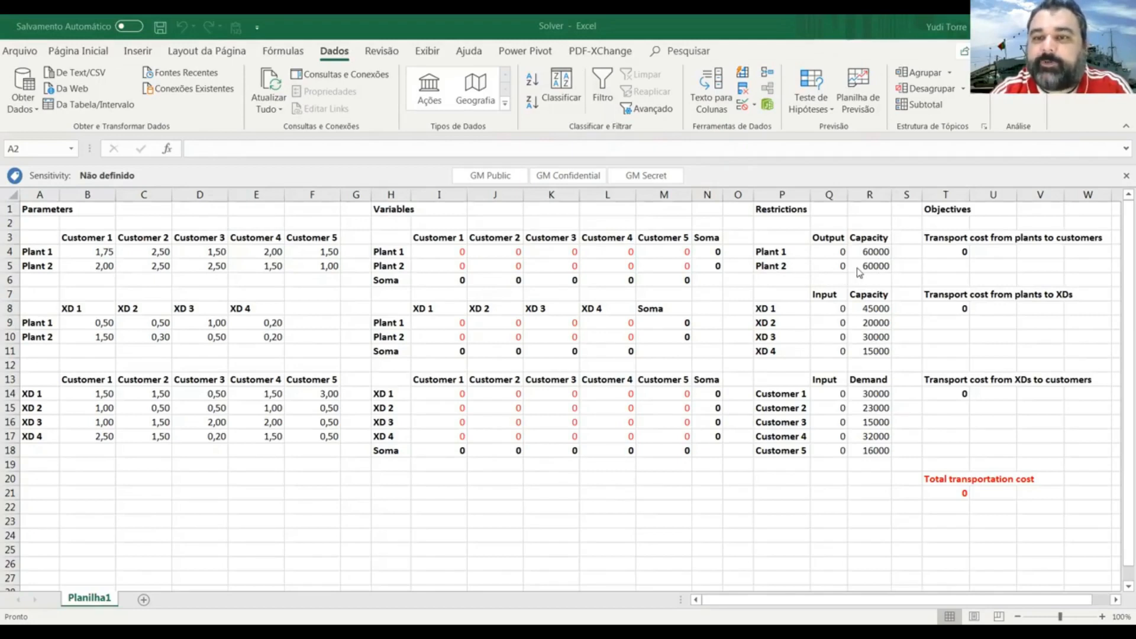
pyautogui.moveTo(882, 274)
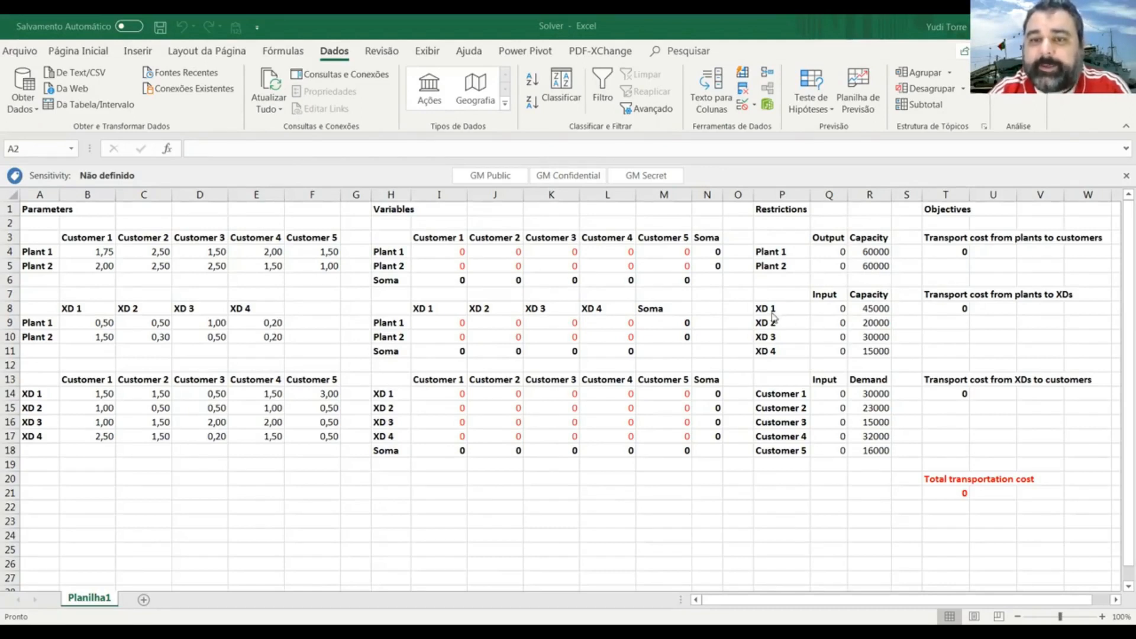
pyautogui.moveTo(789, 355)
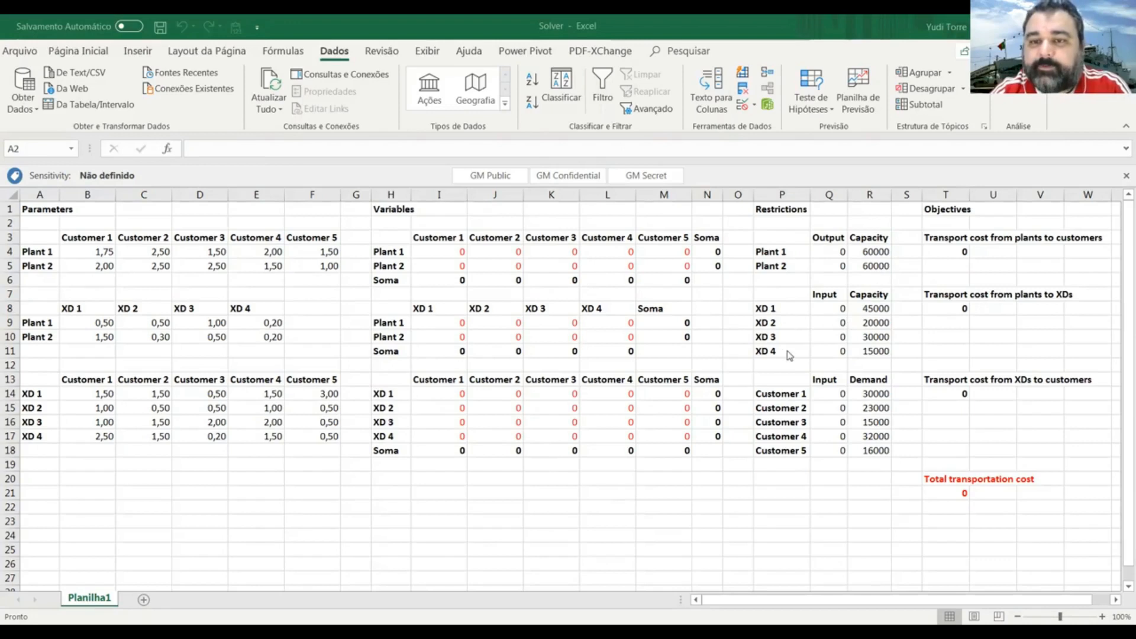
pyautogui.moveTo(877, 407)
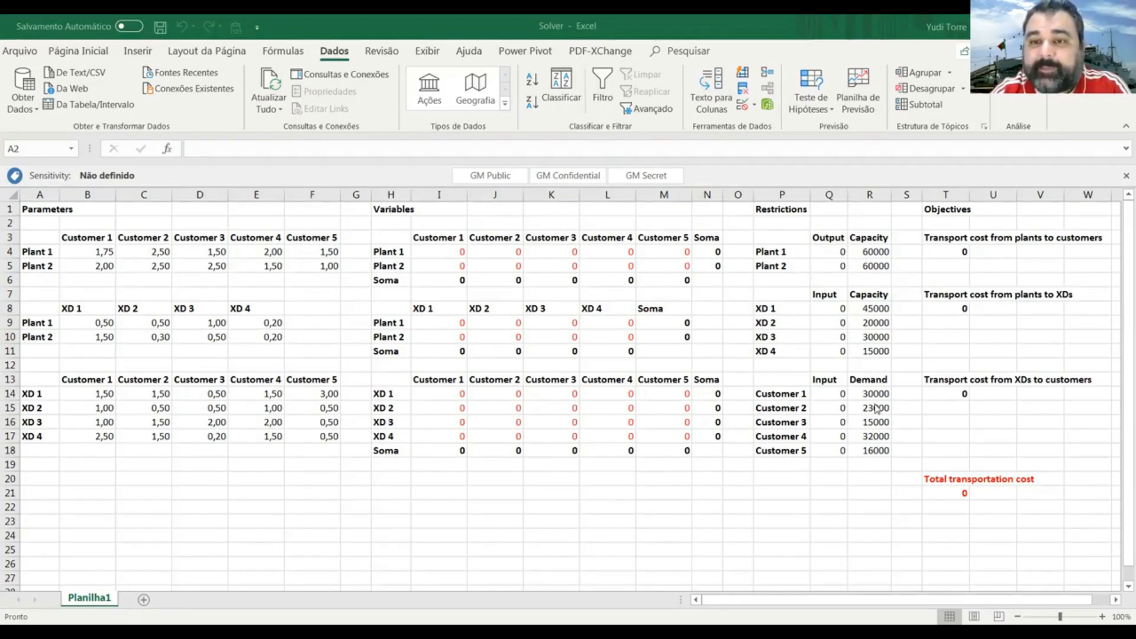
pyautogui.moveTo(862, 365)
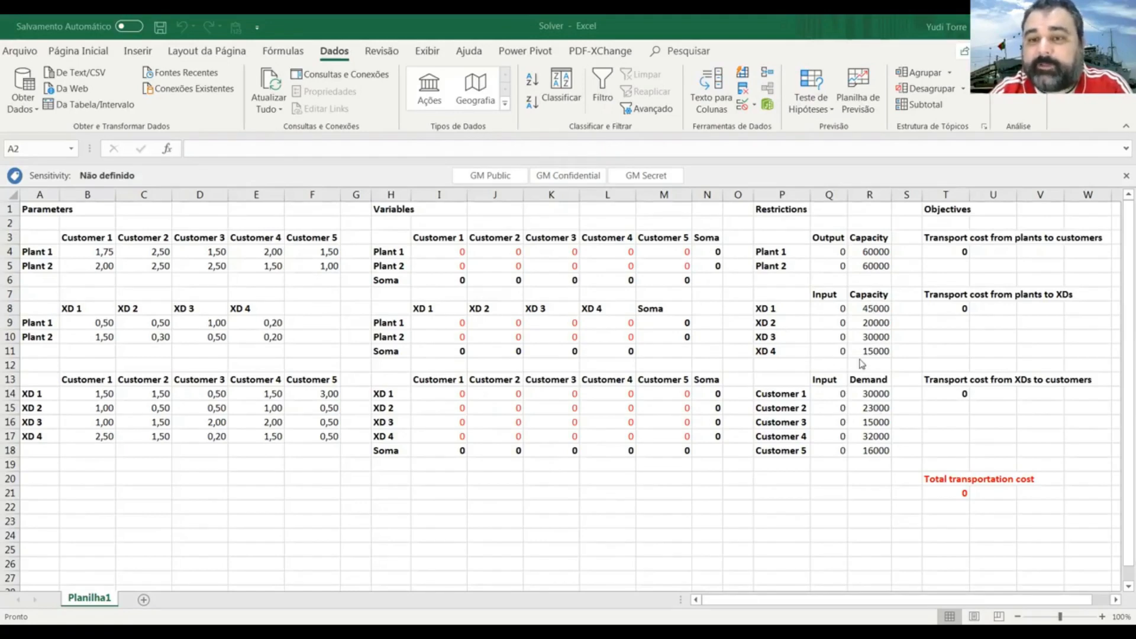
pyautogui.moveTo(819, 337)
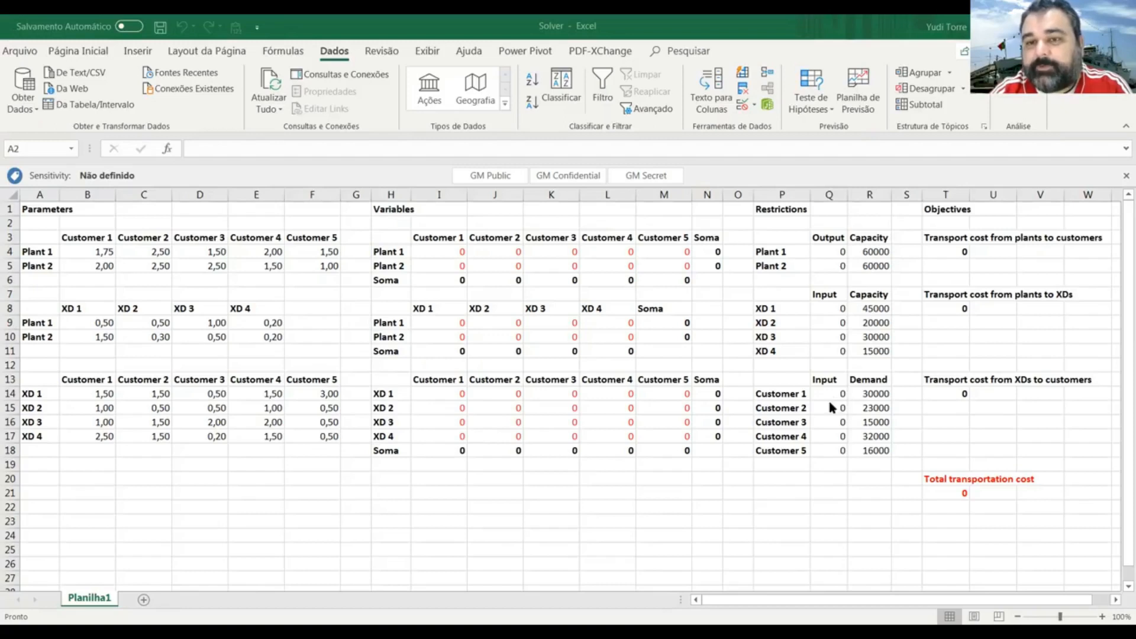
pyautogui.moveTo(848, 404)
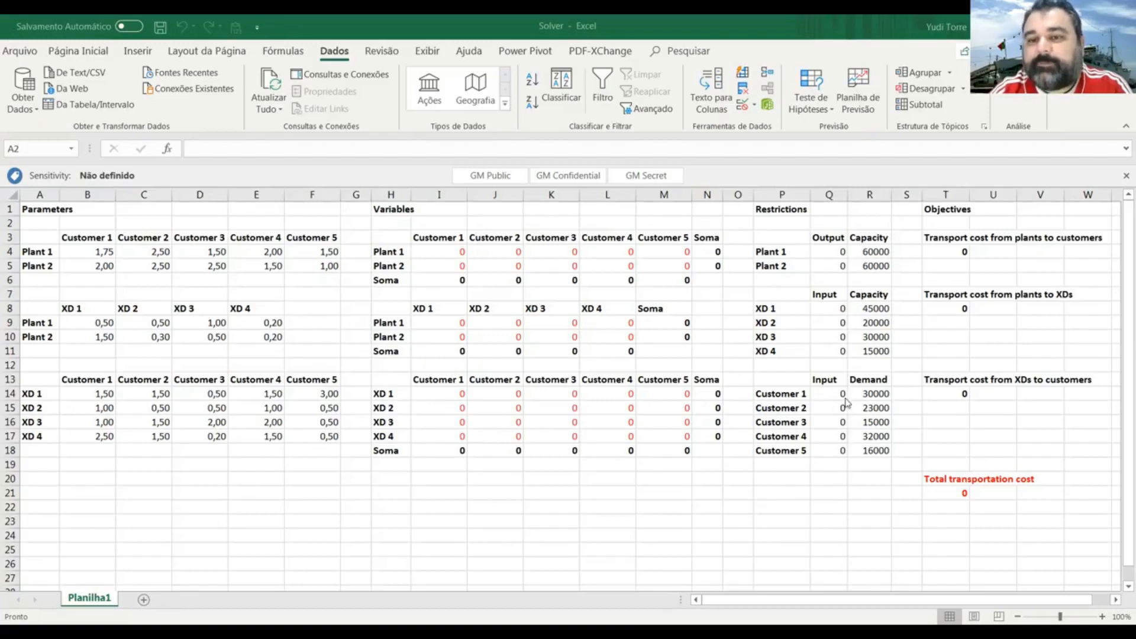
pyautogui.moveTo(884, 406)
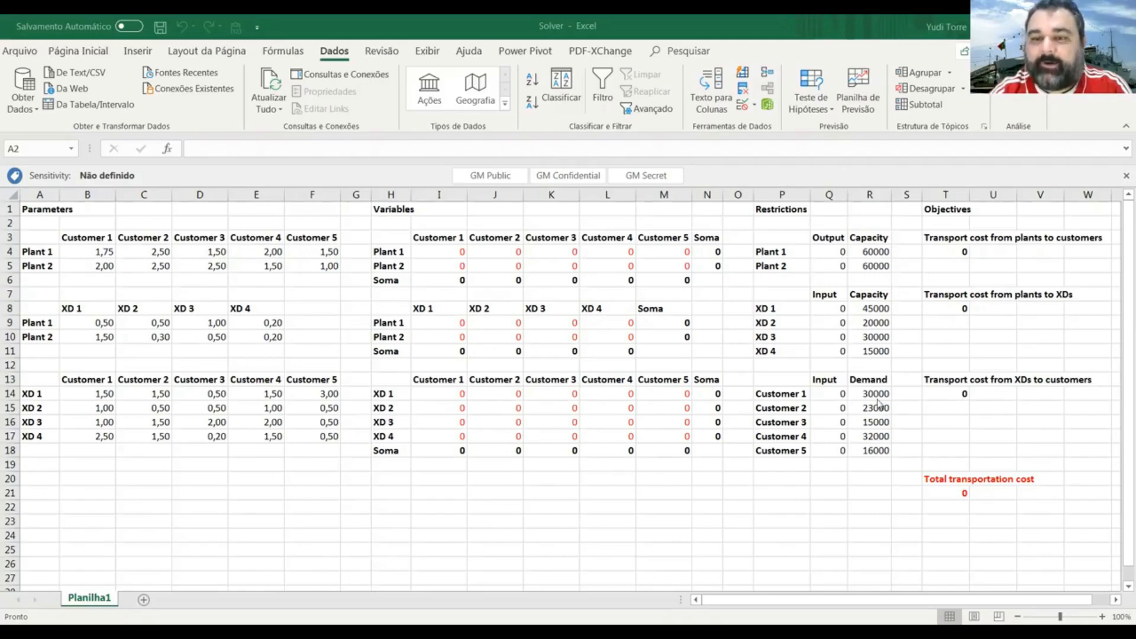
pyautogui.moveTo(894, 389)
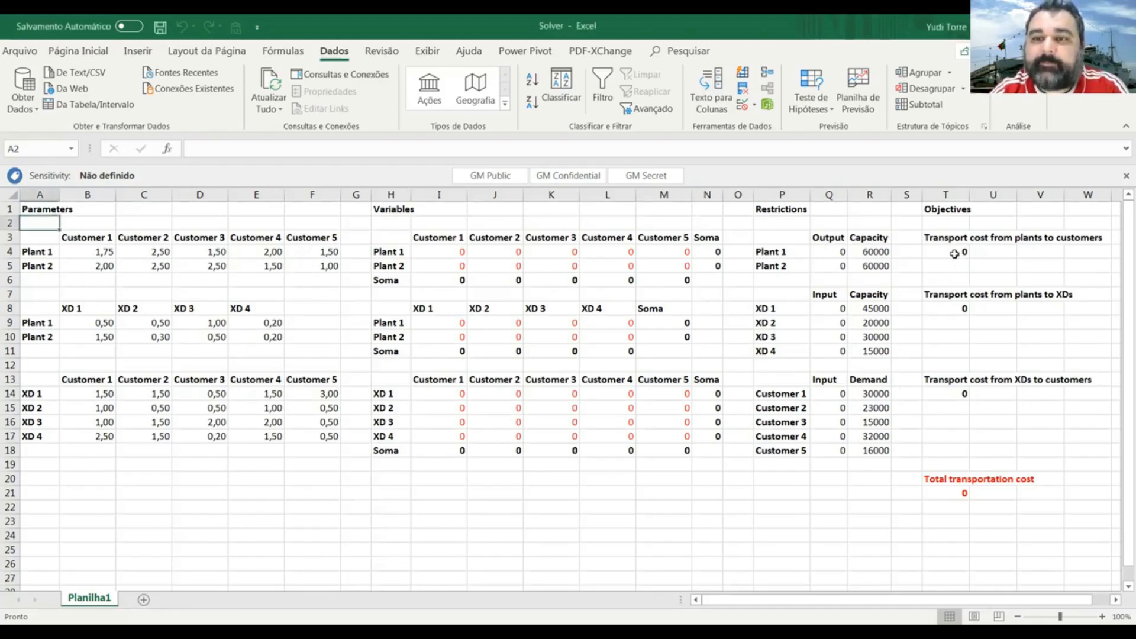
pyautogui.click(945, 252)
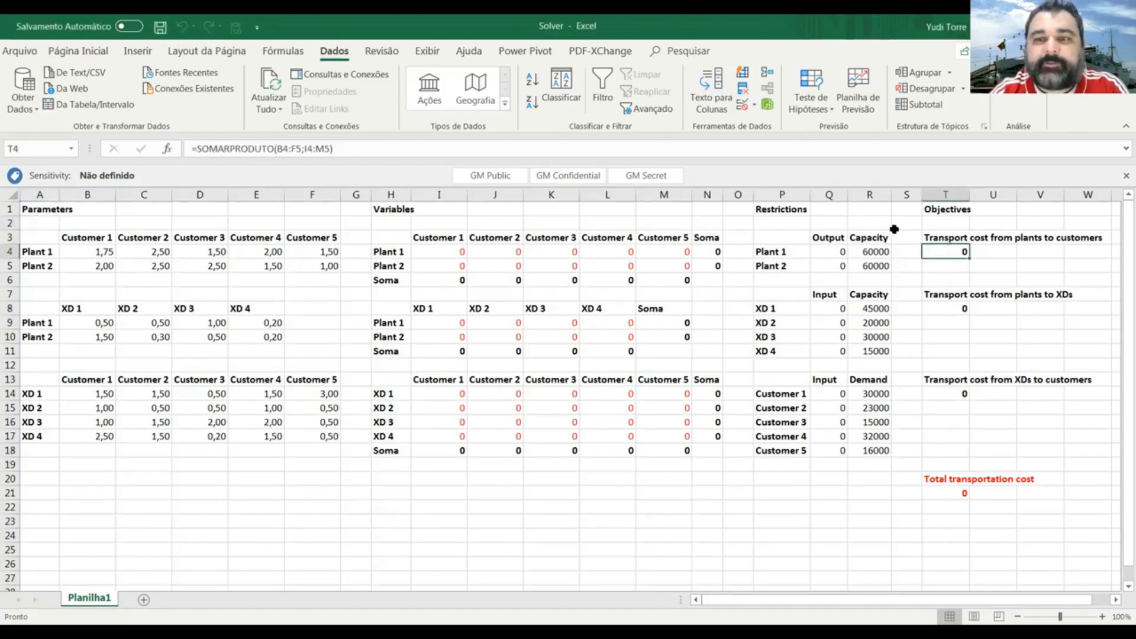
pyautogui.moveTo(997, 258)
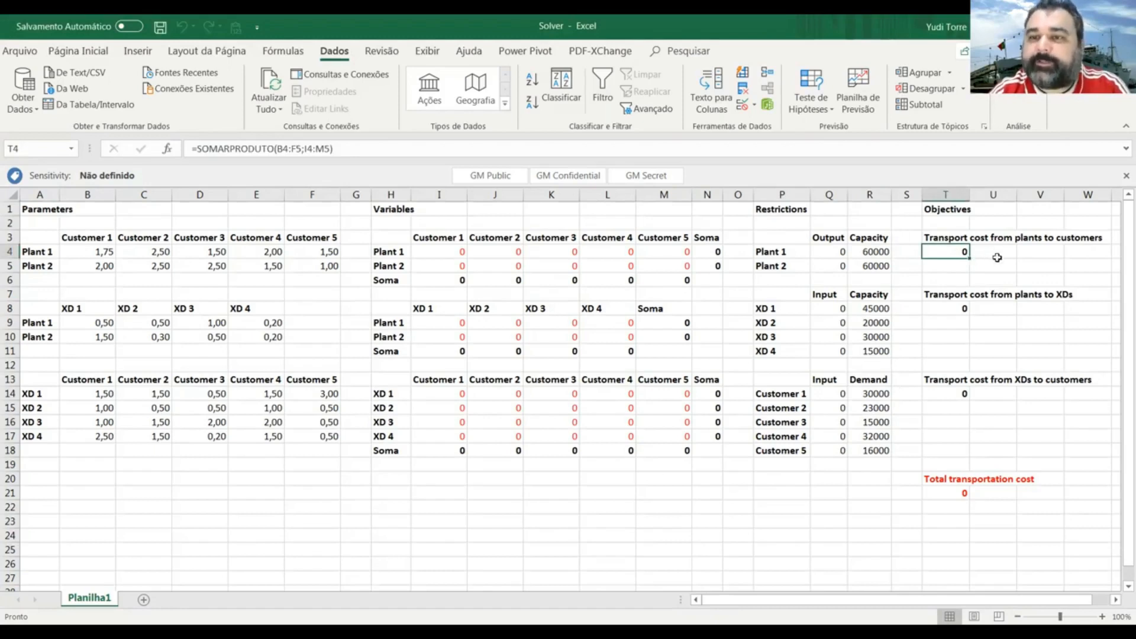
pyautogui.moveTo(997, 255)
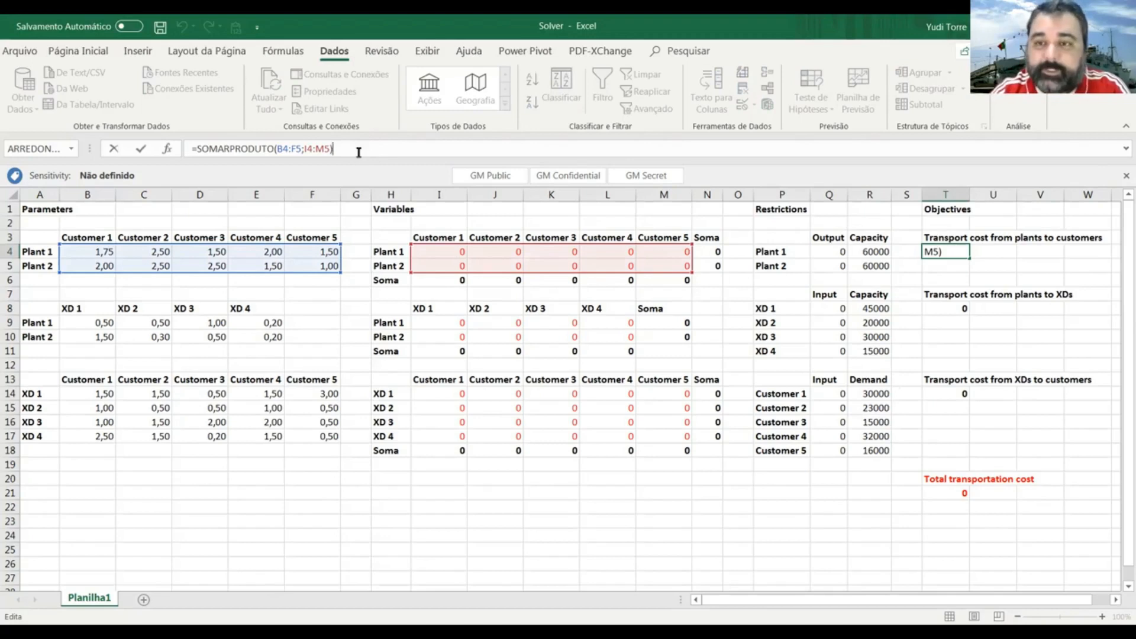
pyautogui.press('Enter')
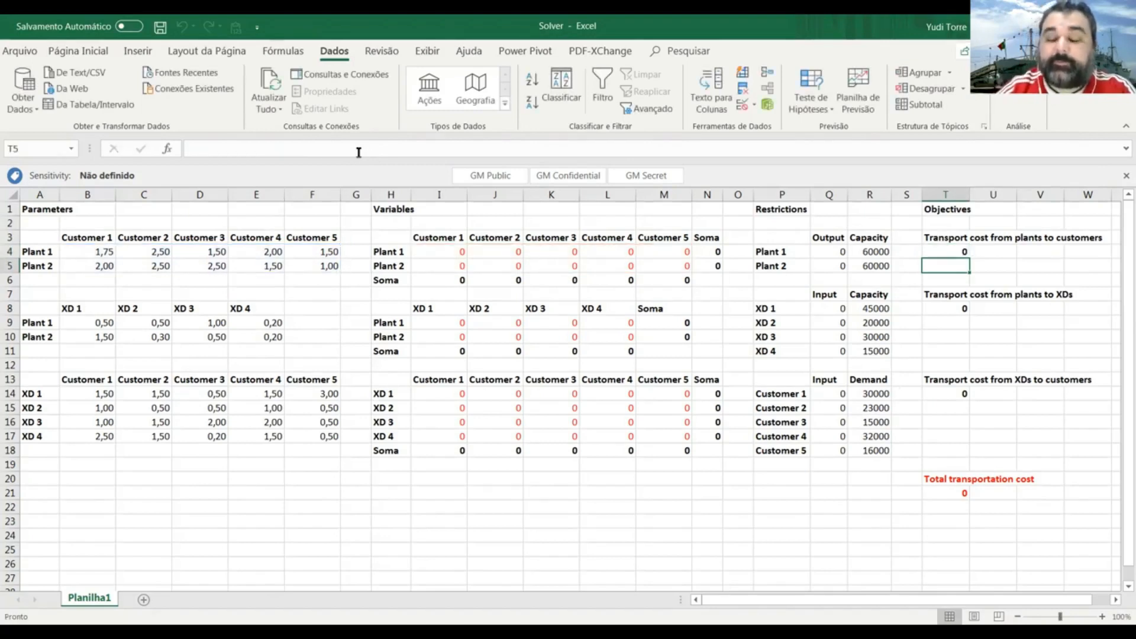
pyautogui.click(946, 252)
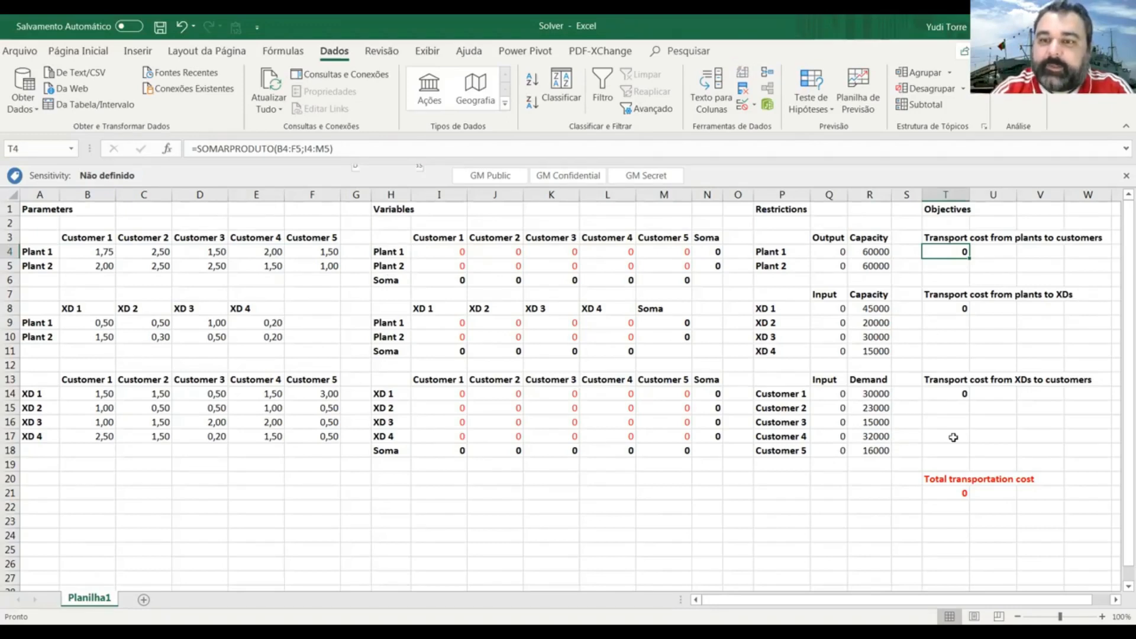
pyautogui.moveTo(953, 248)
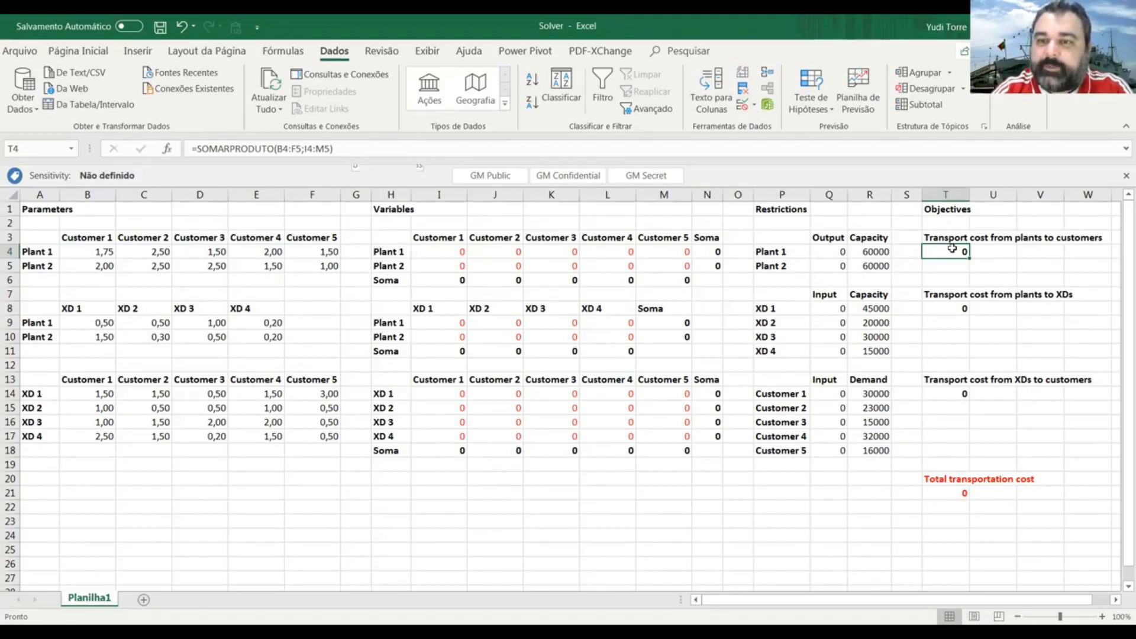
pyautogui.click(946, 394)
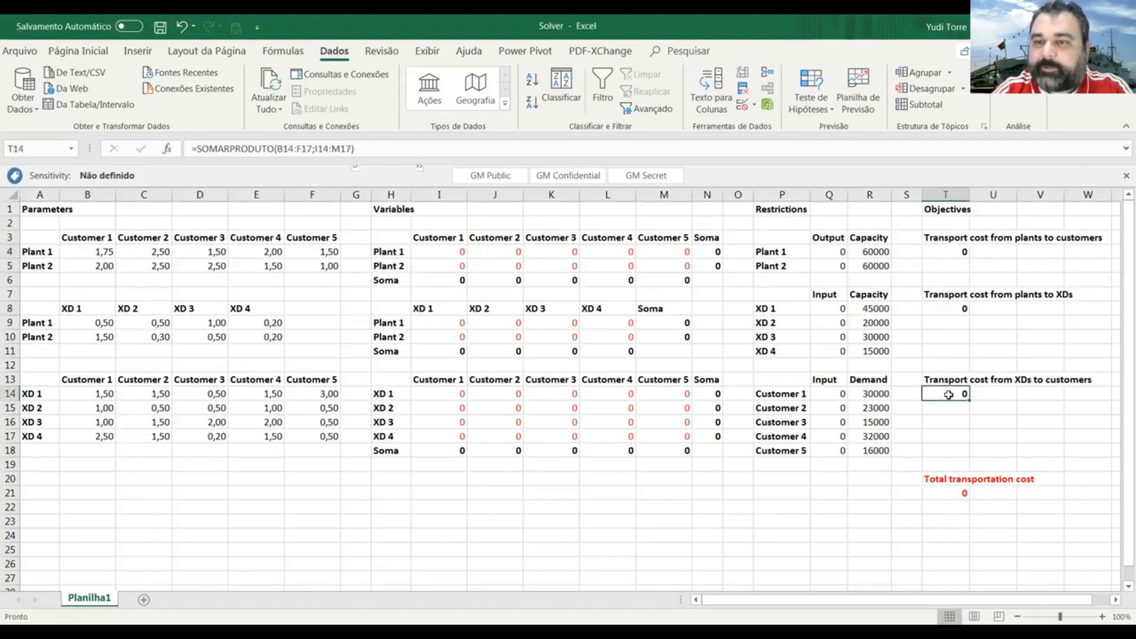
pyautogui.moveTo(950, 493)
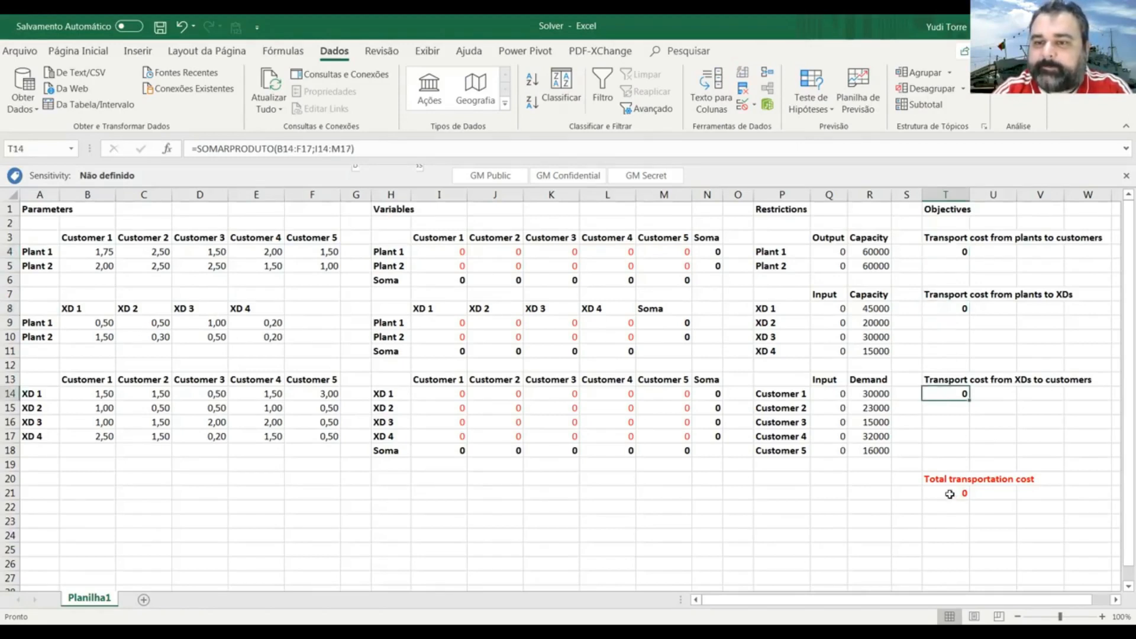
pyautogui.click(964, 493)
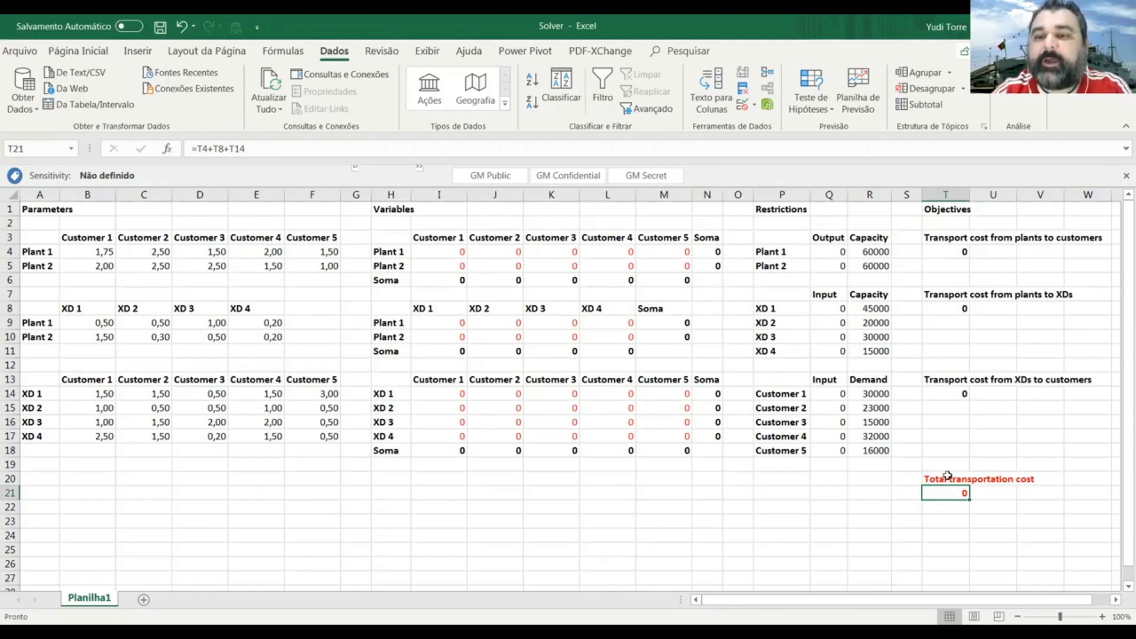
pyautogui.moveTo(1000, 533)
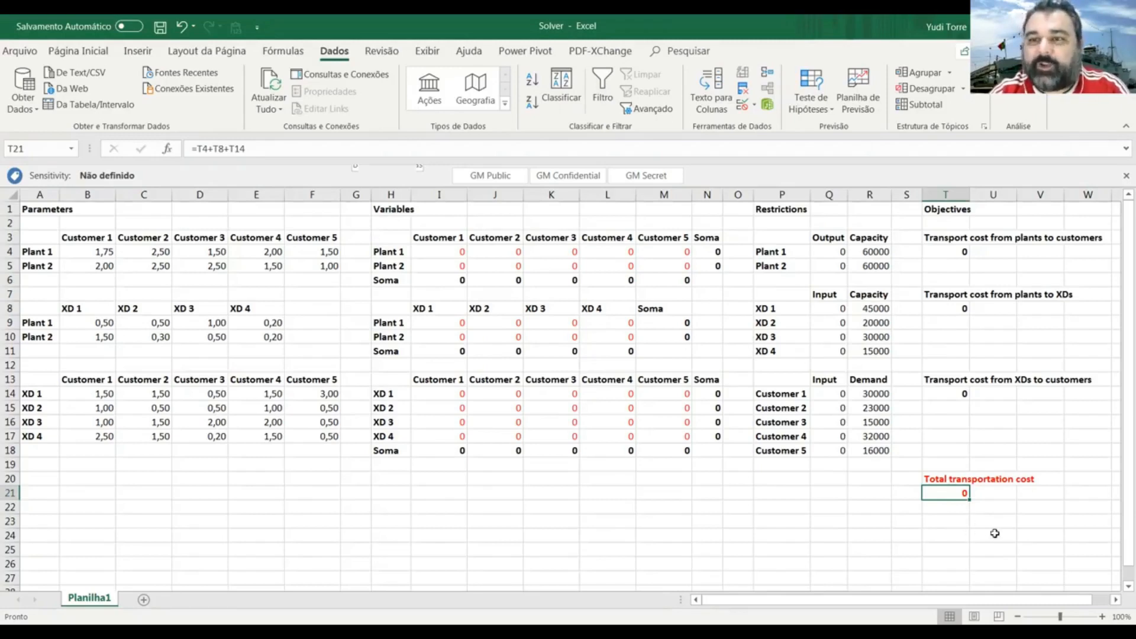
pyautogui.moveTo(272, 290)
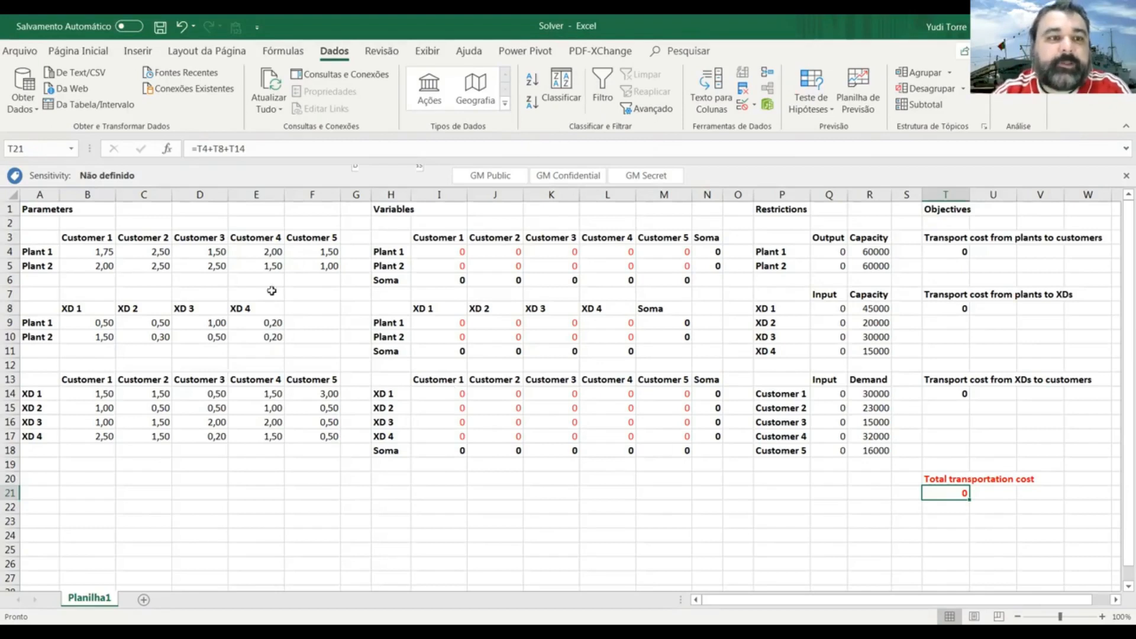
pyautogui.click(39, 209)
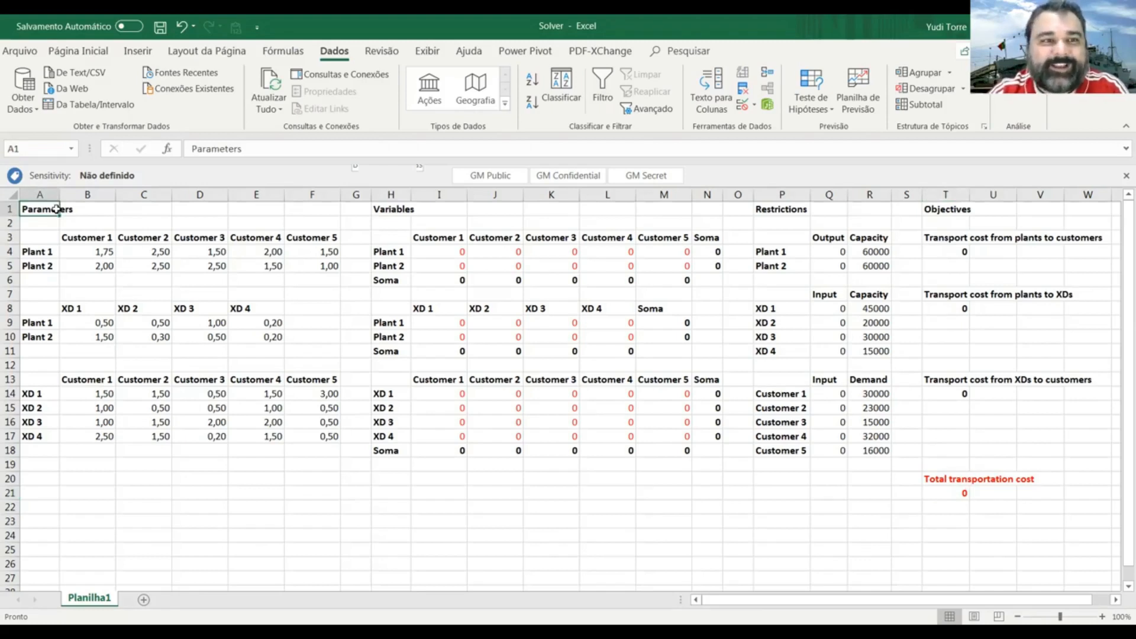
pyautogui.moveTo(77, 51)
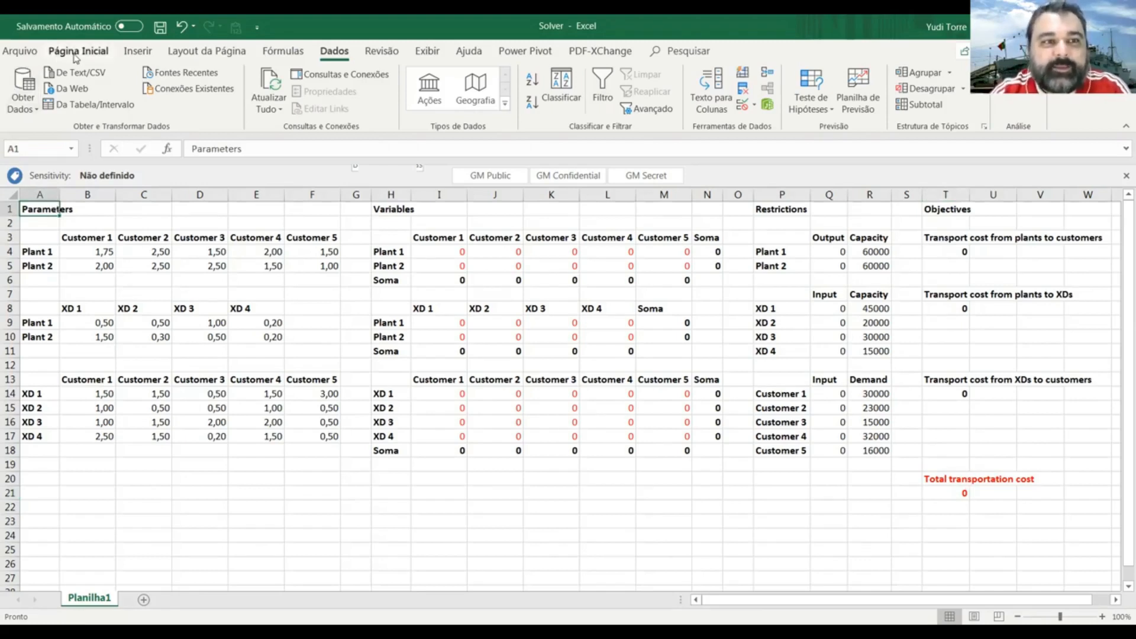
pyautogui.click(78, 50)
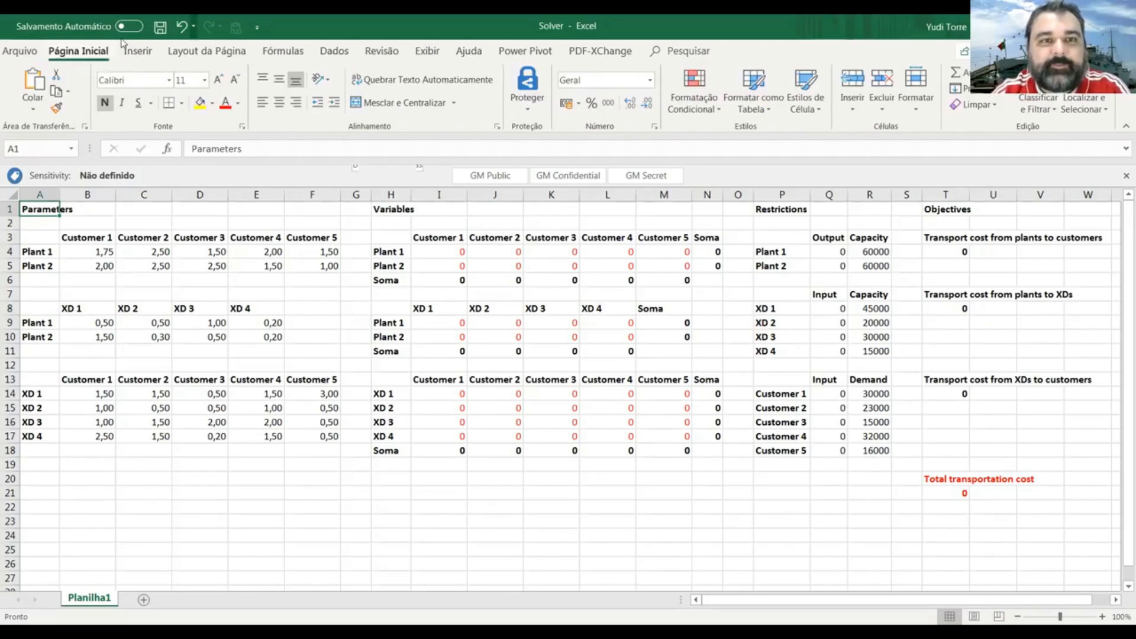
pyautogui.click(334, 50)
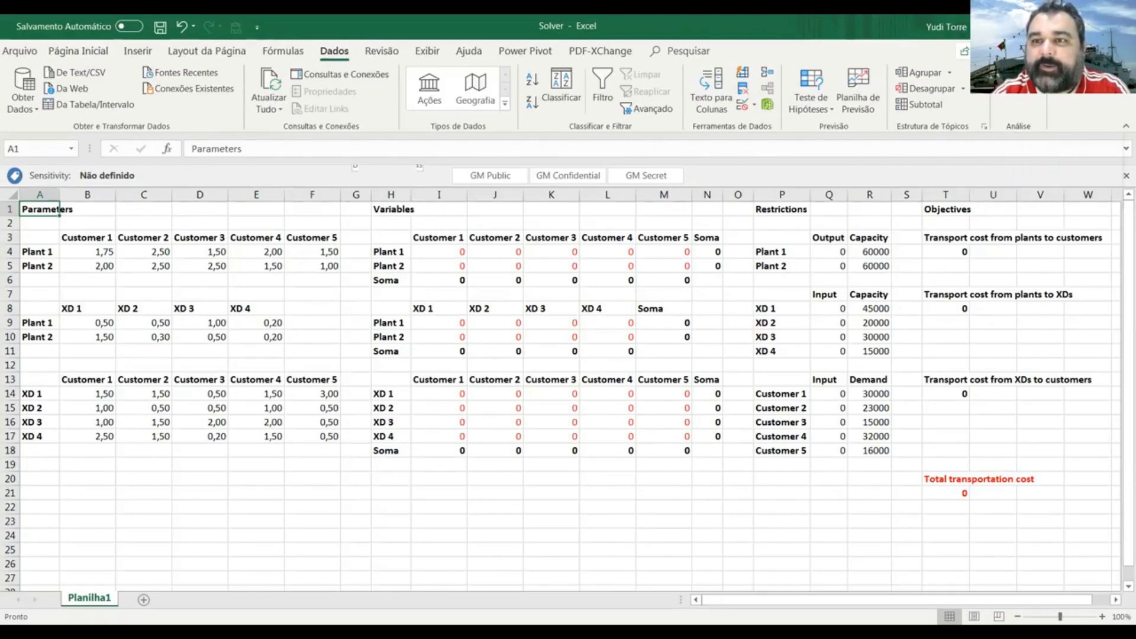
pyautogui.moveTo(1019, 125)
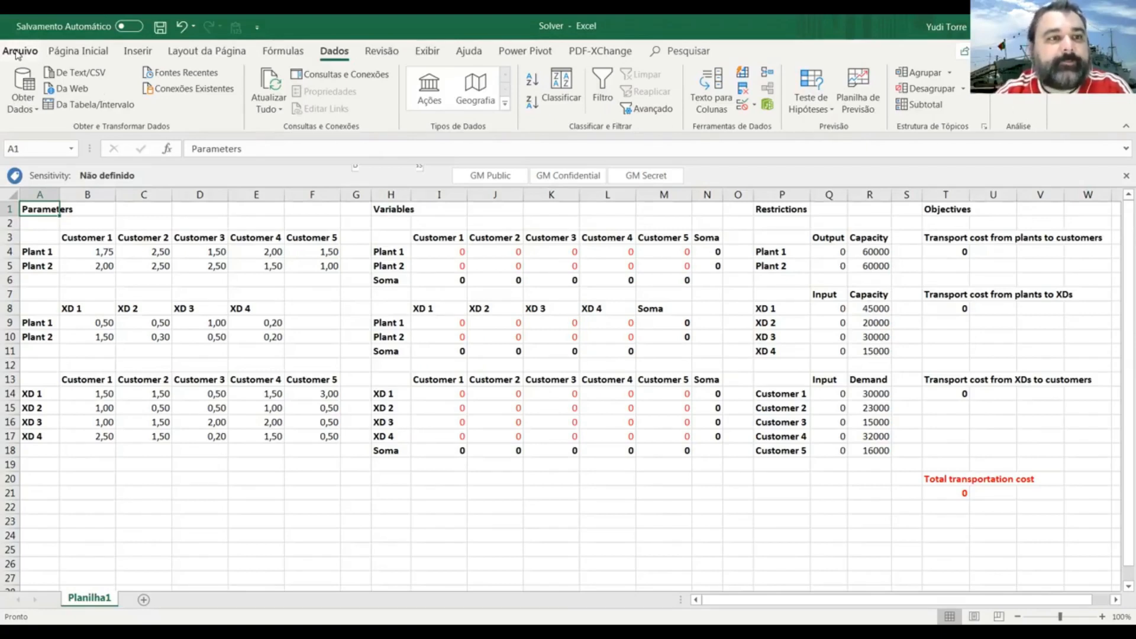
# Step: Check that Excel Options' Add-ins list shows Solver as active, then cancel out
pyautogui.click(20, 51)
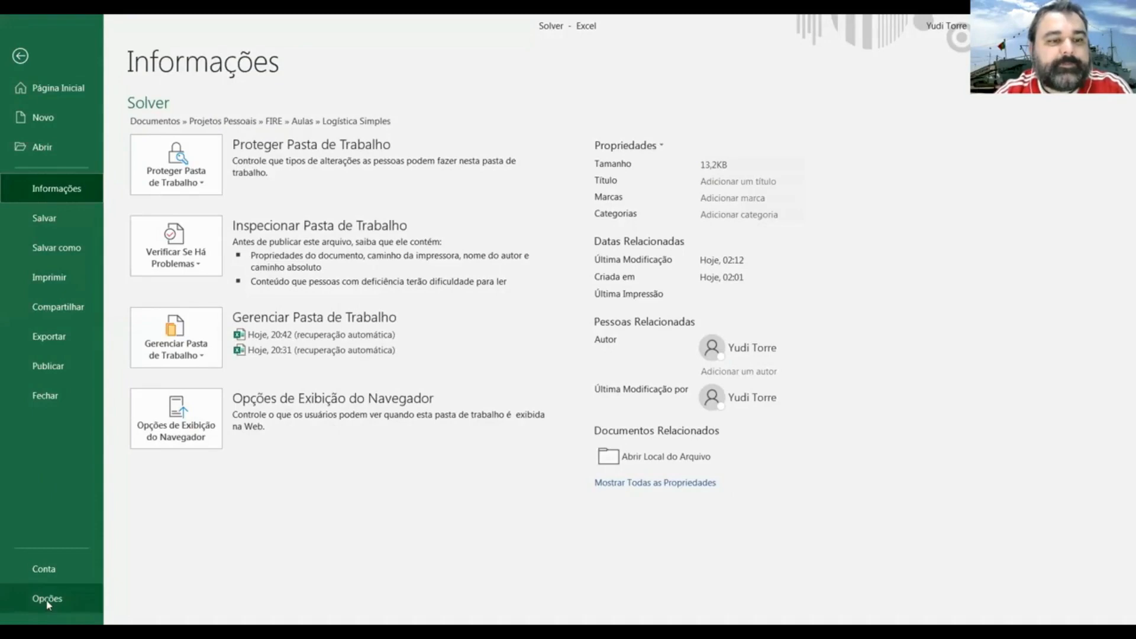
pyautogui.click(47, 598)
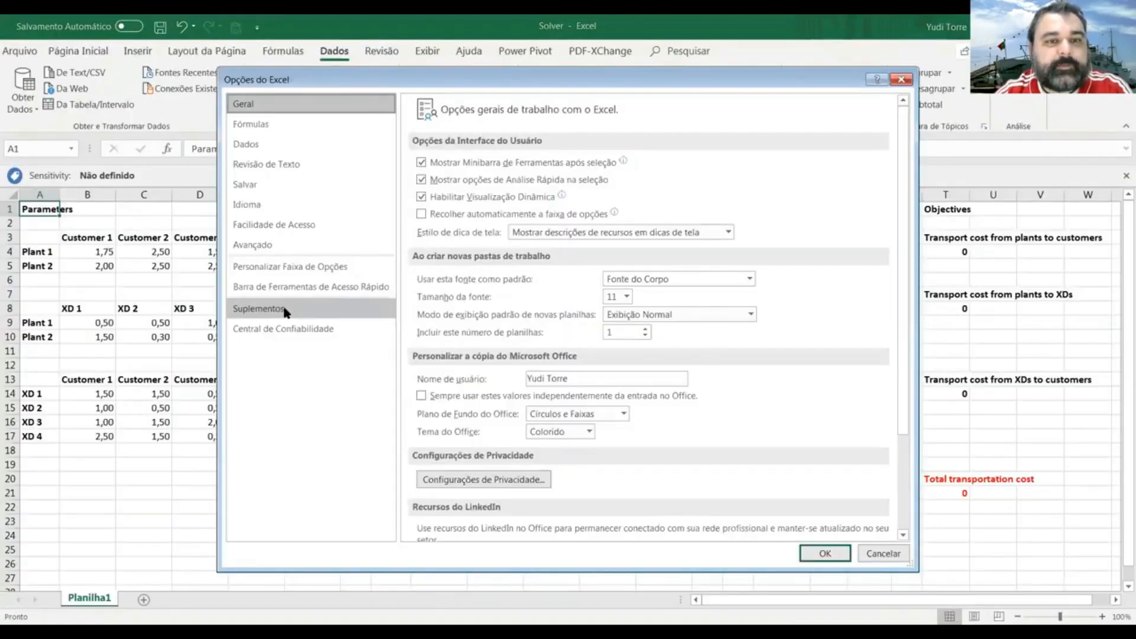
pyautogui.click(259, 308)
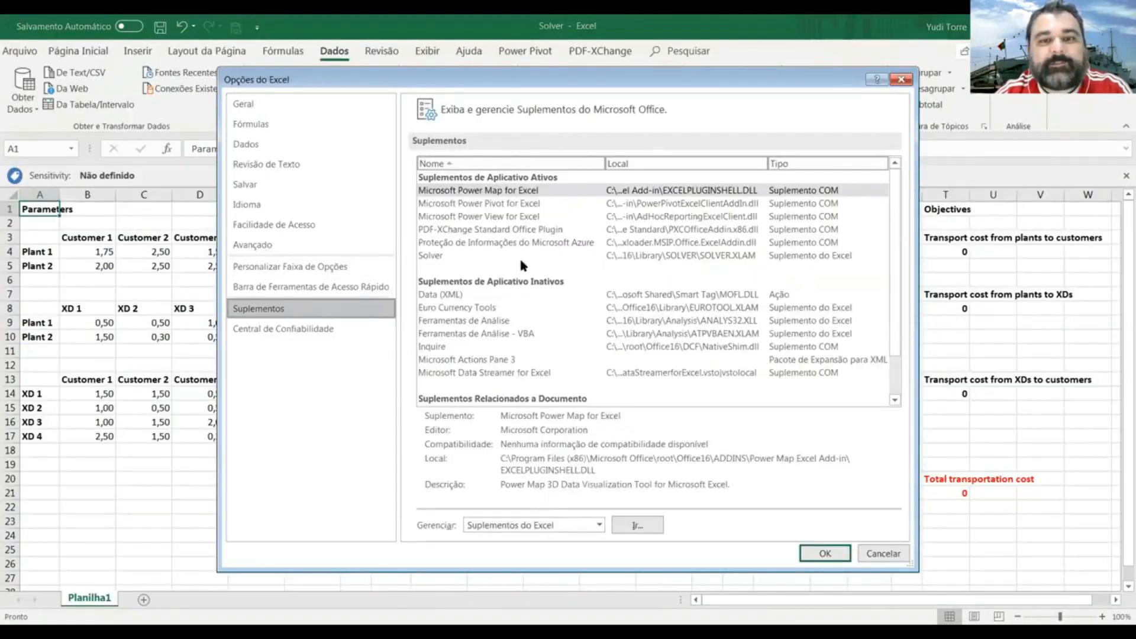
pyautogui.click(430, 255)
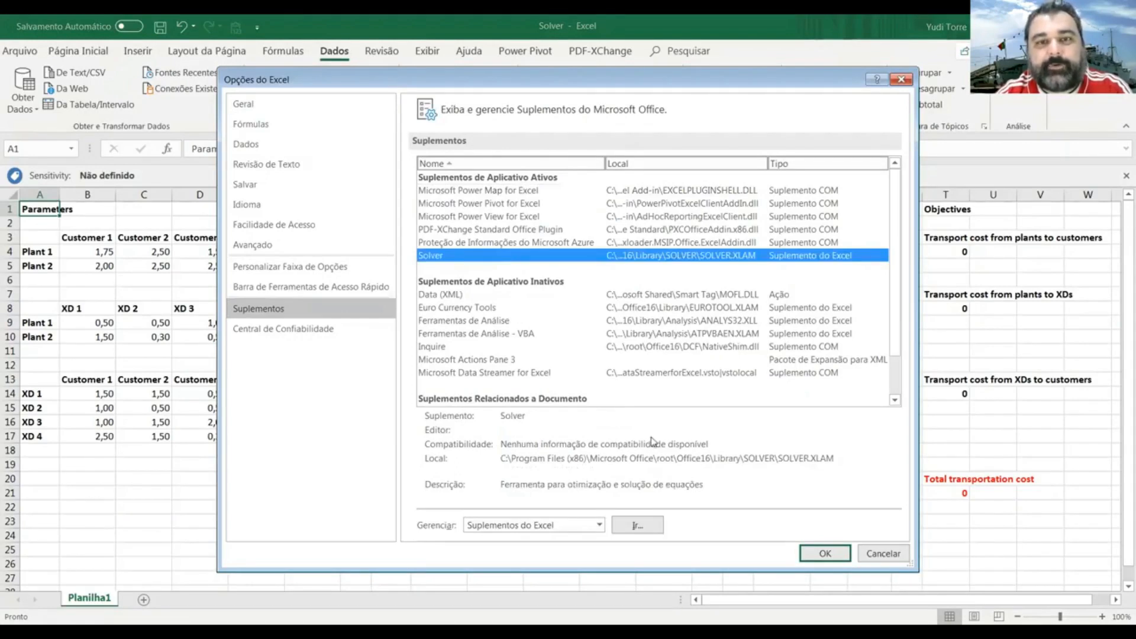
pyautogui.moveTo(872, 423)
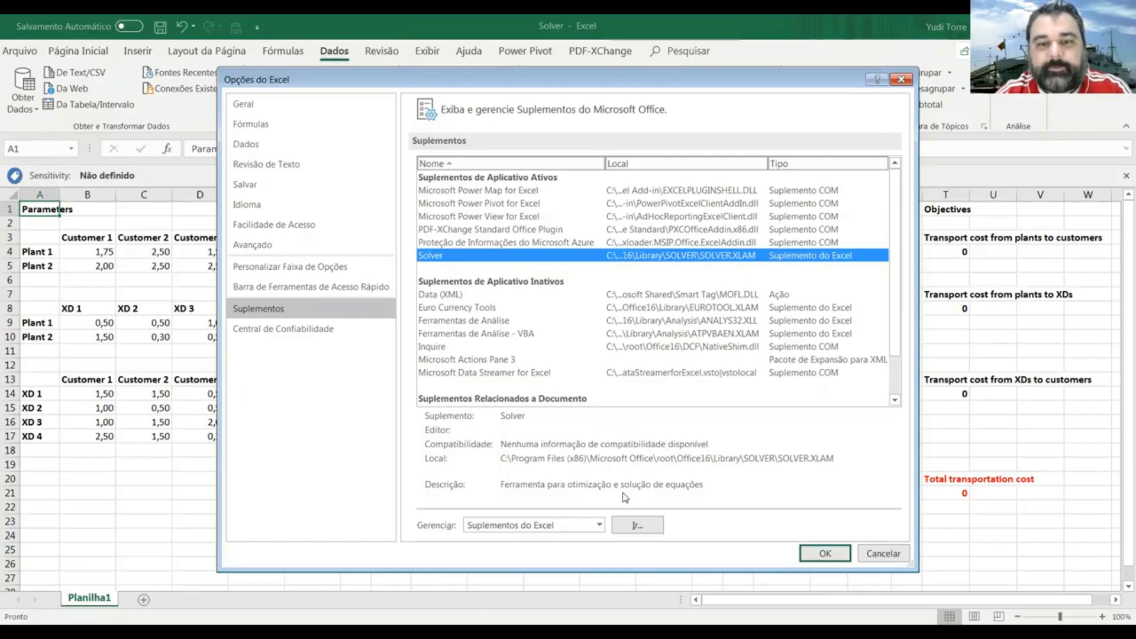
pyautogui.click(598, 525)
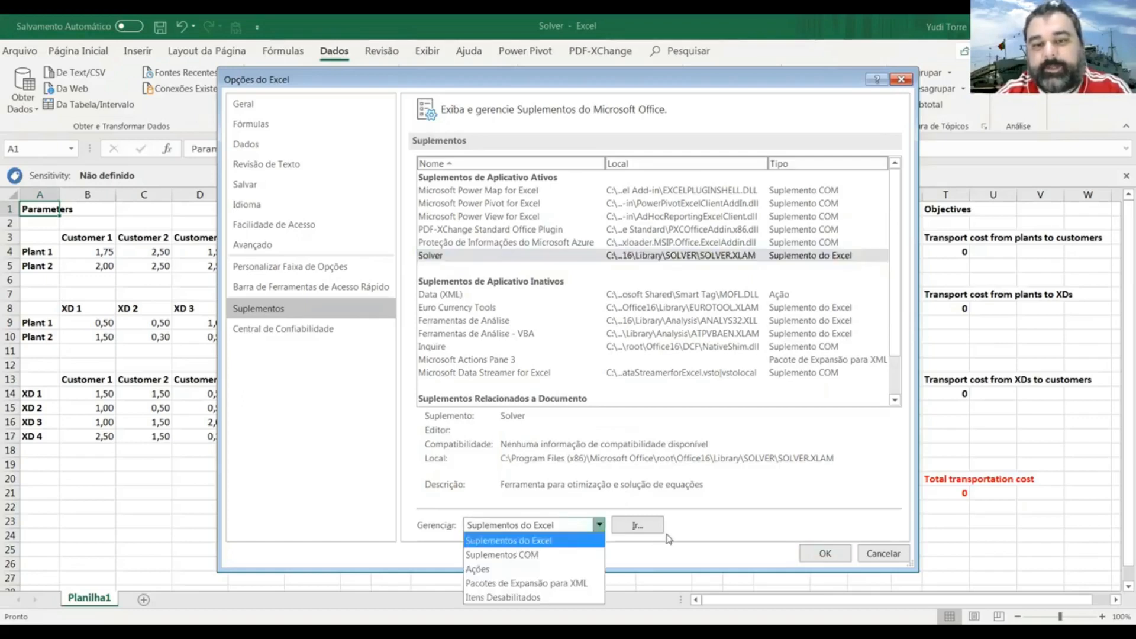
pyautogui.moveTo(791, 556)
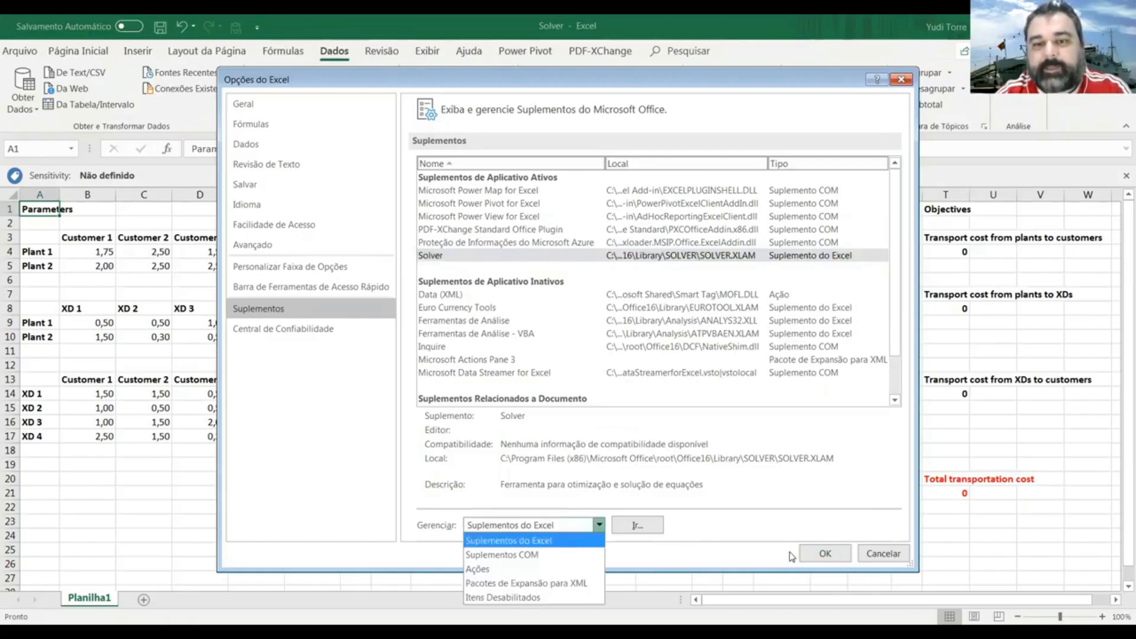
pyautogui.click(508, 541)
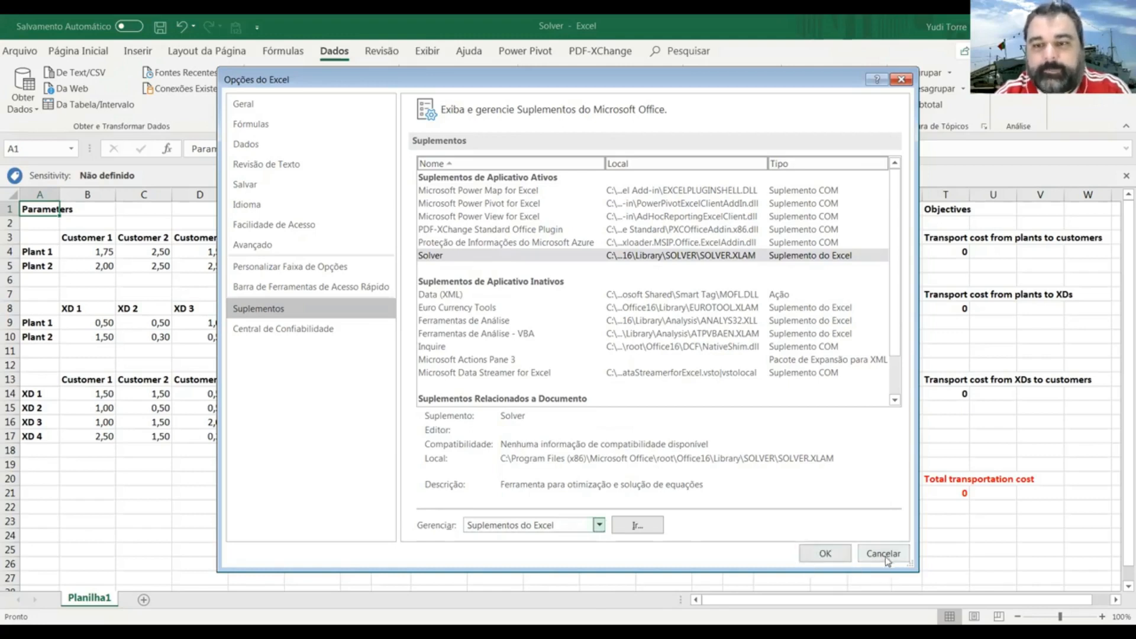
pyautogui.click(882, 552)
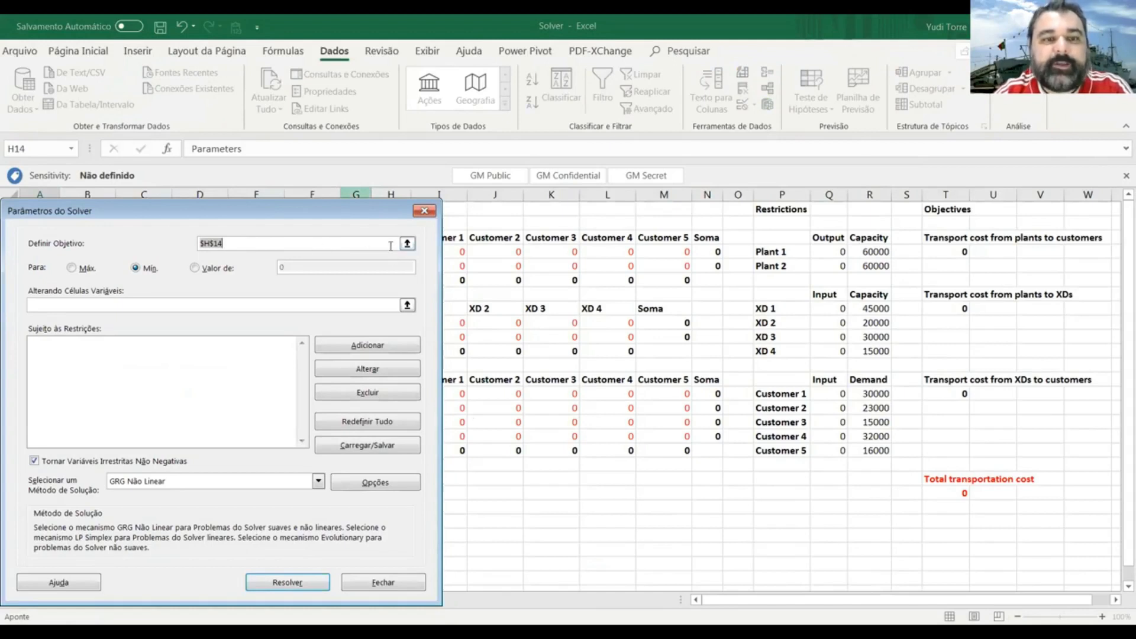
pyautogui.moveTo(403, 249)
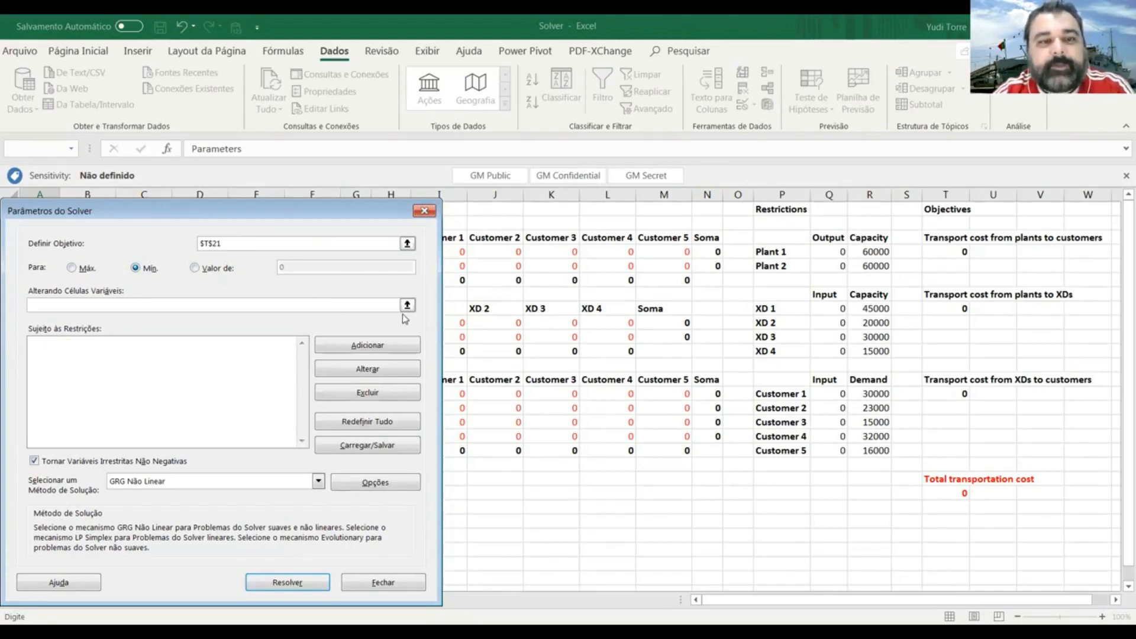
pyautogui.moveTo(407, 306)
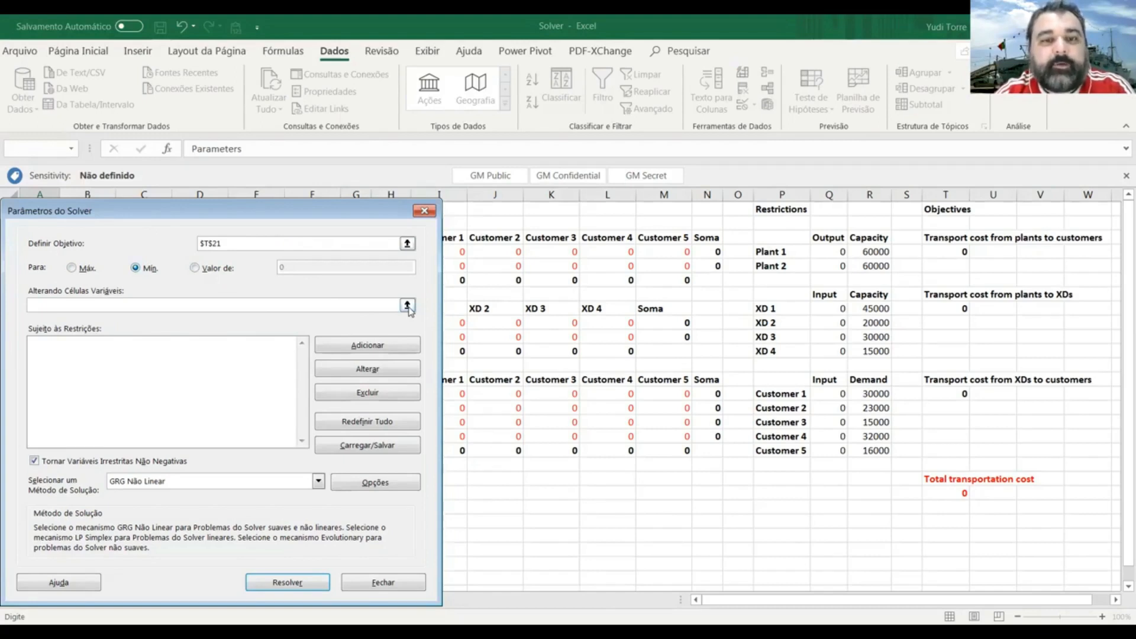
# Step: With objective $T$21 set to Min, begin picking variable cells
pyautogui.click(297, 243)
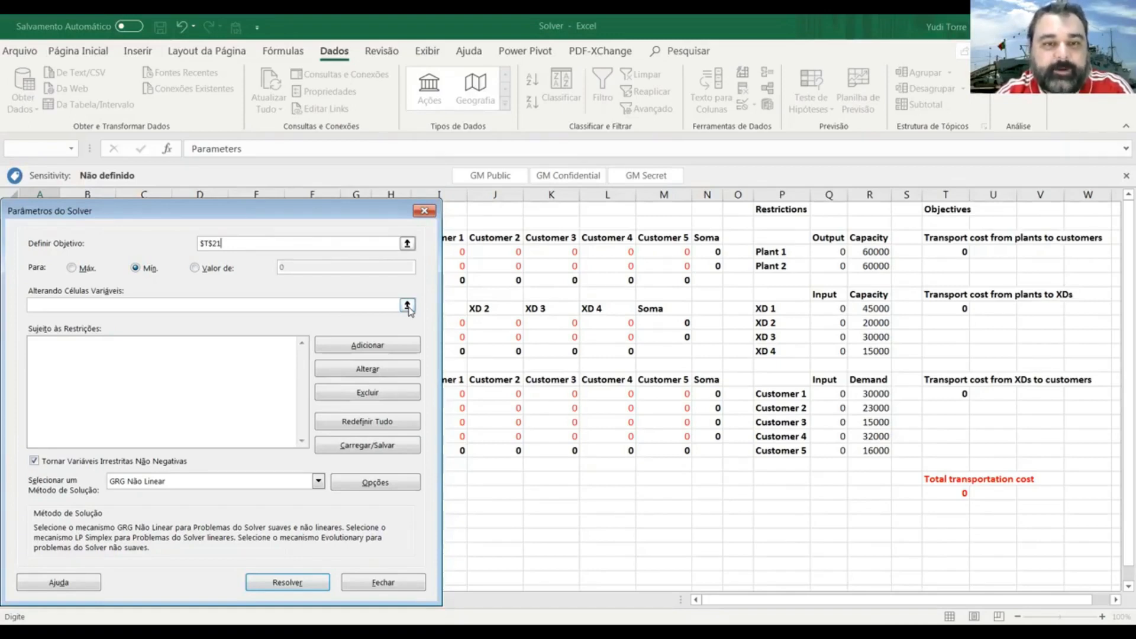
# Step: Select I4:M5, I9:L10 and I14:M17 as the changing variable cells
pyautogui.click(407, 304)
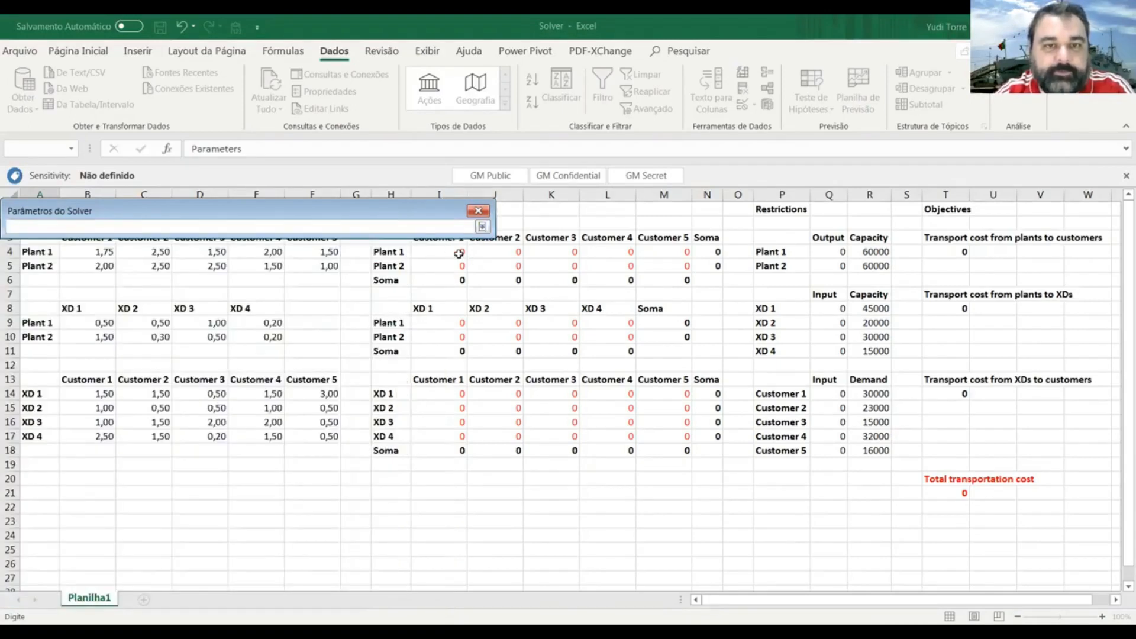
pyautogui.moveTo(439, 251); pyautogui.dragTo(495, 265)
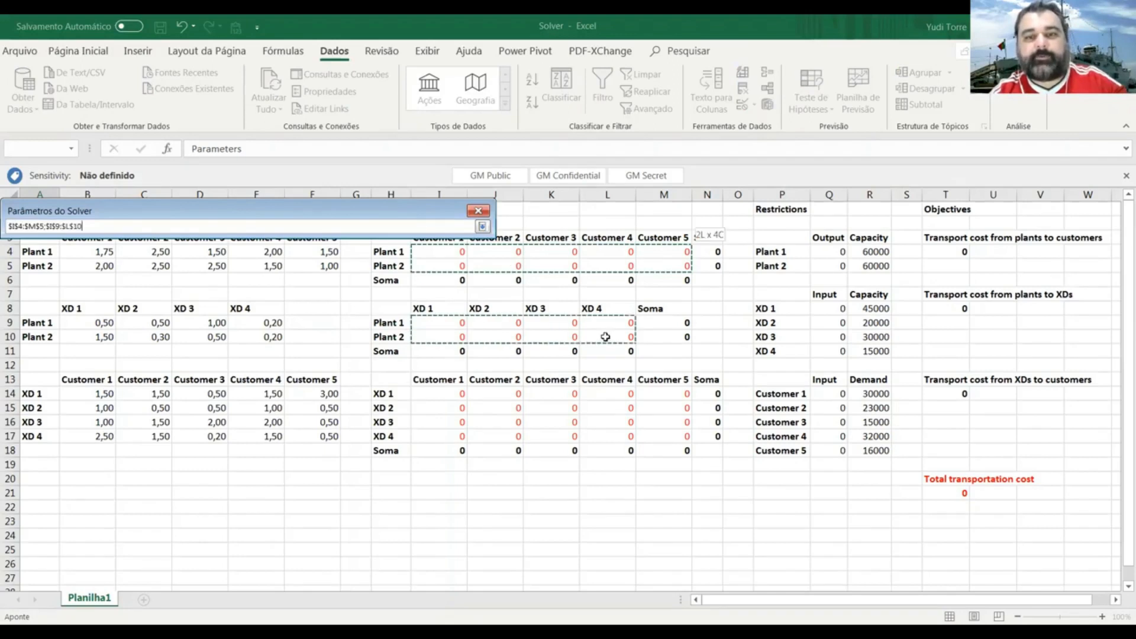
pyautogui.click(438, 394)
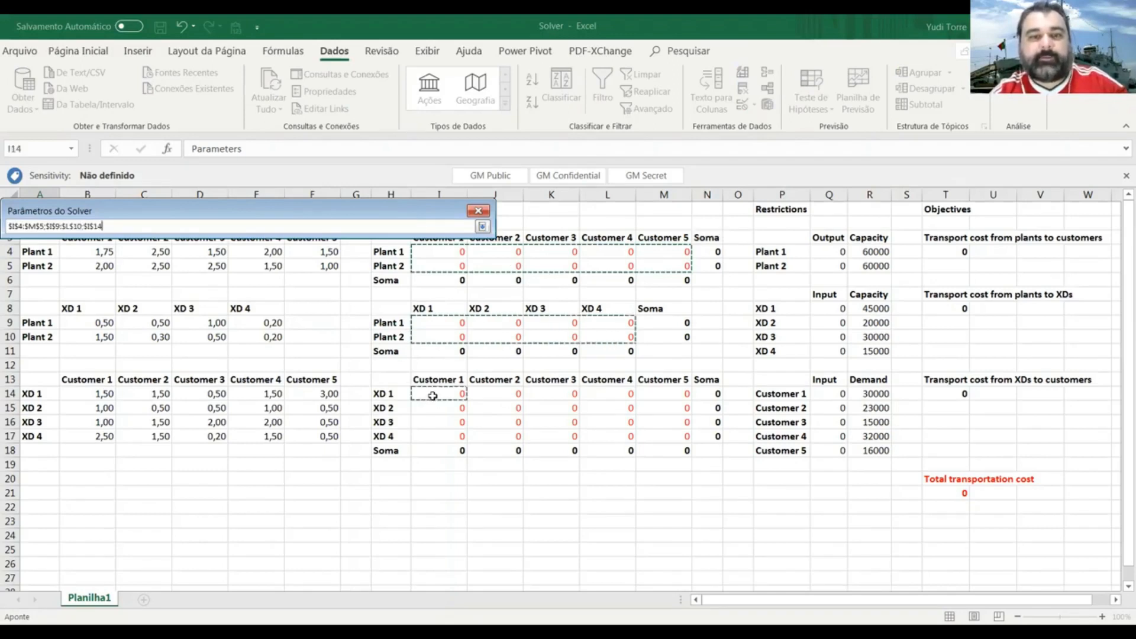
pyautogui.moveTo(432, 394); pyautogui.dragTo(659, 433)
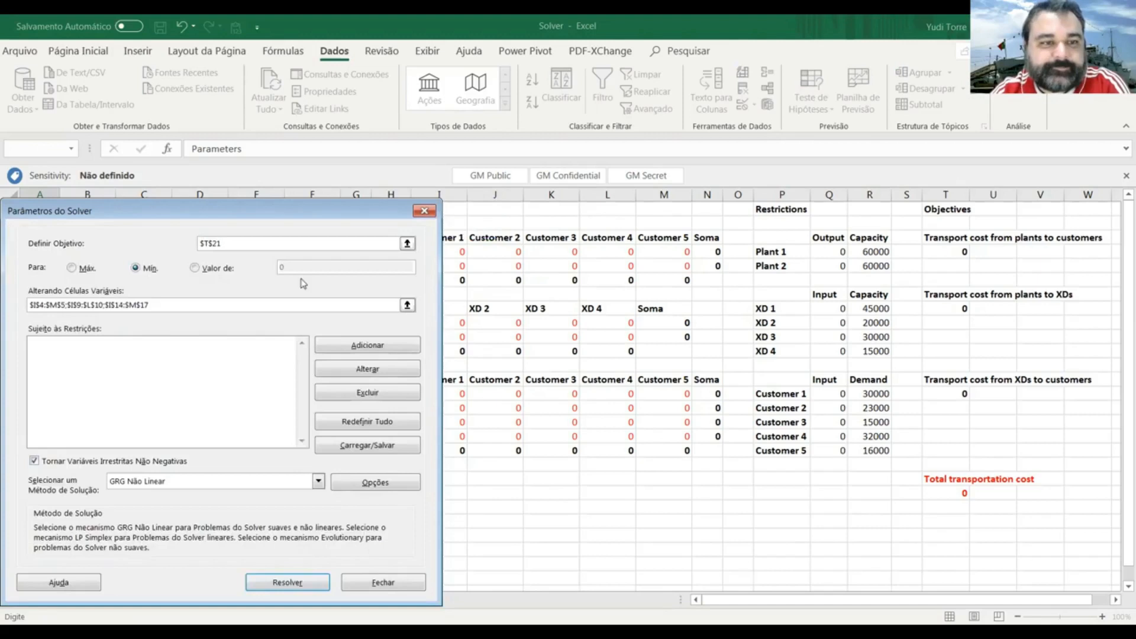
pyautogui.moveTo(225, 323)
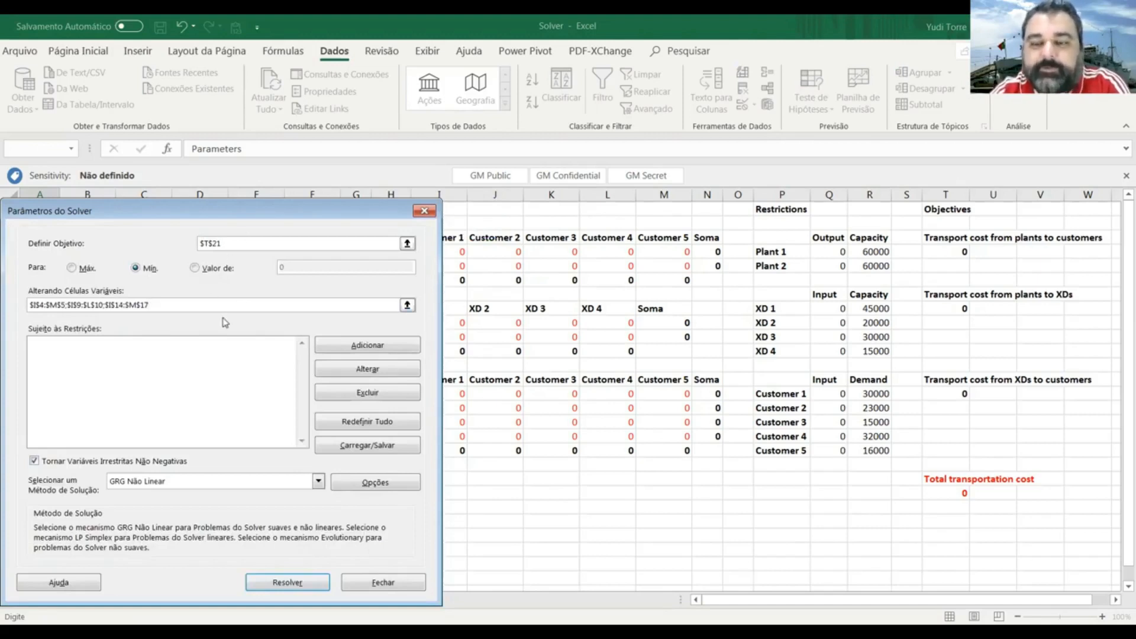
pyautogui.moveTo(163, 346)
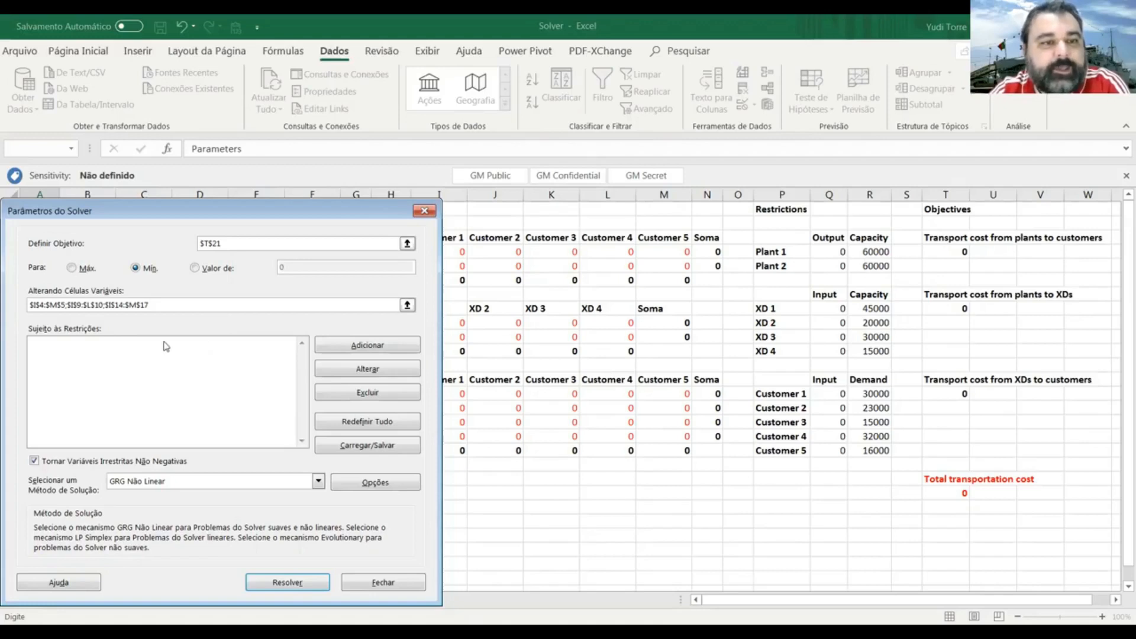
pyautogui.moveTo(287, 348)
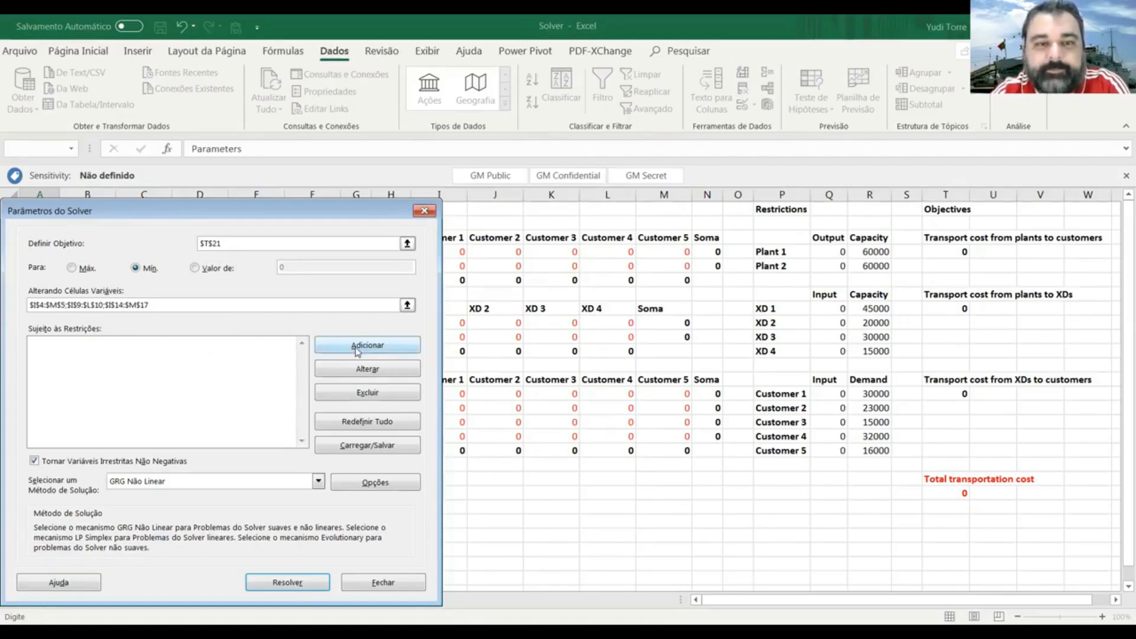
# Step: Add capacity constraints Q4:Q5 <= R4:R5 and Q8:Q11 <= R8:R11
pyautogui.click(367, 345)
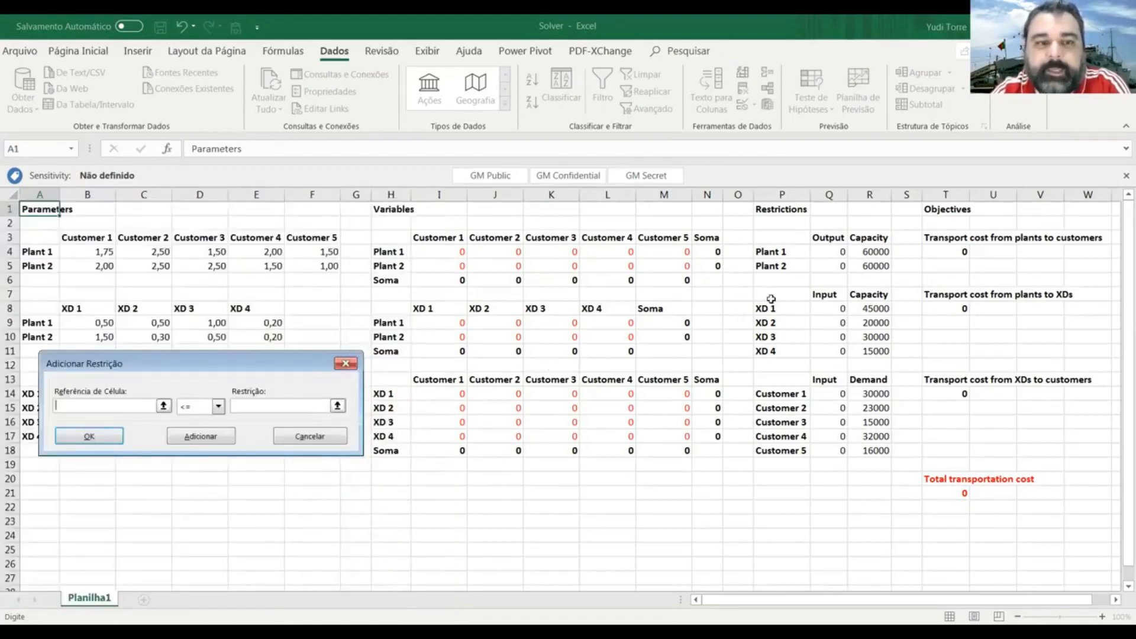
pyautogui.click(828, 251)
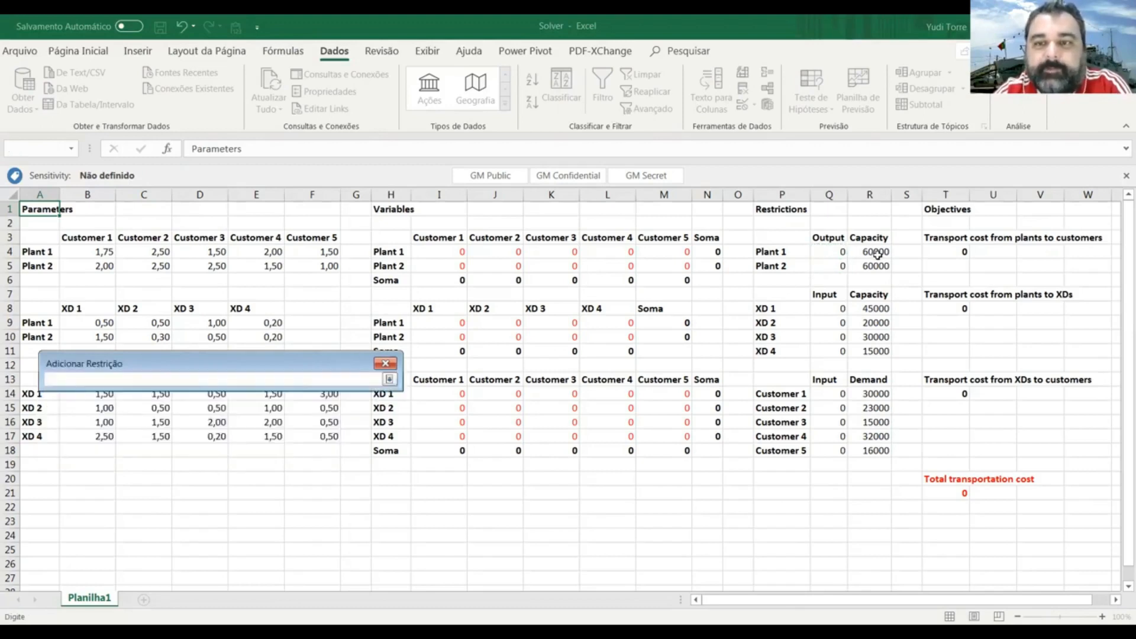
pyautogui.click(869, 251)
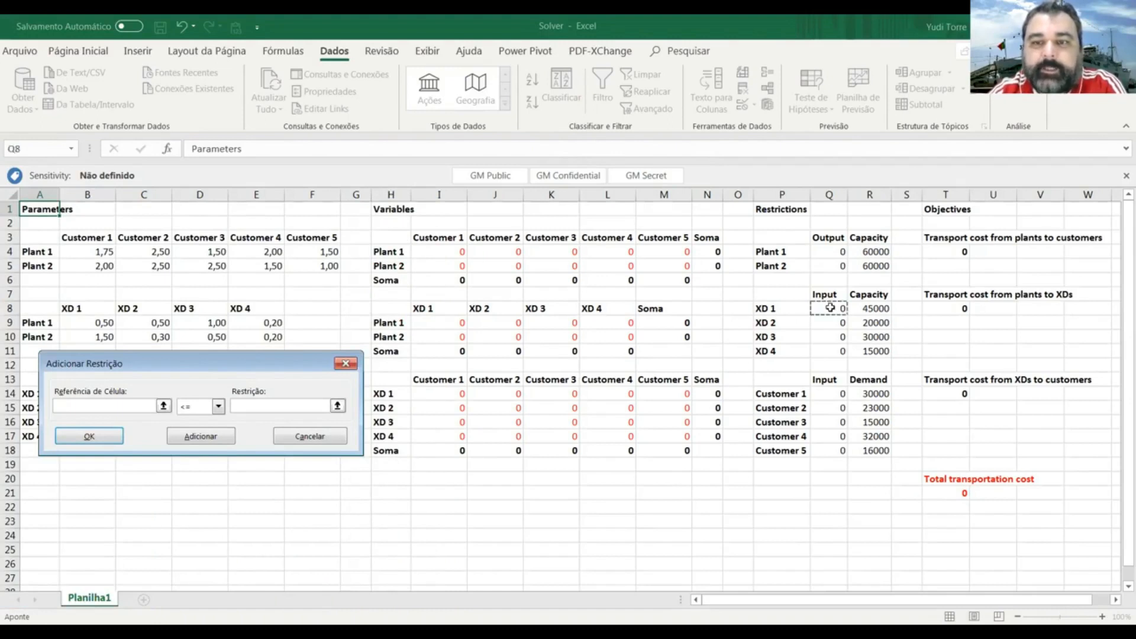
pyautogui.moveTo(190, 402)
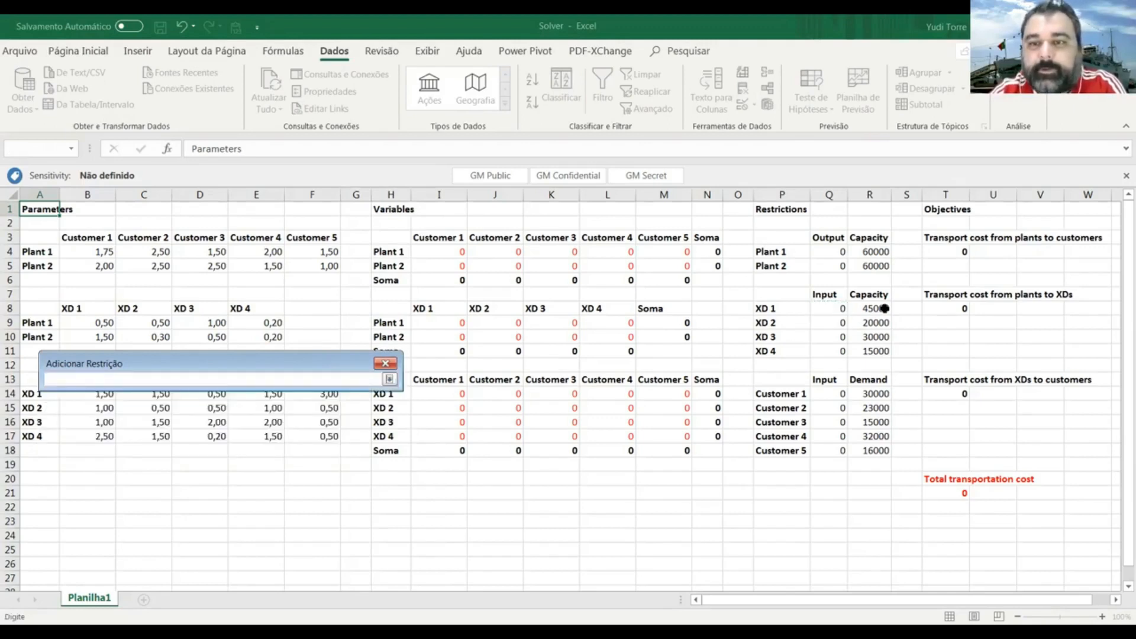
pyautogui.click(870, 308)
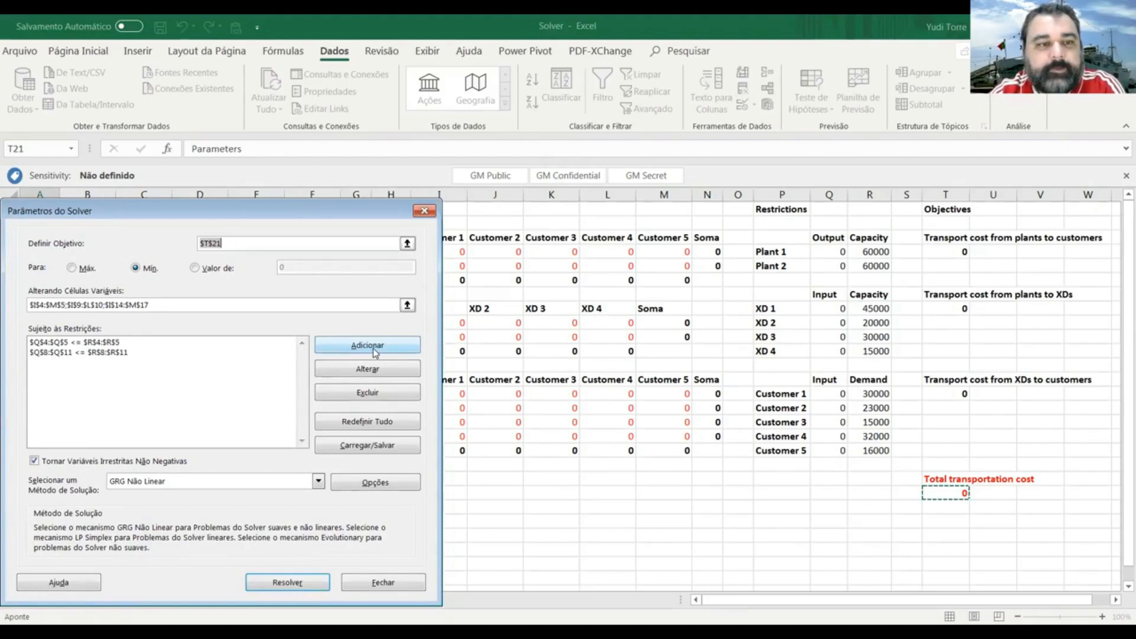
pyautogui.click(368, 344)
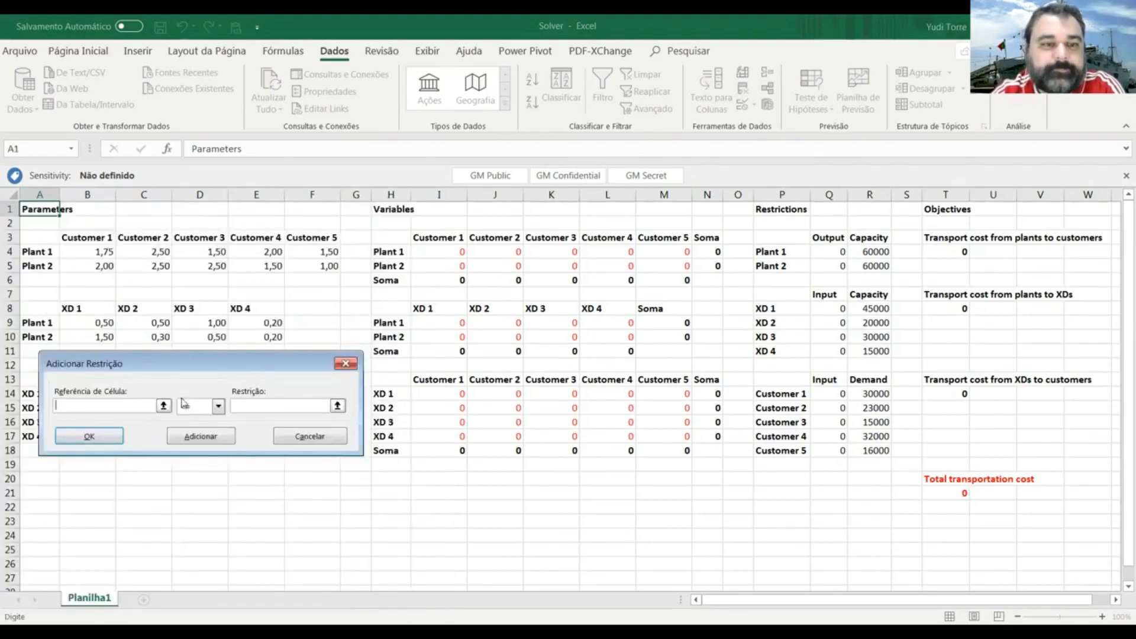
# Step: Add the demand constraint $Q$14:$Q$18 = $R$14:$R$18
pyautogui.click(164, 405)
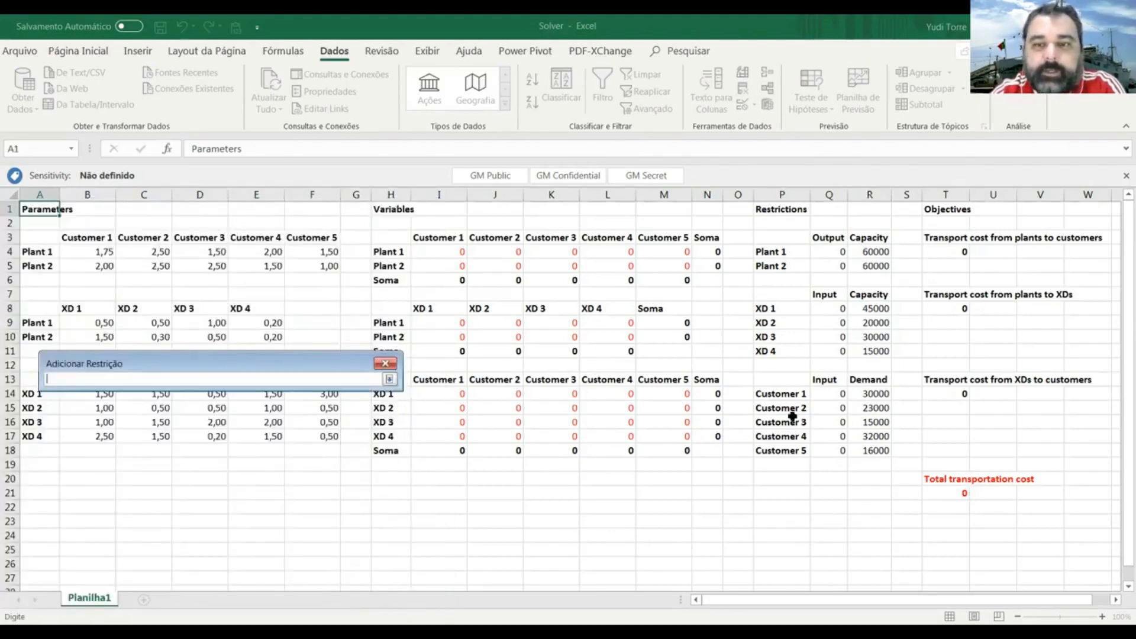
pyautogui.moveTo(829, 394); pyautogui.dragTo(829, 407)
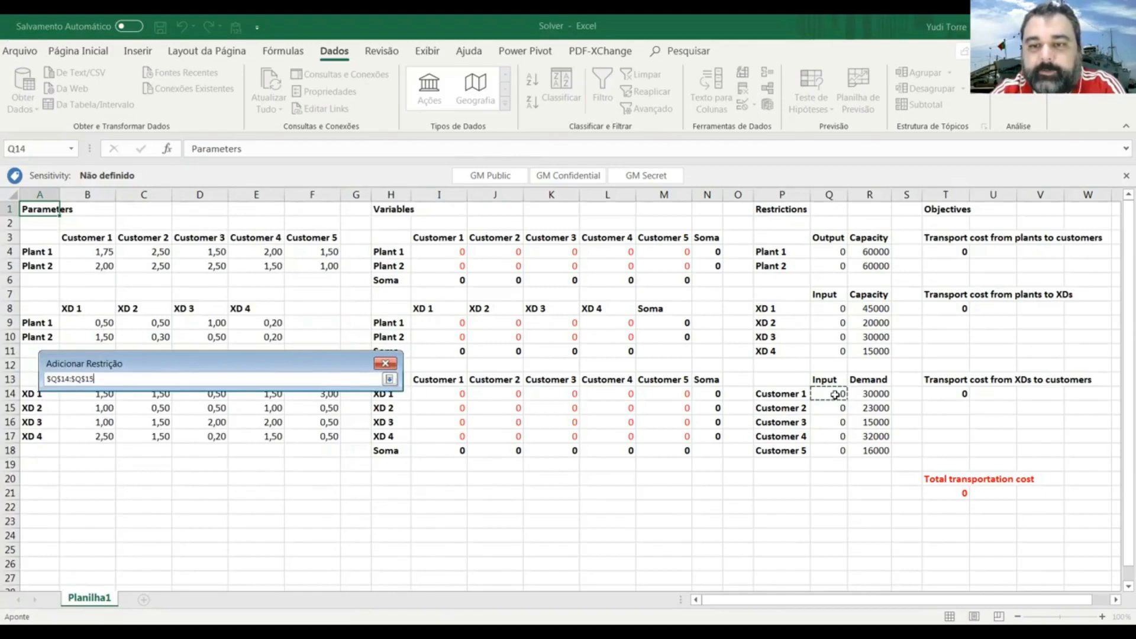
pyautogui.moveTo(829, 394); pyautogui.dragTo(829, 450)
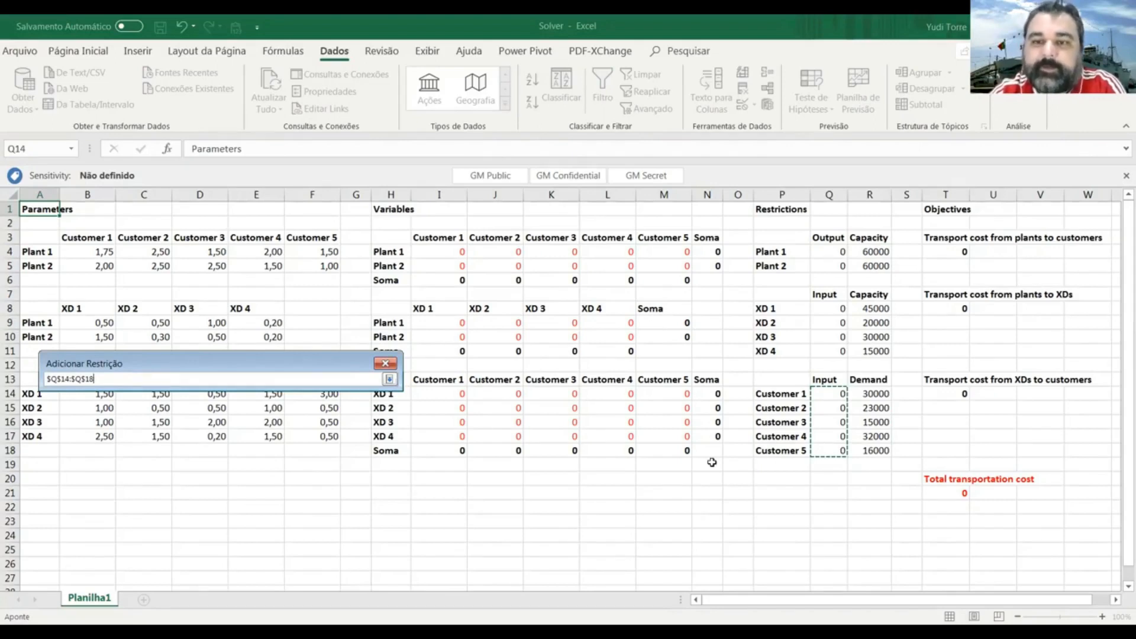
pyautogui.click(390, 378)
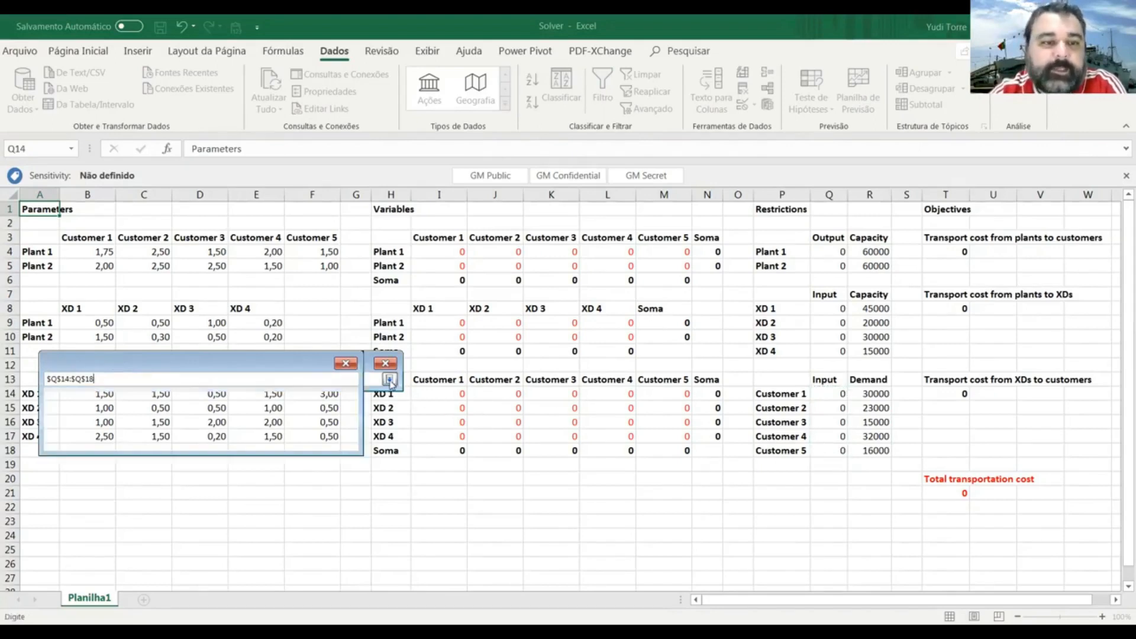
pyautogui.click(217, 406)
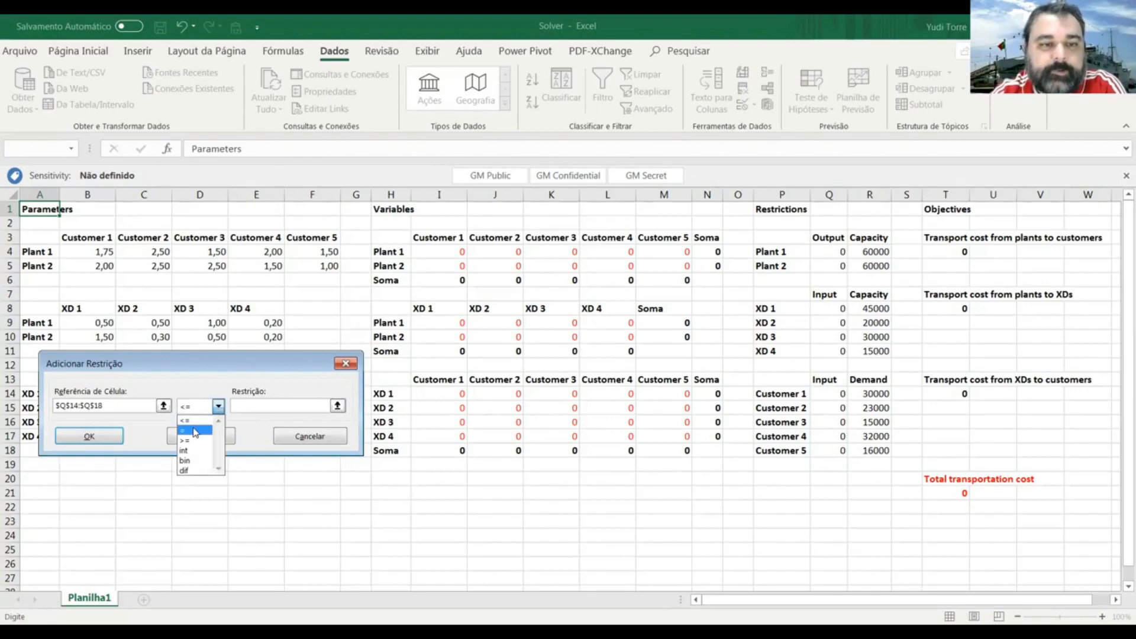
pyautogui.click(185, 430)
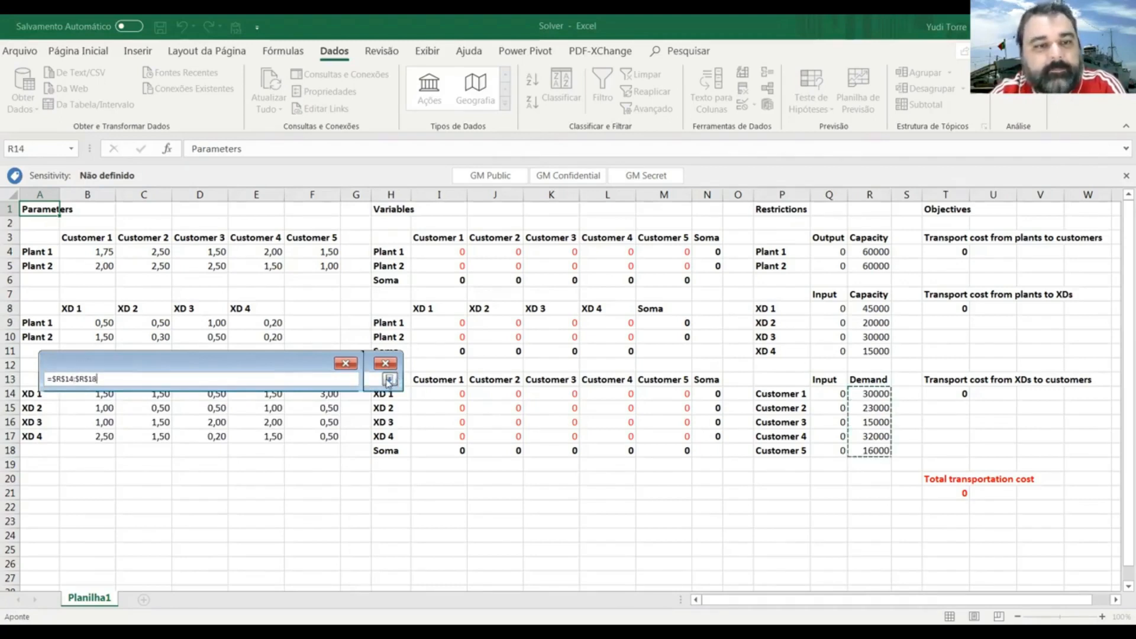
pyautogui.click(387, 381)
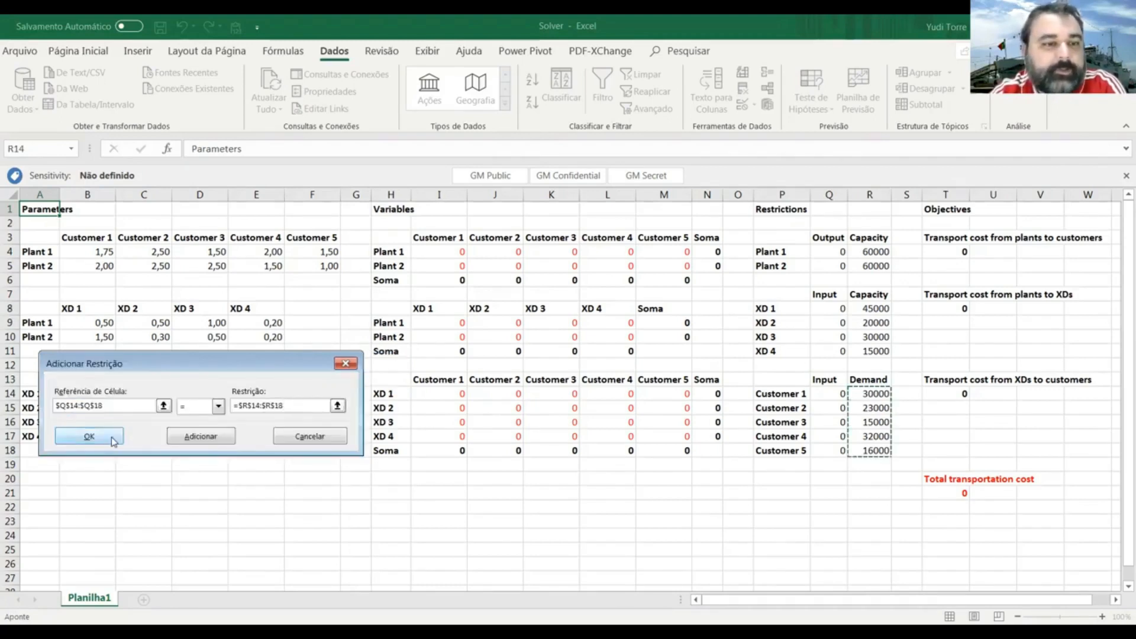
pyautogui.click(88, 436)
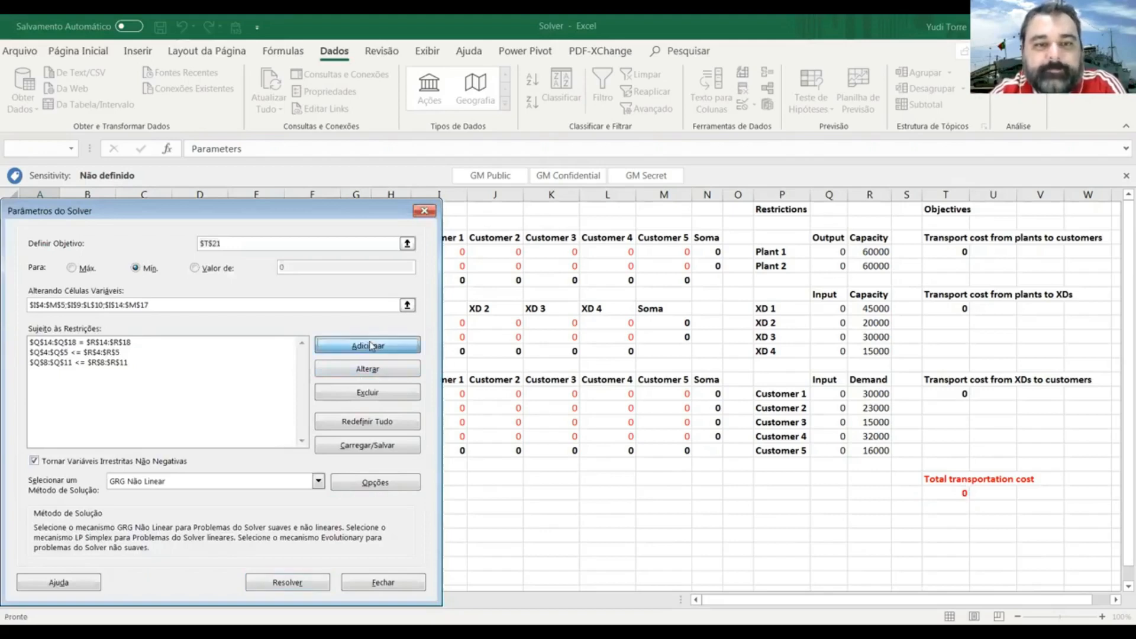
pyautogui.click(367, 345)
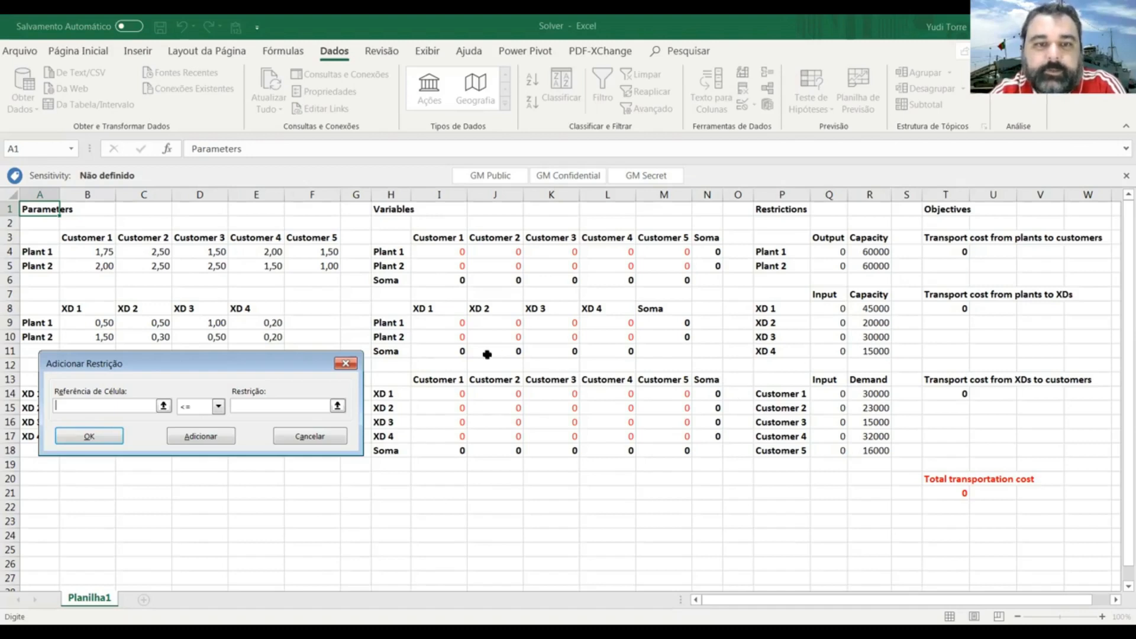
pyautogui.moveTo(450, 343)
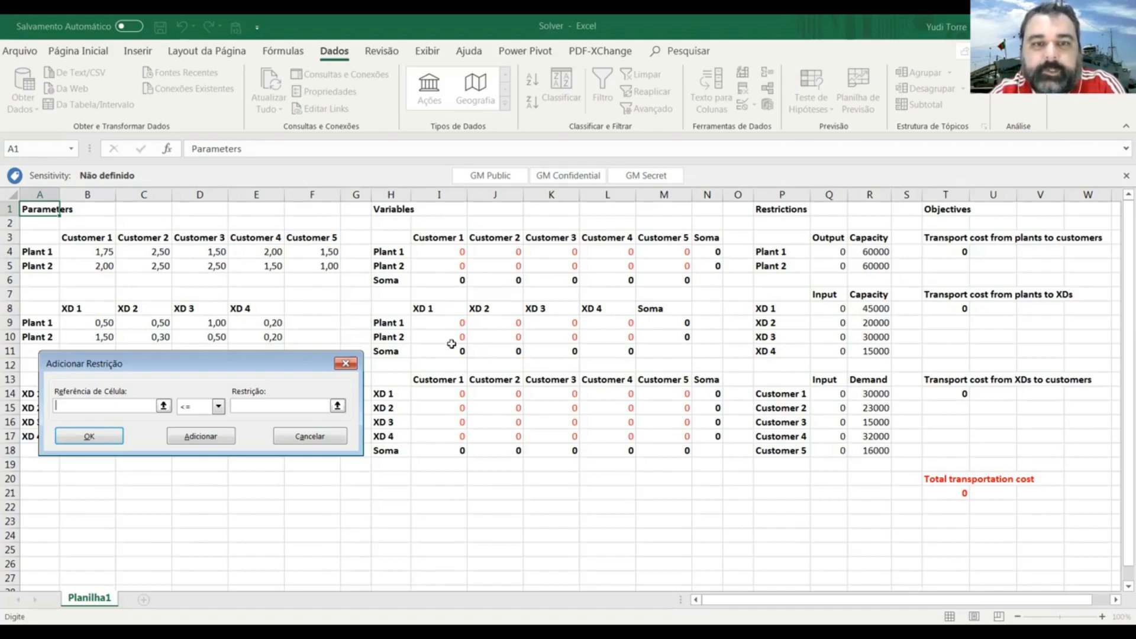
pyautogui.moveTo(451, 314)
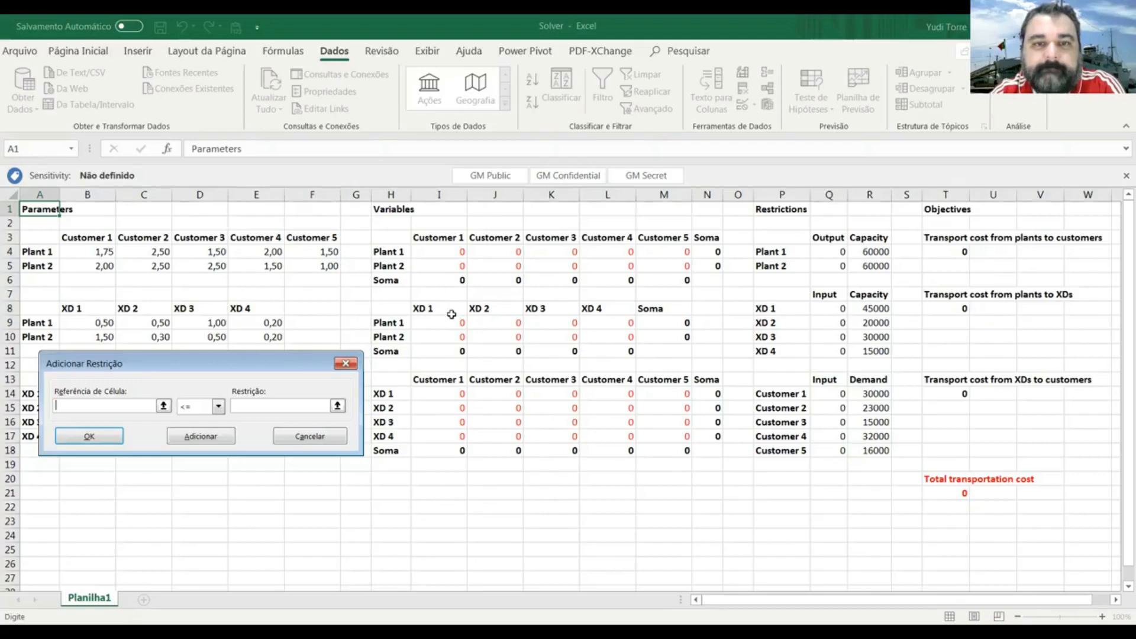
pyautogui.moveTo(442, 351)
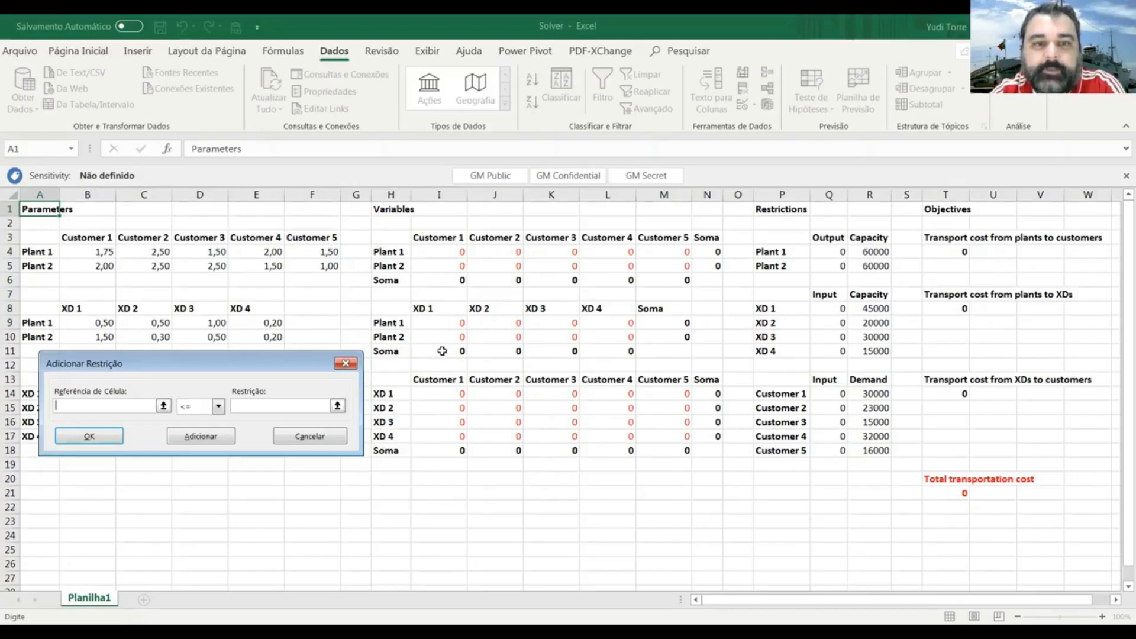
# Step: Add the crossdock balance constraint $I$11:$L$11 = $N$14:$N$17
pyautogui.click(439, 351)
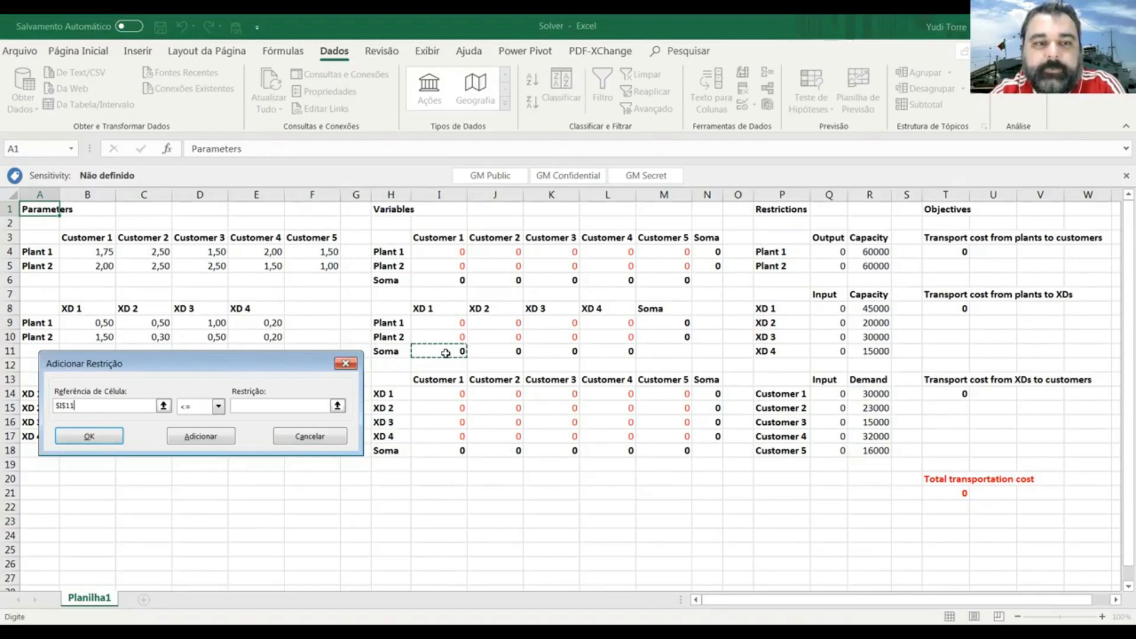
pyautogui.moveTo(438, 351); pyautogui.dragTo(631, 352)
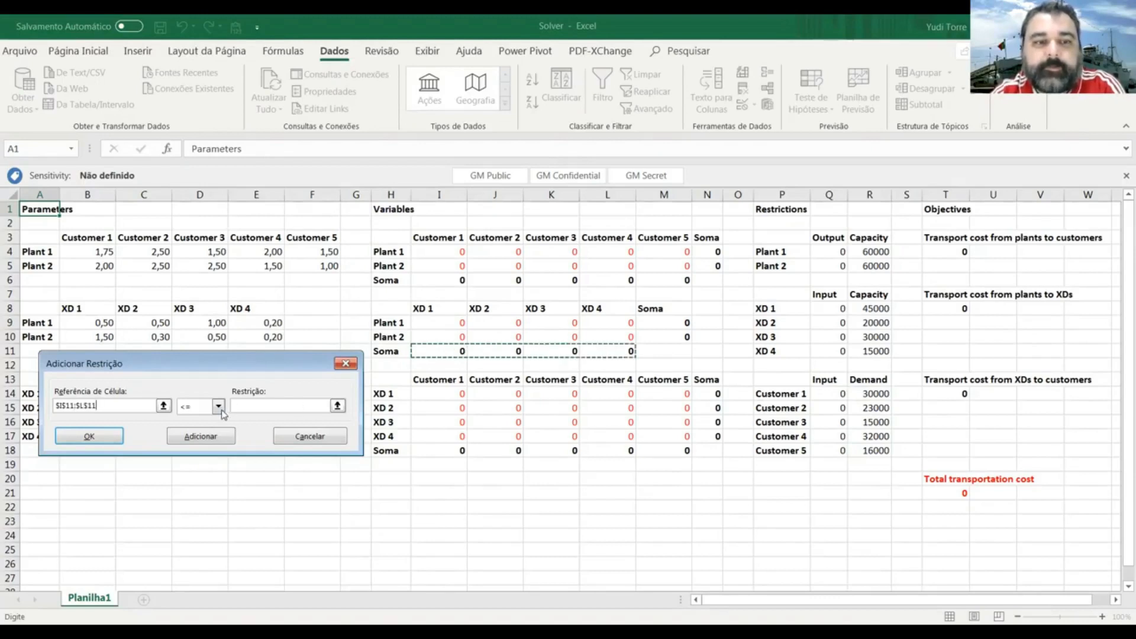
pyautogui.click(219, 406)
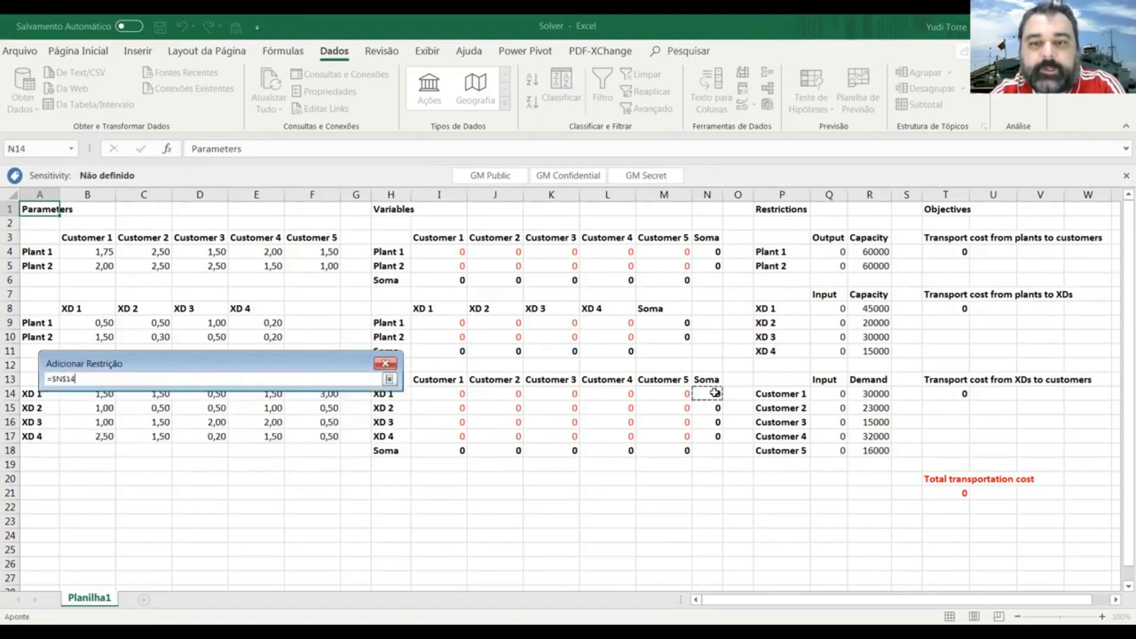
pyautogui.moveTo(706, 394); pyautogui.dragTo(706, 436)
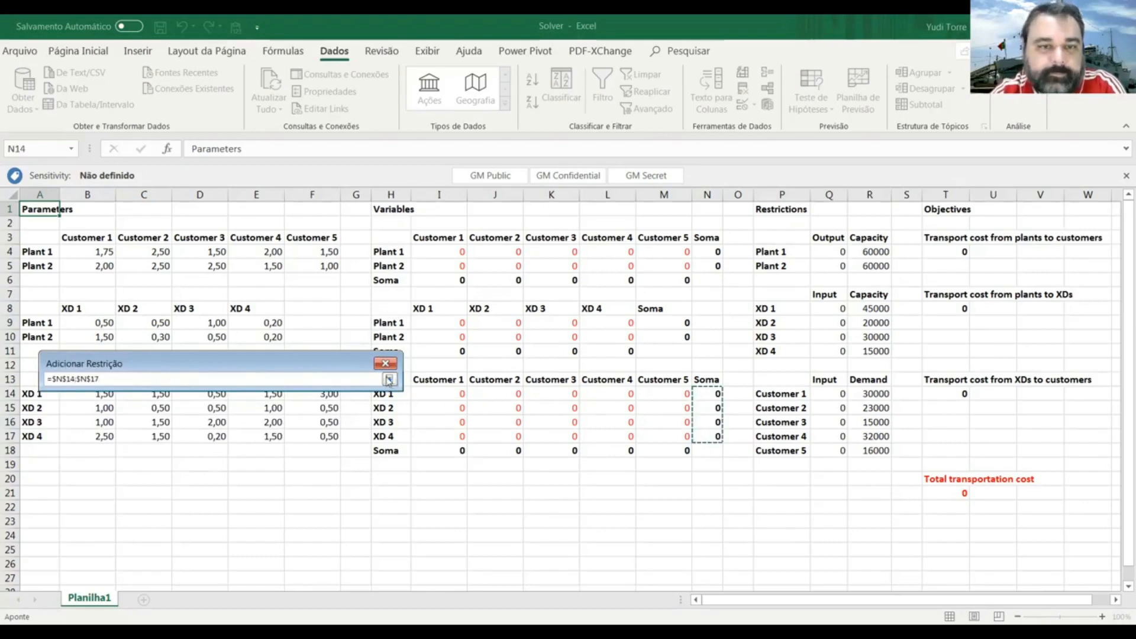
pyautogui.click(388, 379)
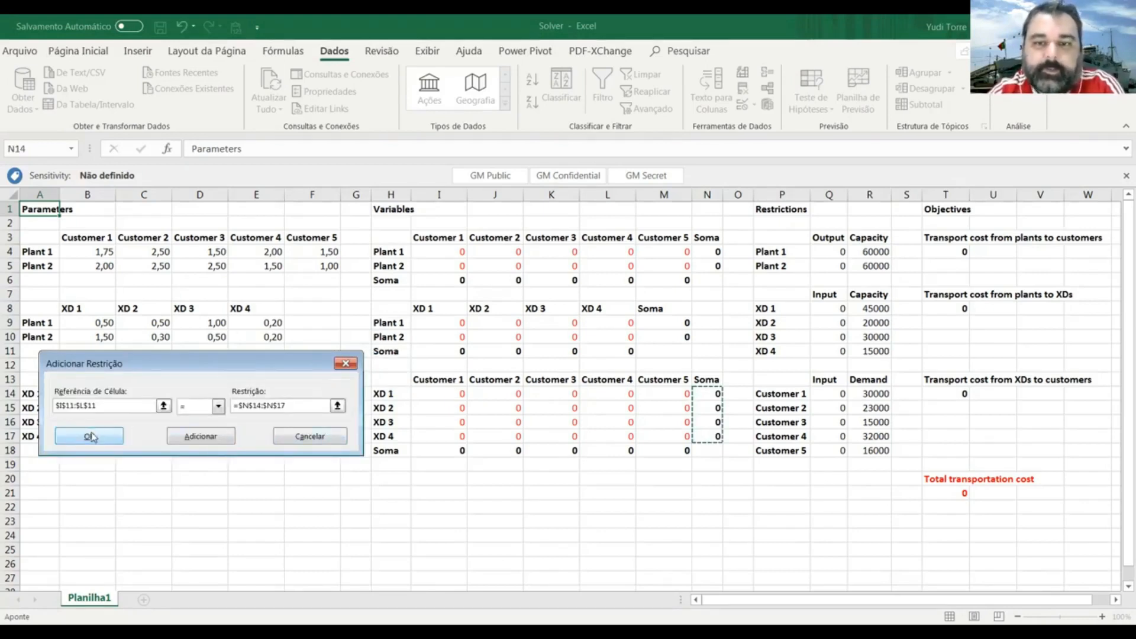
pyautogui.click(89, 436)
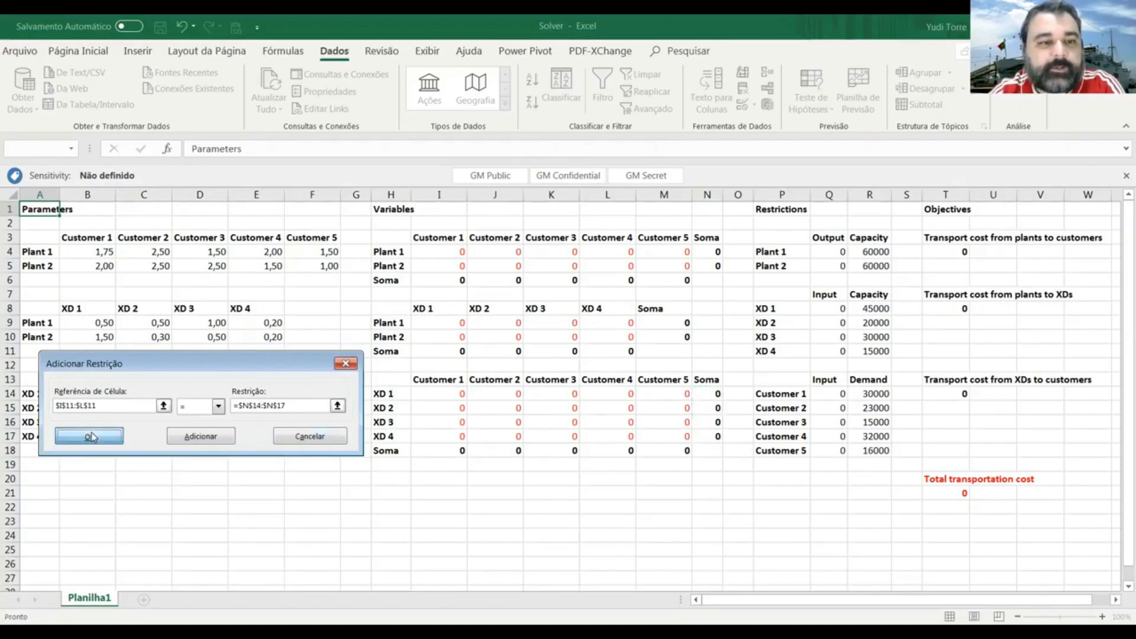
pyautogui.click(89, 435)
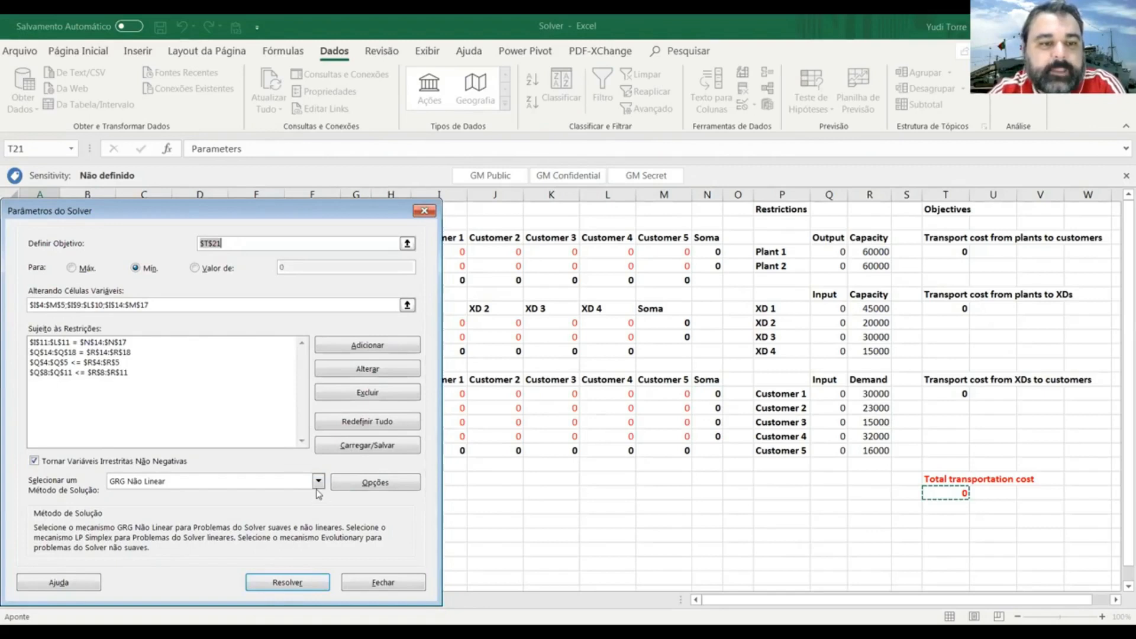
# Step: Switch the solving method to LP Simplex and run Solver, reaching cost 145,500
pyautogui.click(317, 481)
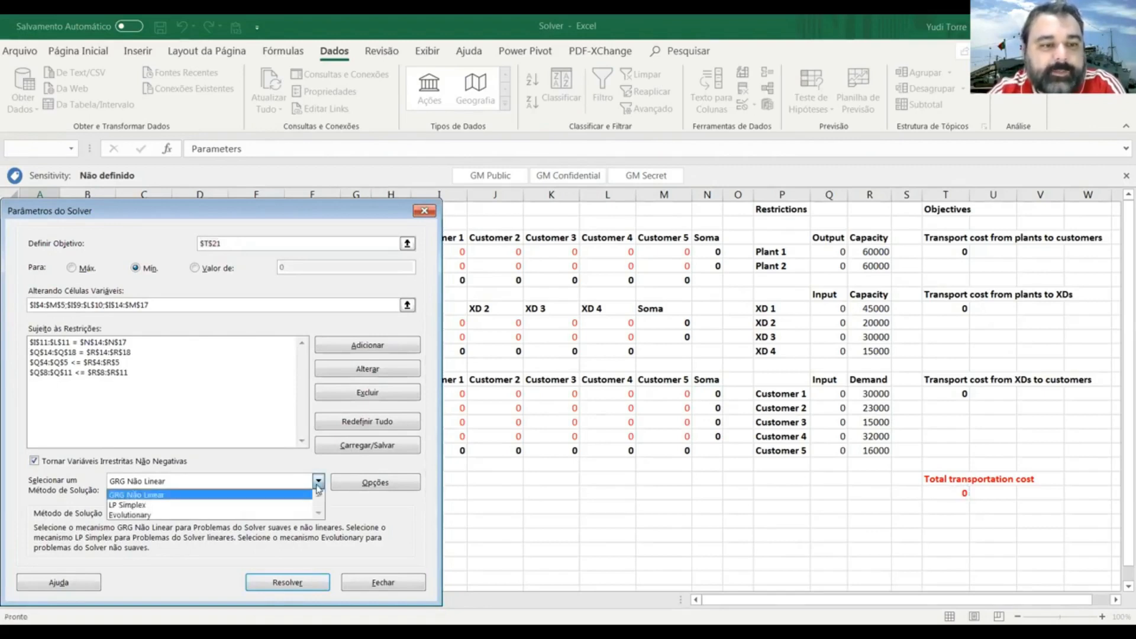
pyautogui.click(127, 505)
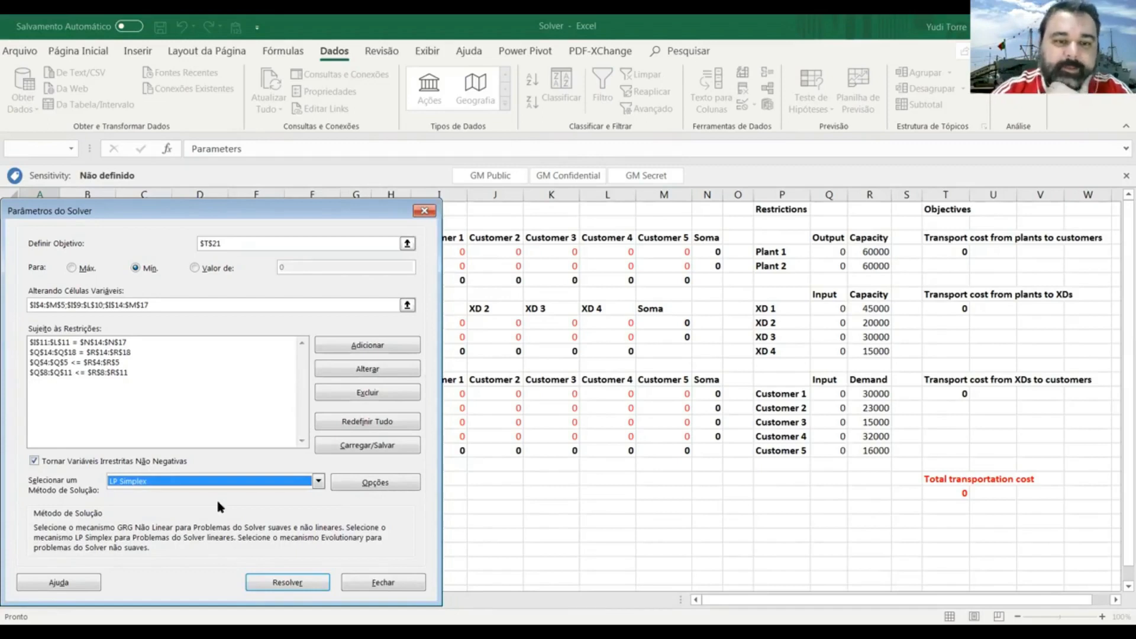
pyautogui.click(287, 582)
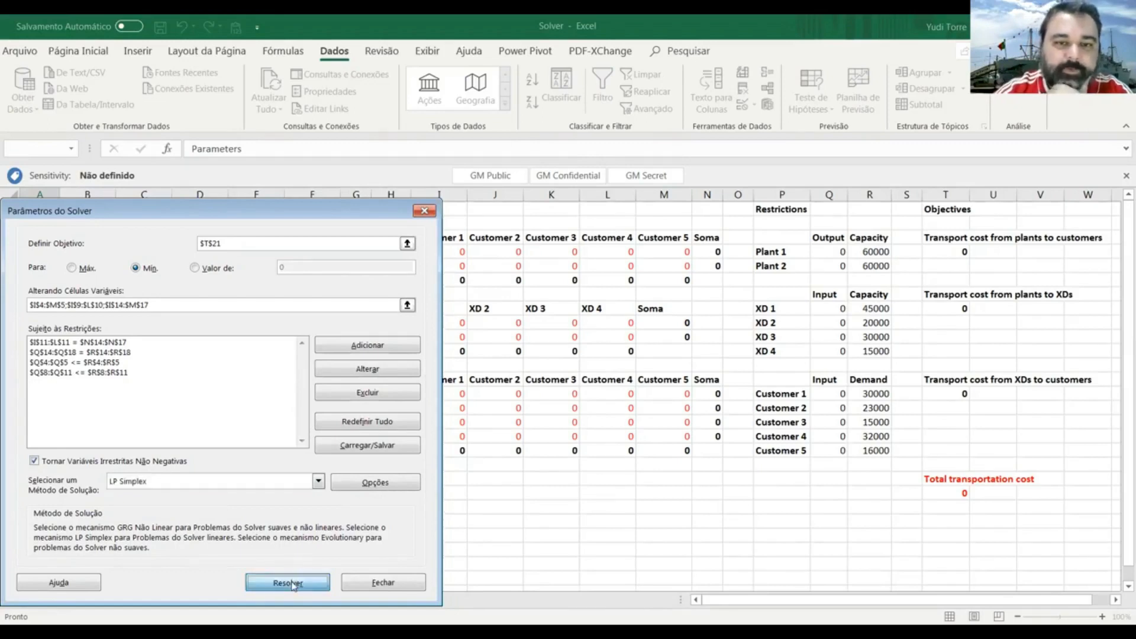
pyautogui.click(287, 582)
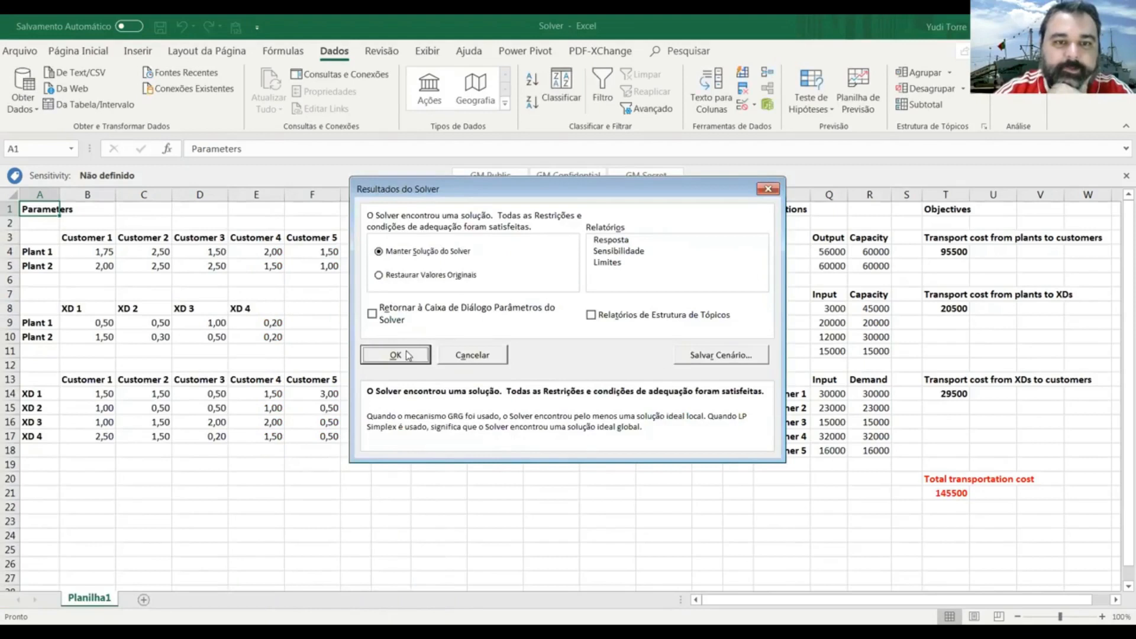
pyautogui.moveTo(503, 219)
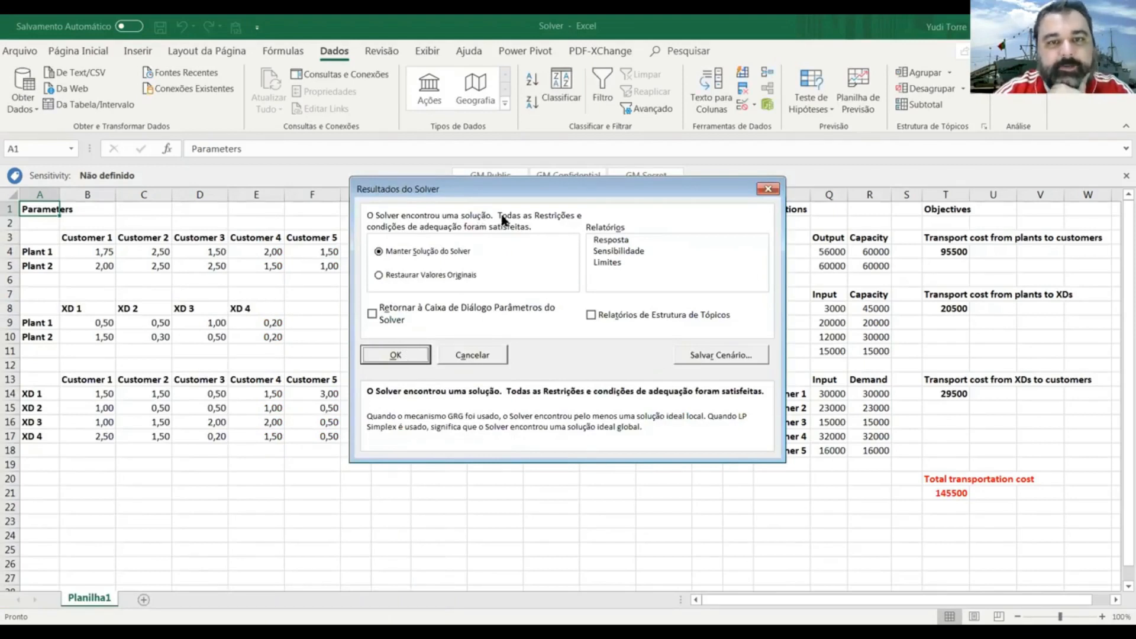
pyautogui.moveTo(449, 236)
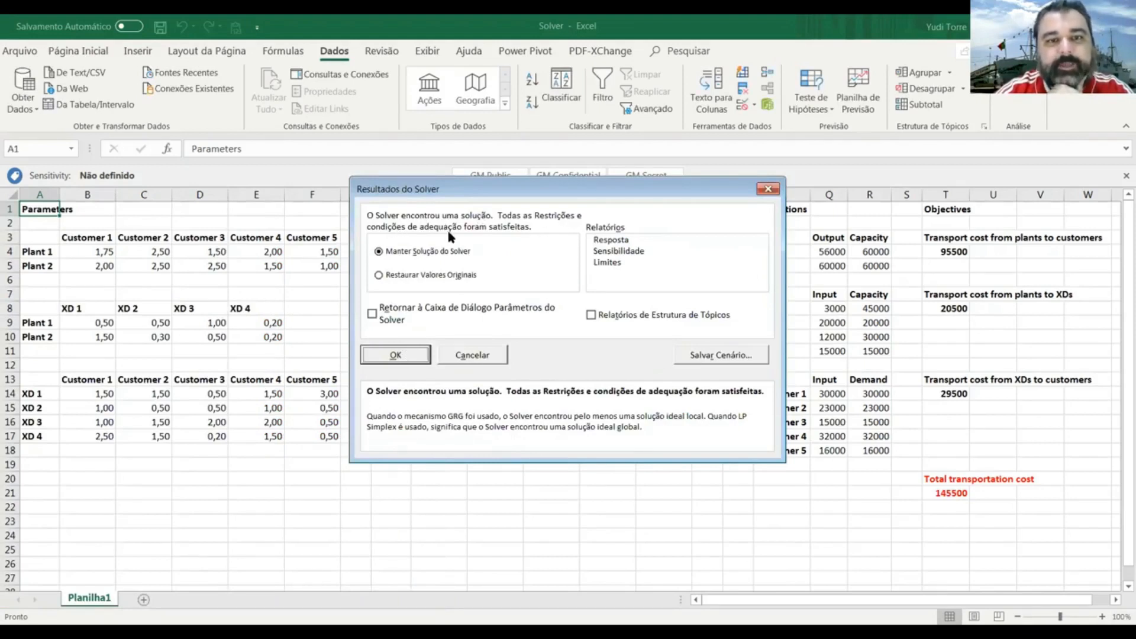
pyautogui.moveTo(498, 268)
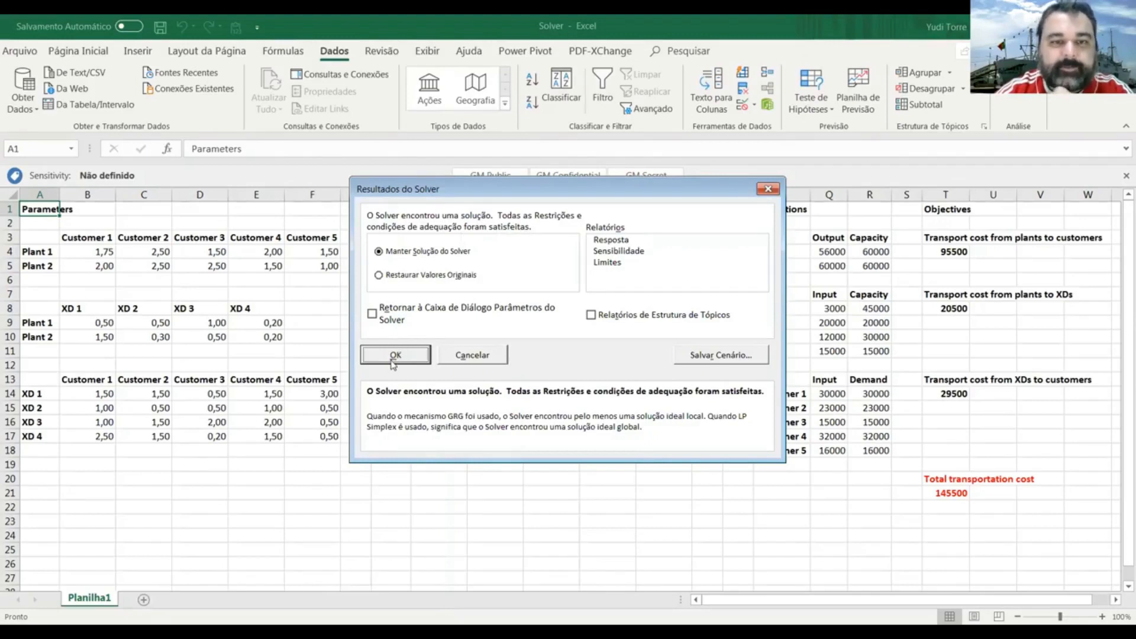
# Step: Keep Solver's solution, leaving optimised shipments and total cost 145,500
pyautogui.click(395, 355)
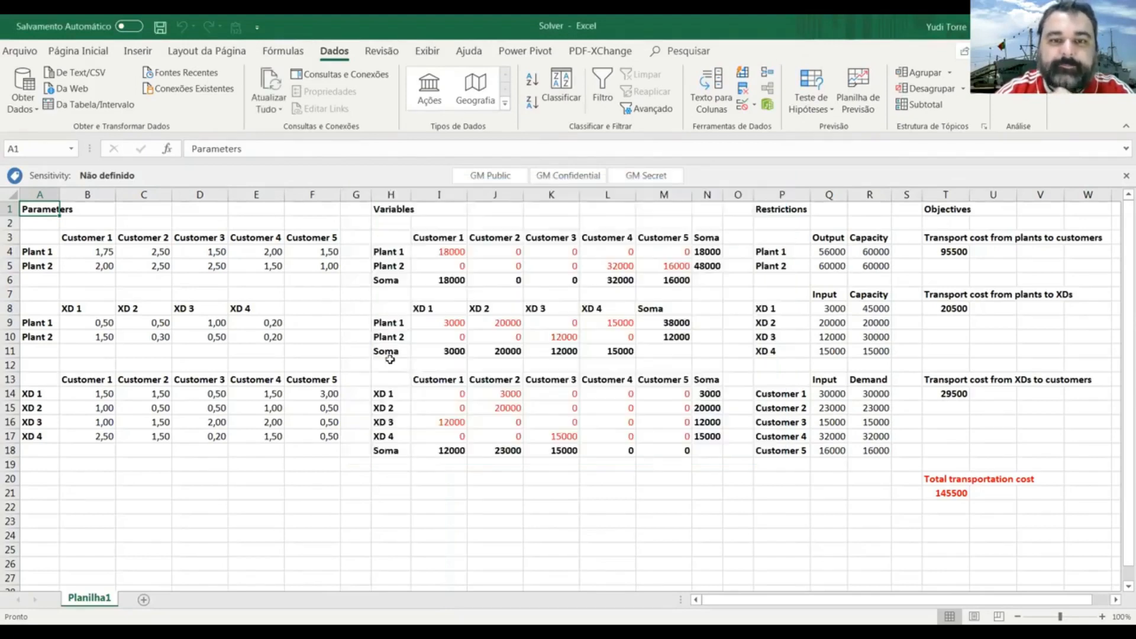
pyautogui.moveTo(539, 506)
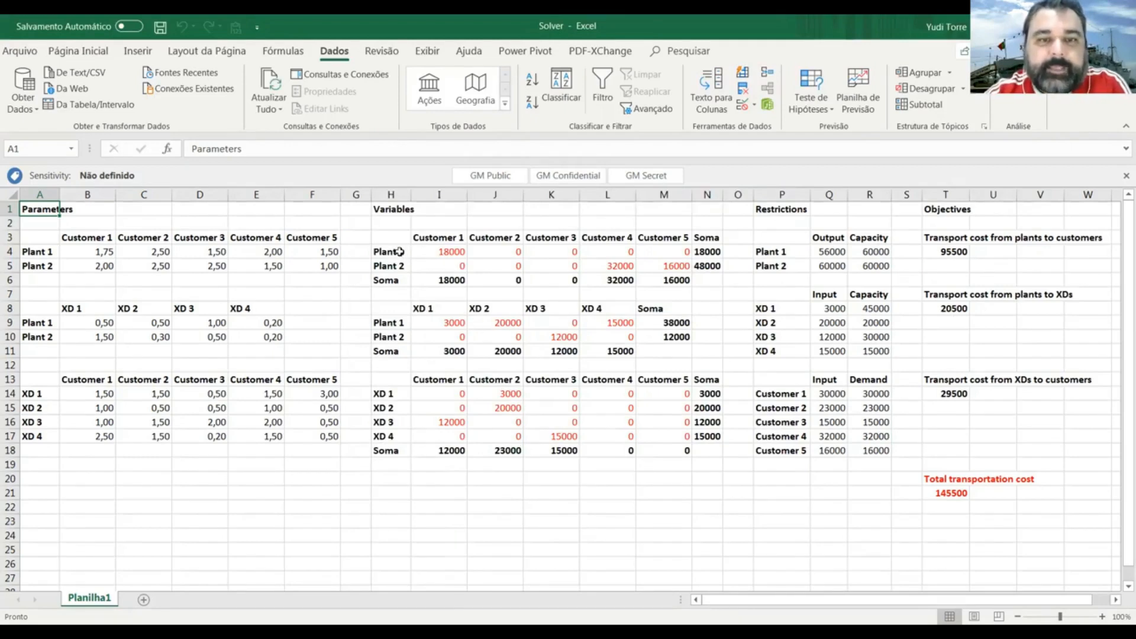
pyautogui.click(439, 251)
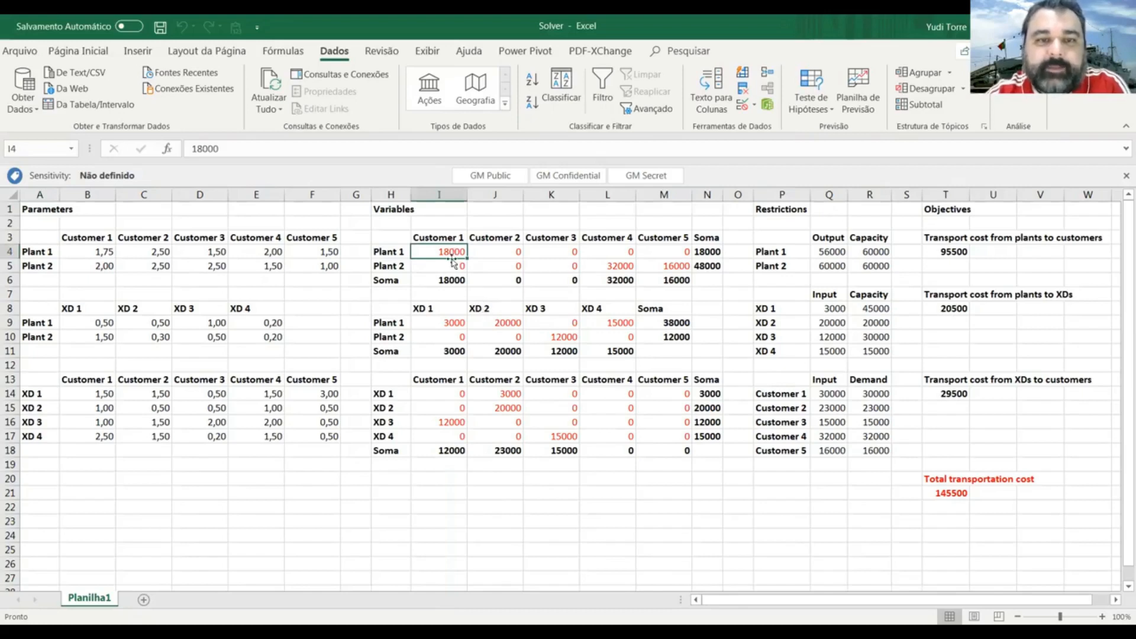
pyautogui.moveTo(486, 250)
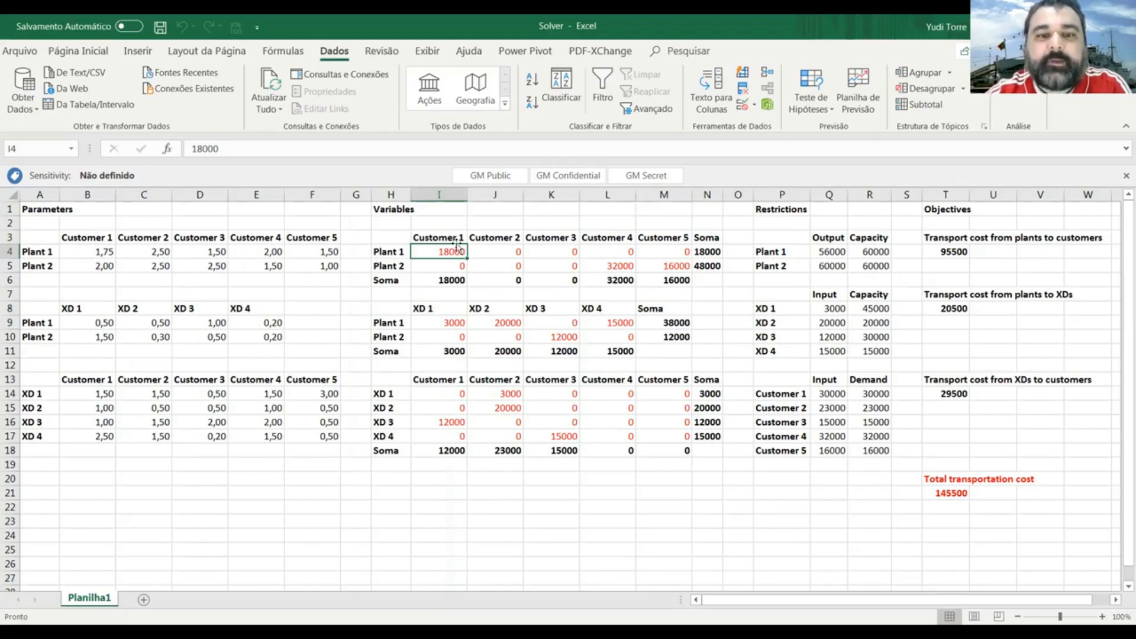
pyautogui.moveTo(491, 330)
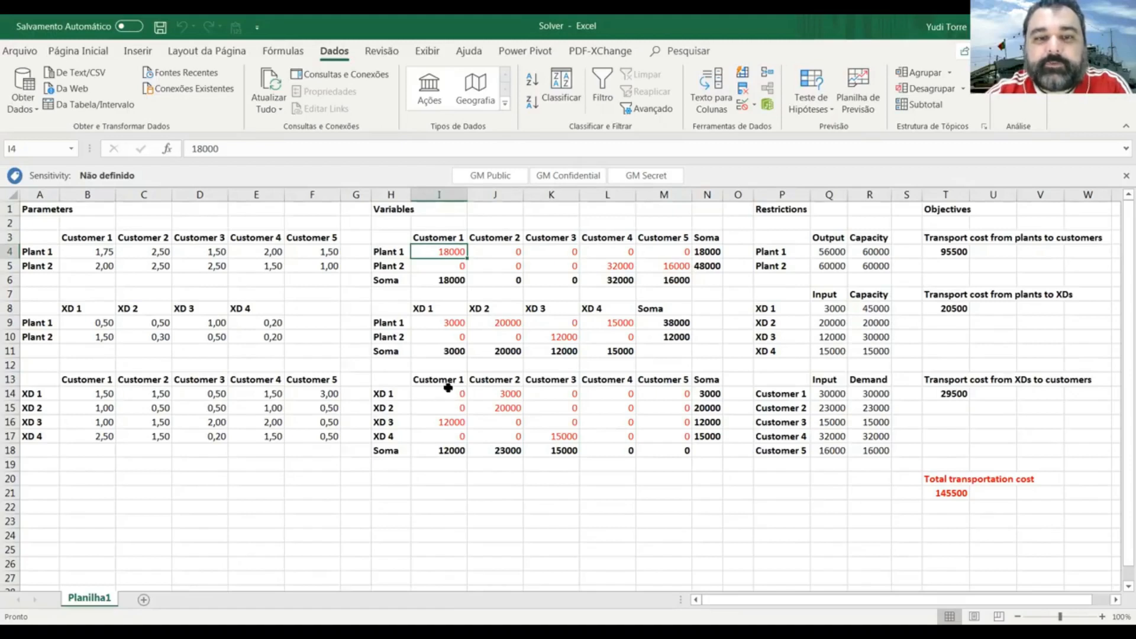
pyautogui.click(439, 422)
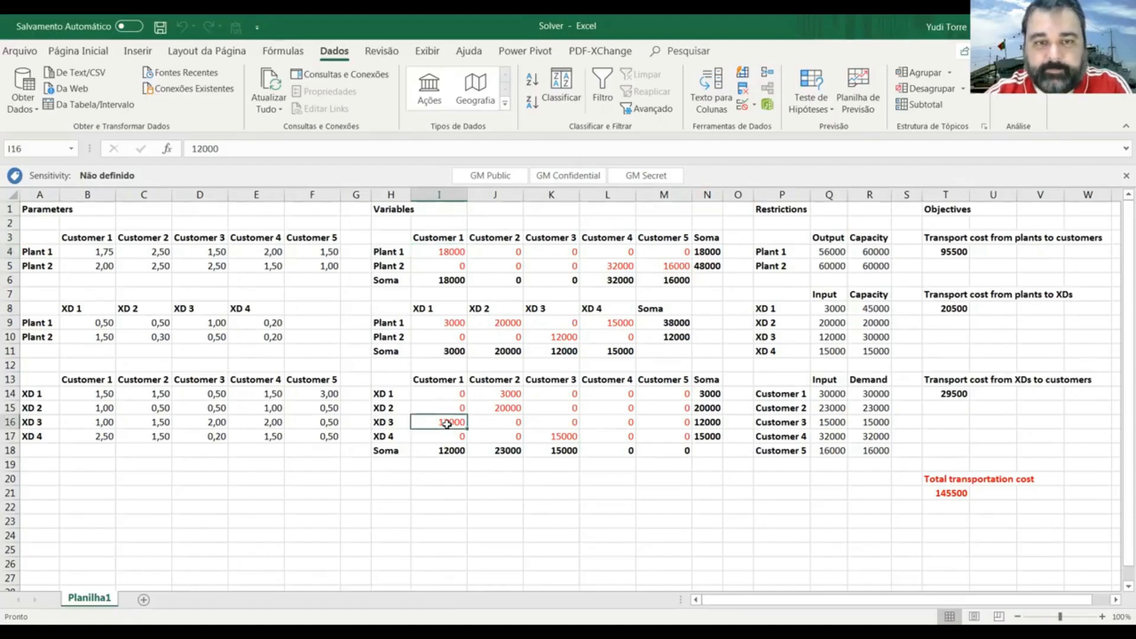
pyautogui.click(390, 421)
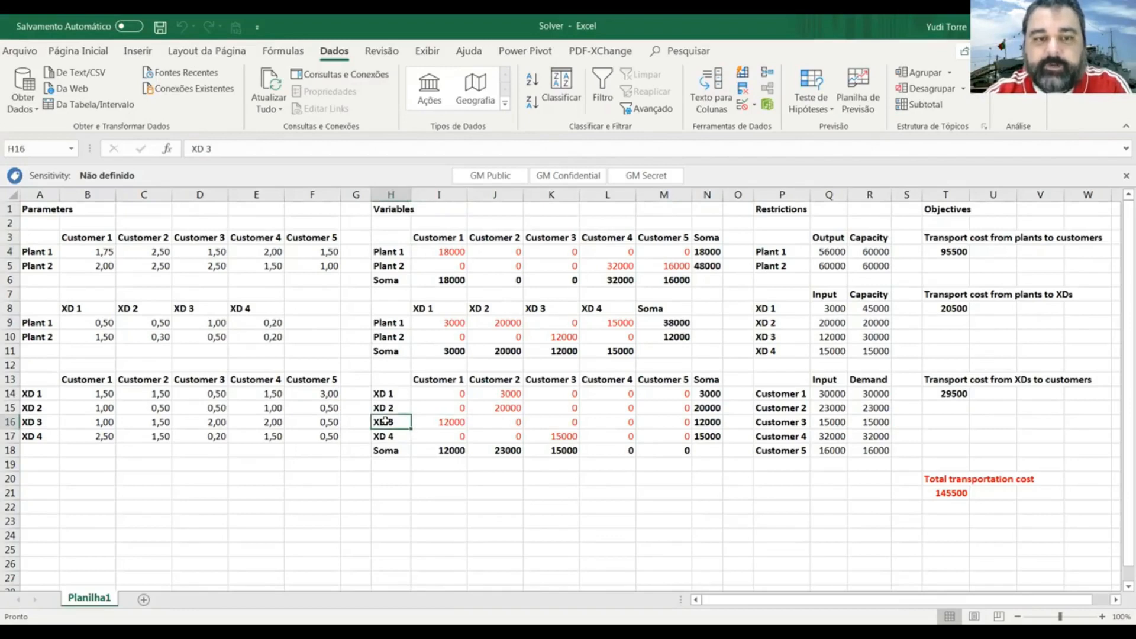
pyautogui.moveTo(426, 484)
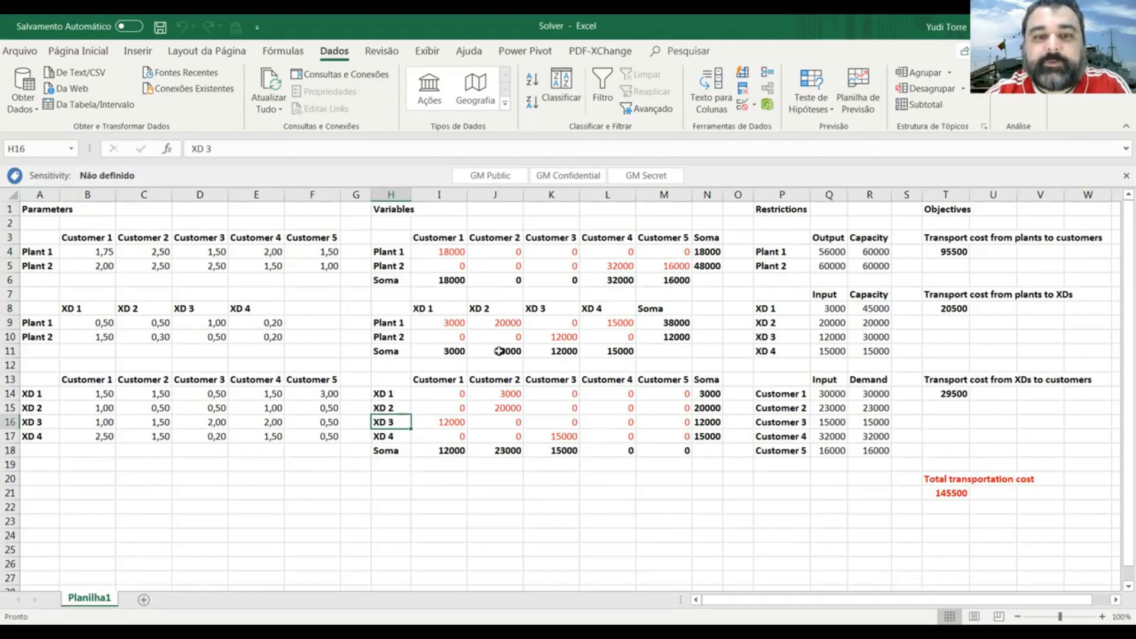
pyautogui.moveTo(510, 393)
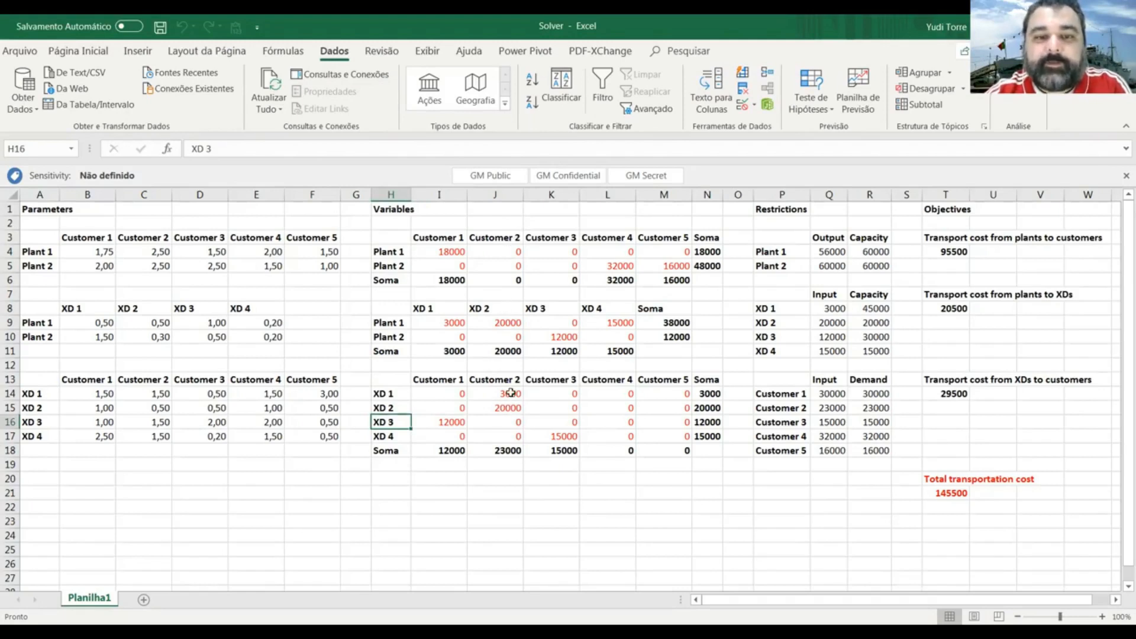
pyautogui.moveTo(495, 394); pyautogui.dragTo(495, 407)
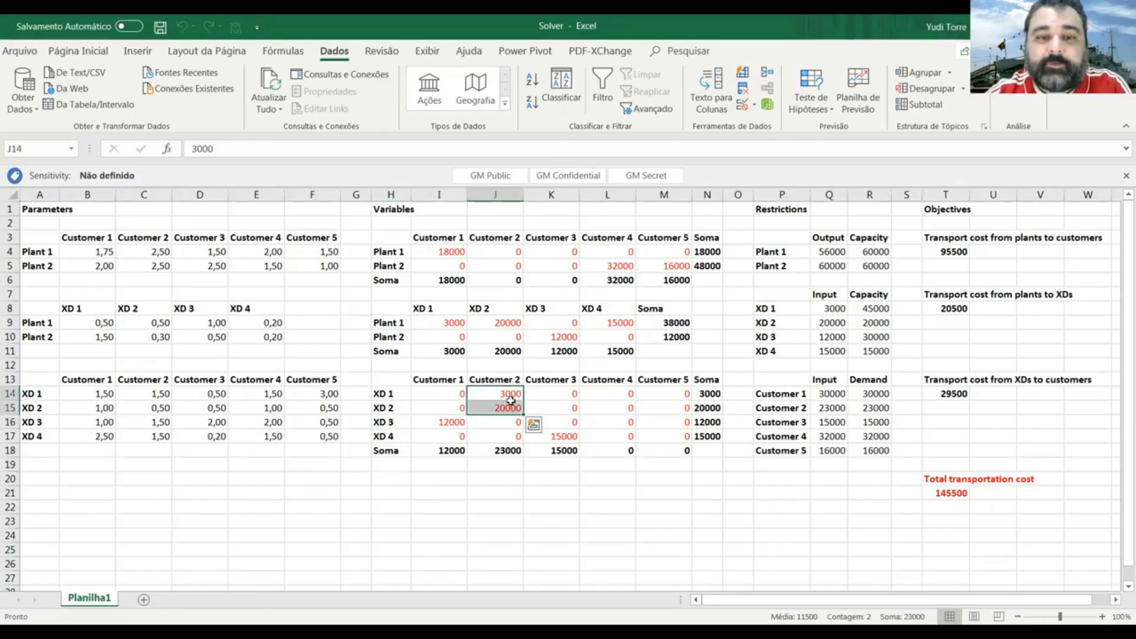
pyautogui.click(551, 237)
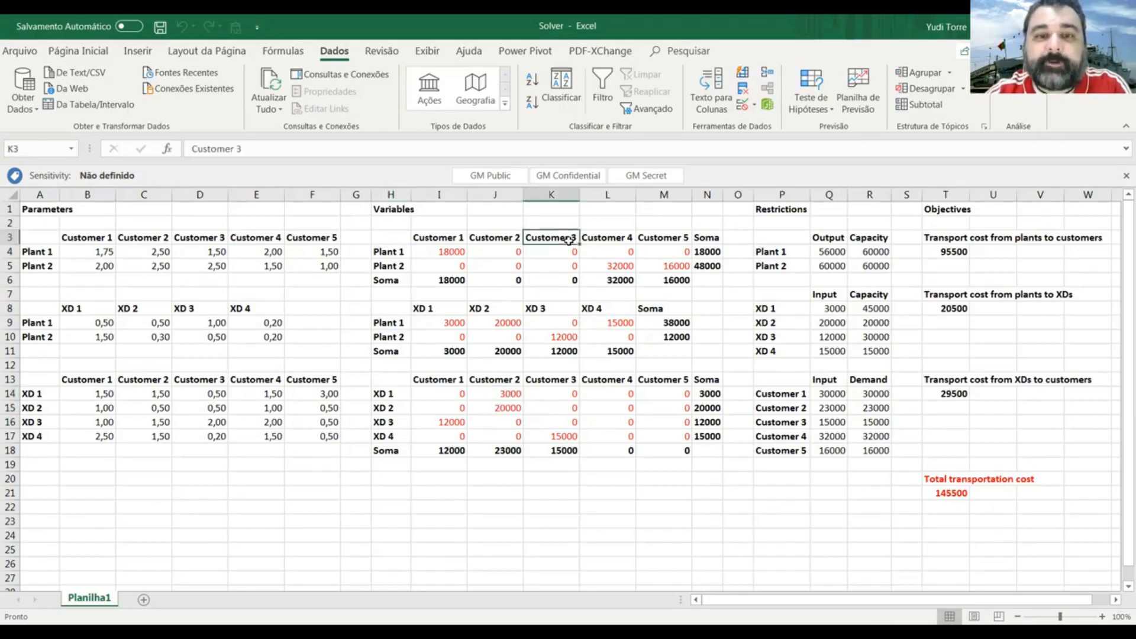
pyautogui.moveTo(562, 407)
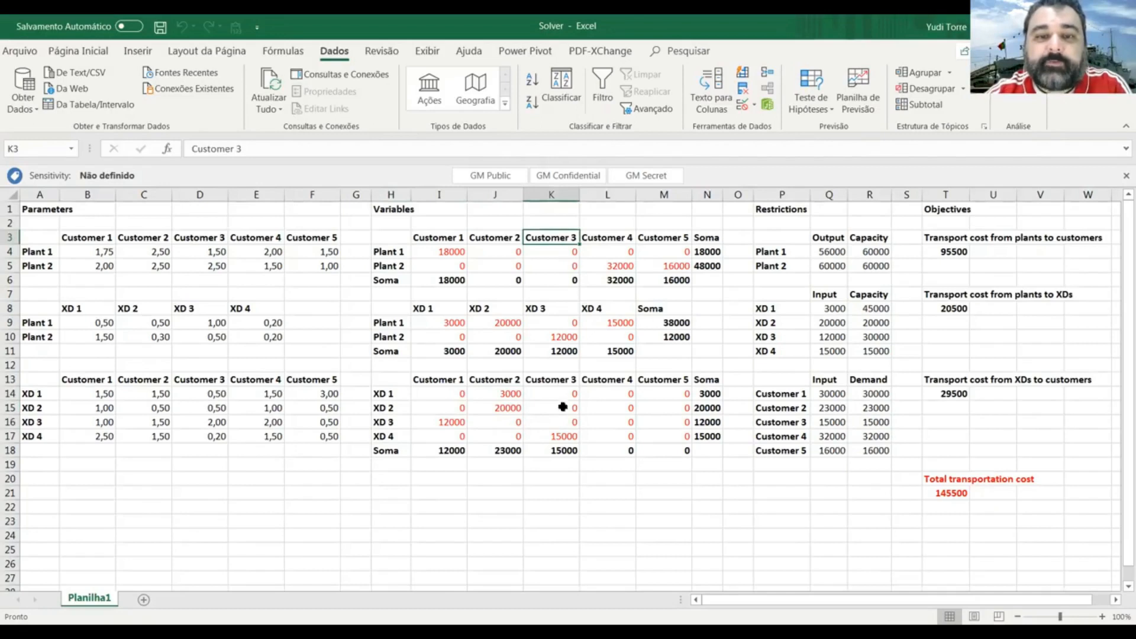
pyautogui.click(551, 436)
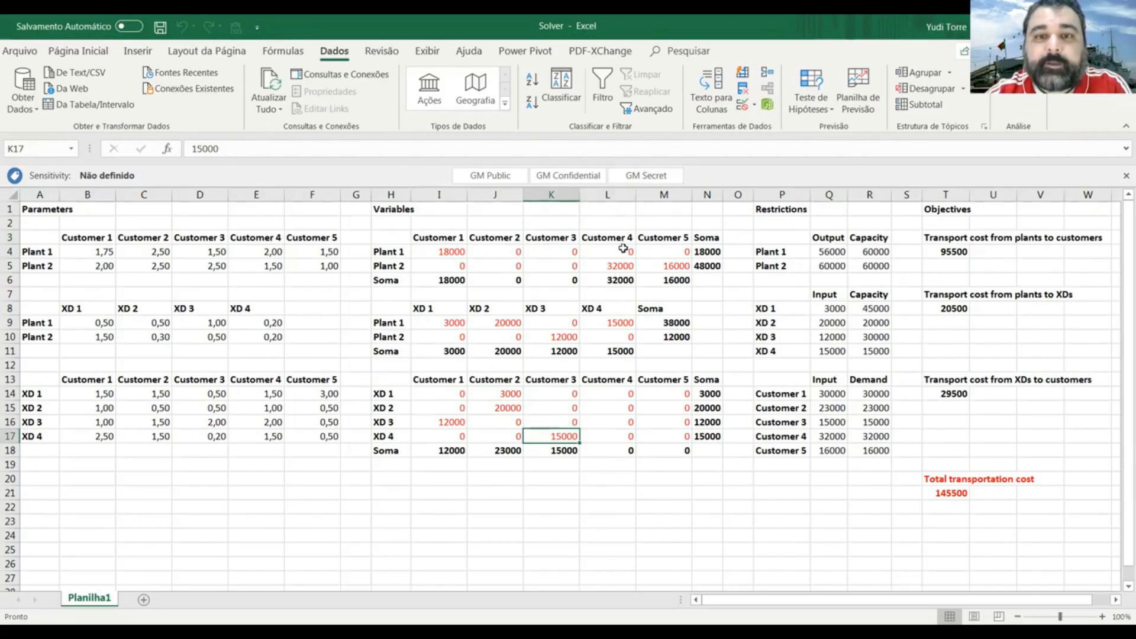
pyautogui.click(607, 265)
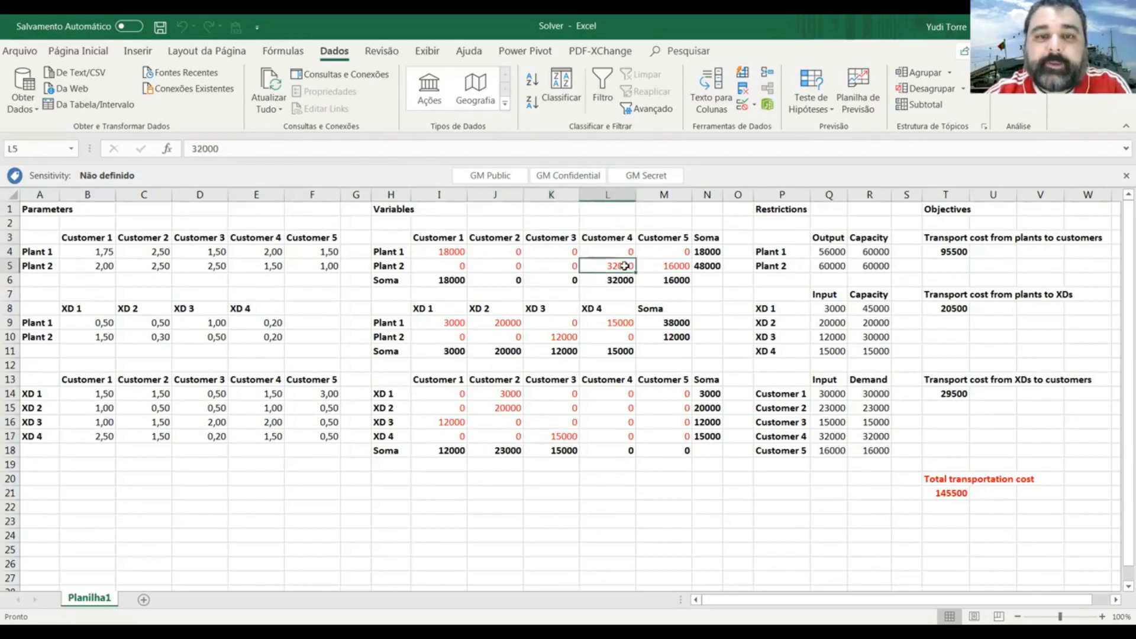
pyautogui.moveTo(611, 440)
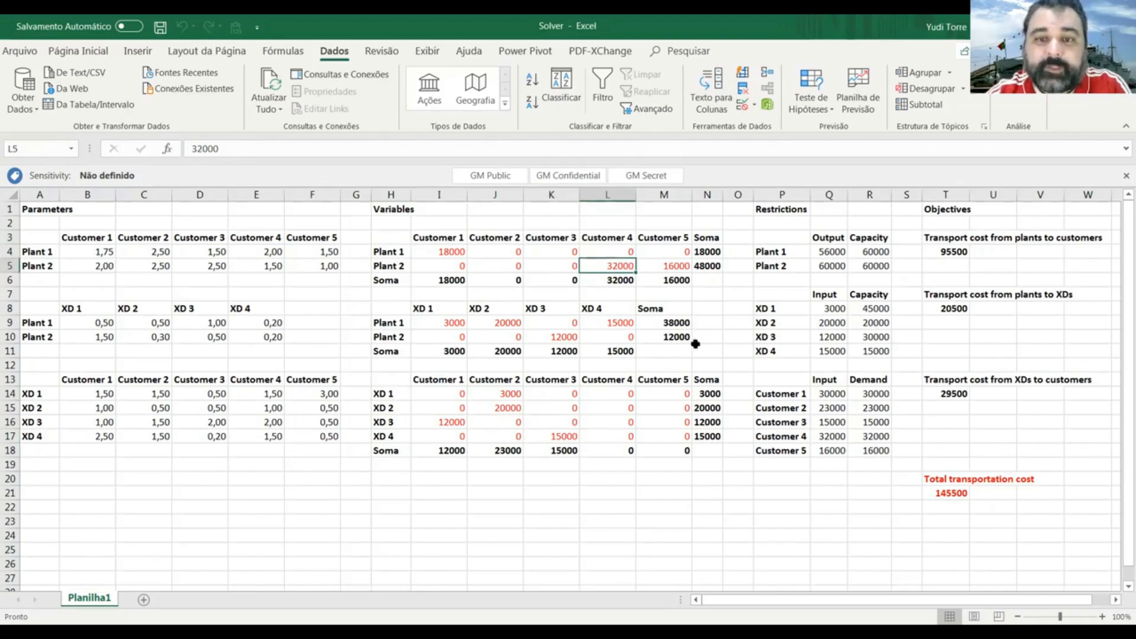
pyautogui.click(663, 222)
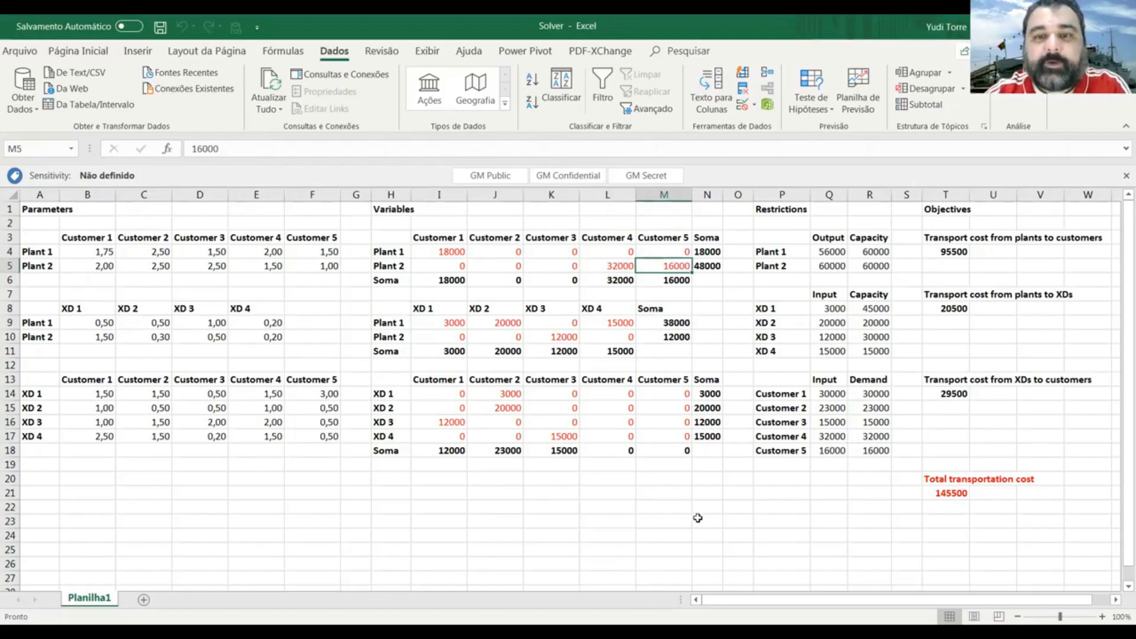
pyautogui.moveTo(705, 519)
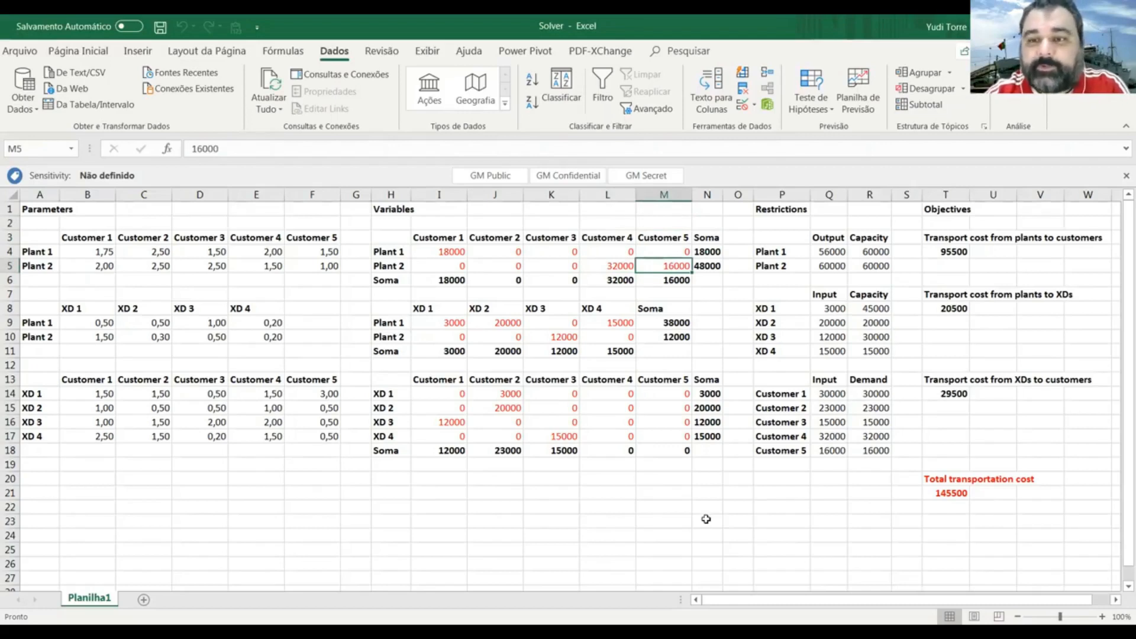
pyautogui.moveTo(950, 489)
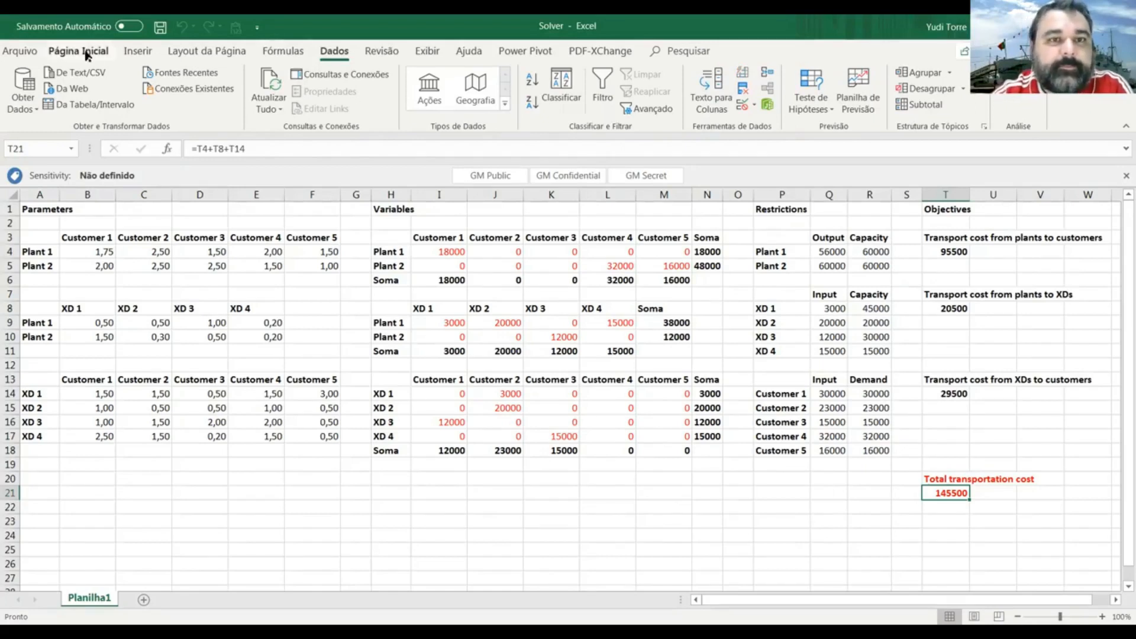
# Step: Apply currency format to total cost T21 so it reads $145.500,00
pyautogui.click(77, 51)
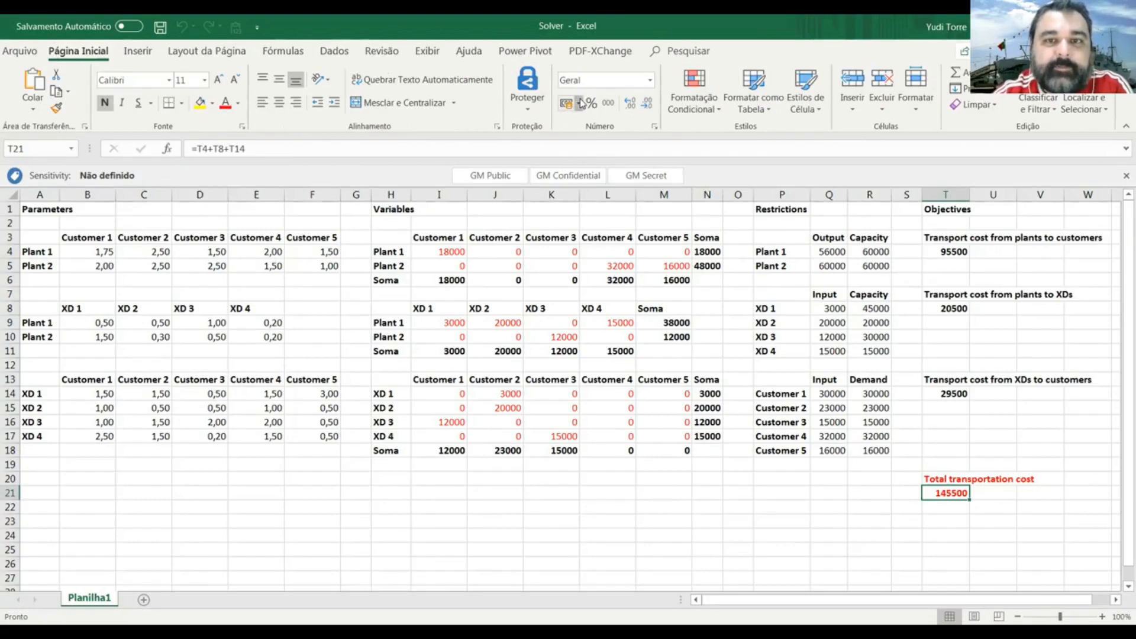
pyautogui.click(565, 103)
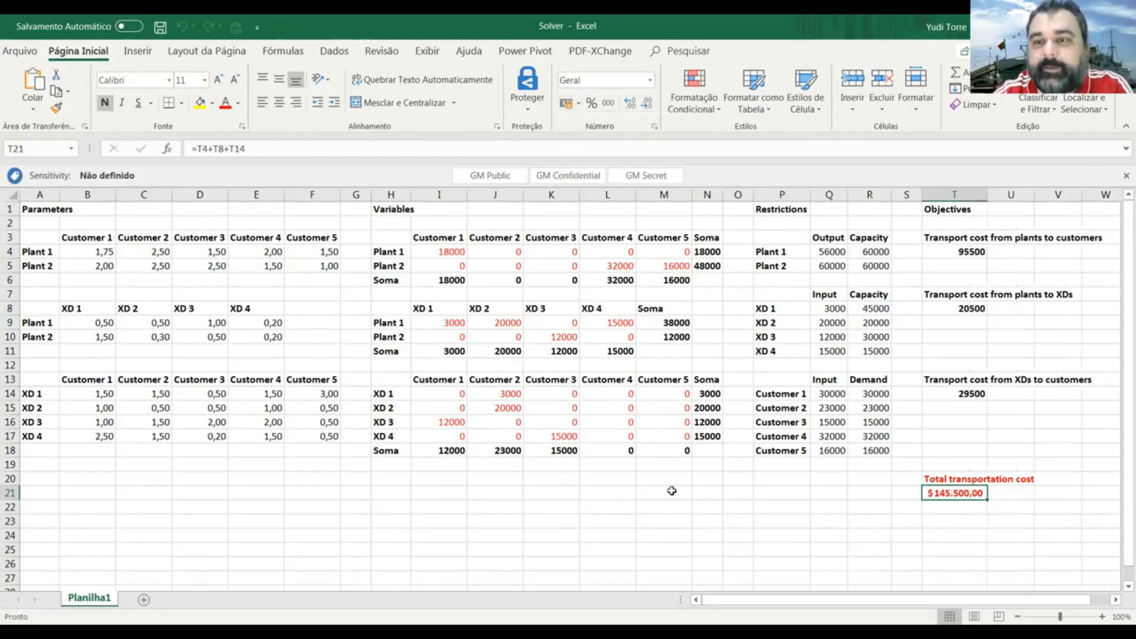
pyautogui.click(738, 493)
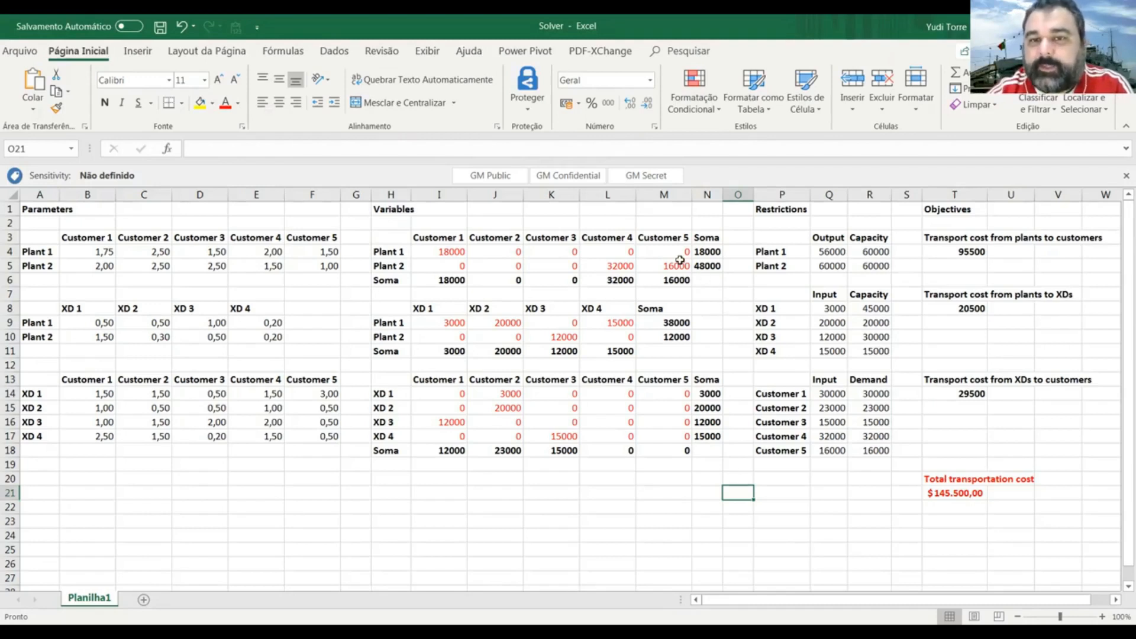
pyautogui.moveTo(668, 254)
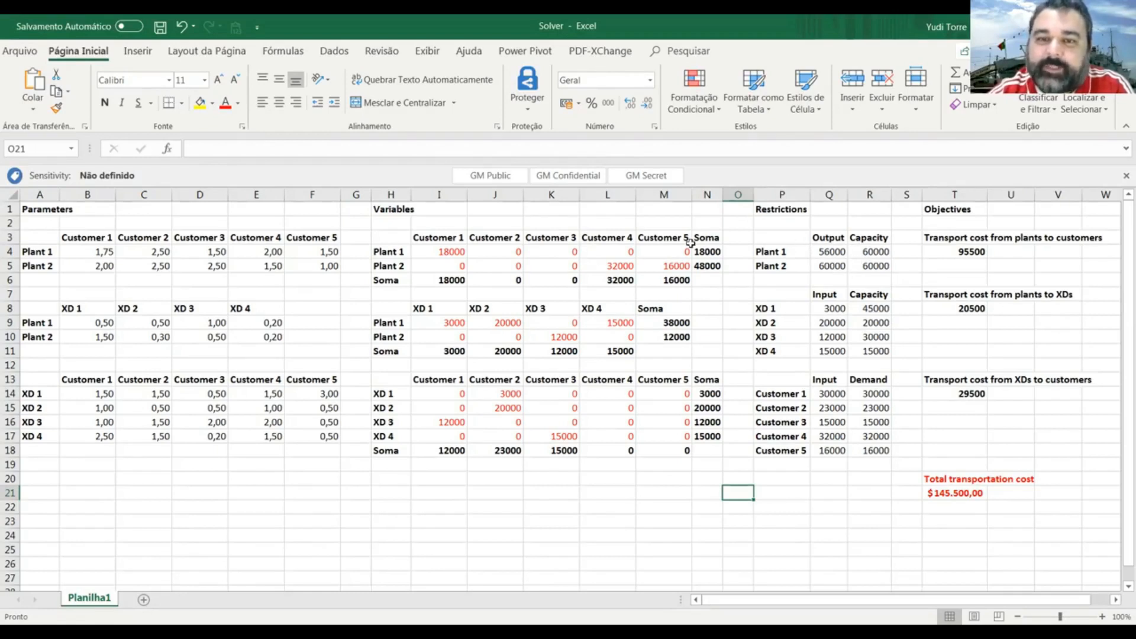
pyautogui.moveTo(670, 266)
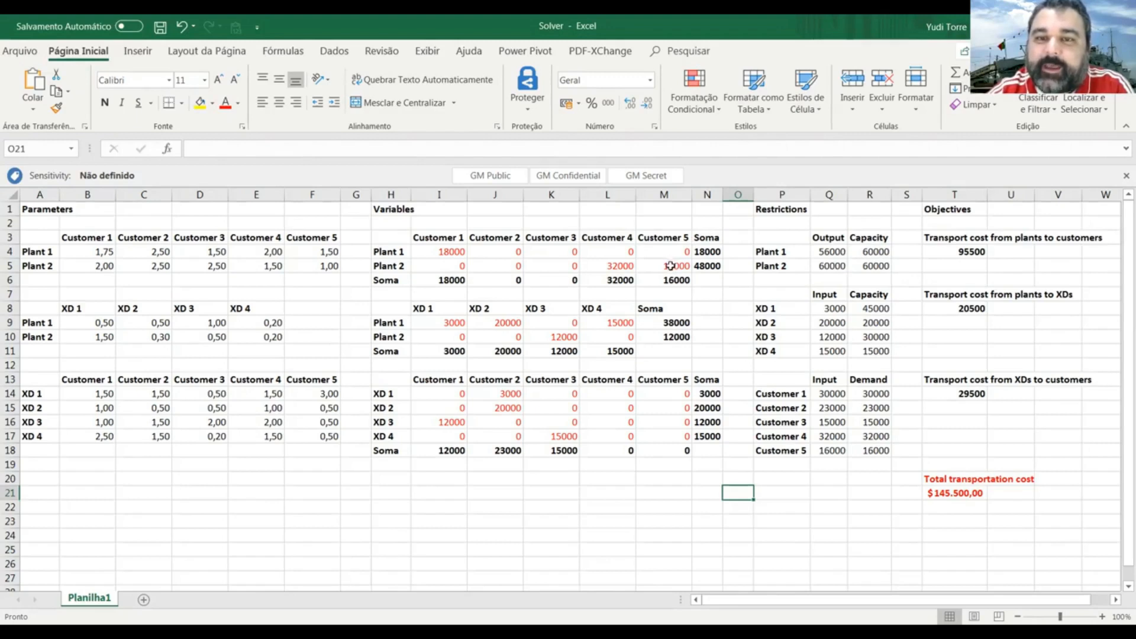
# Step: Enter 12000 in M5 and 4000 in M4, checking the Customer 5 sum and total $147.500,00
pyautogui.click(661, 265)
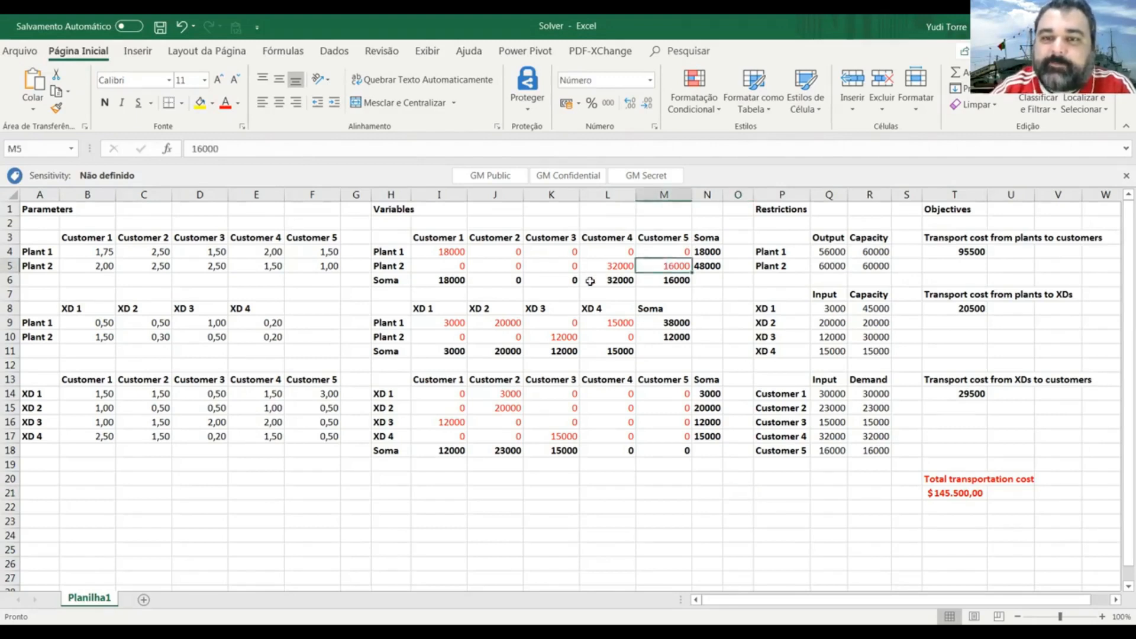
pyautogui.click(663, 251)
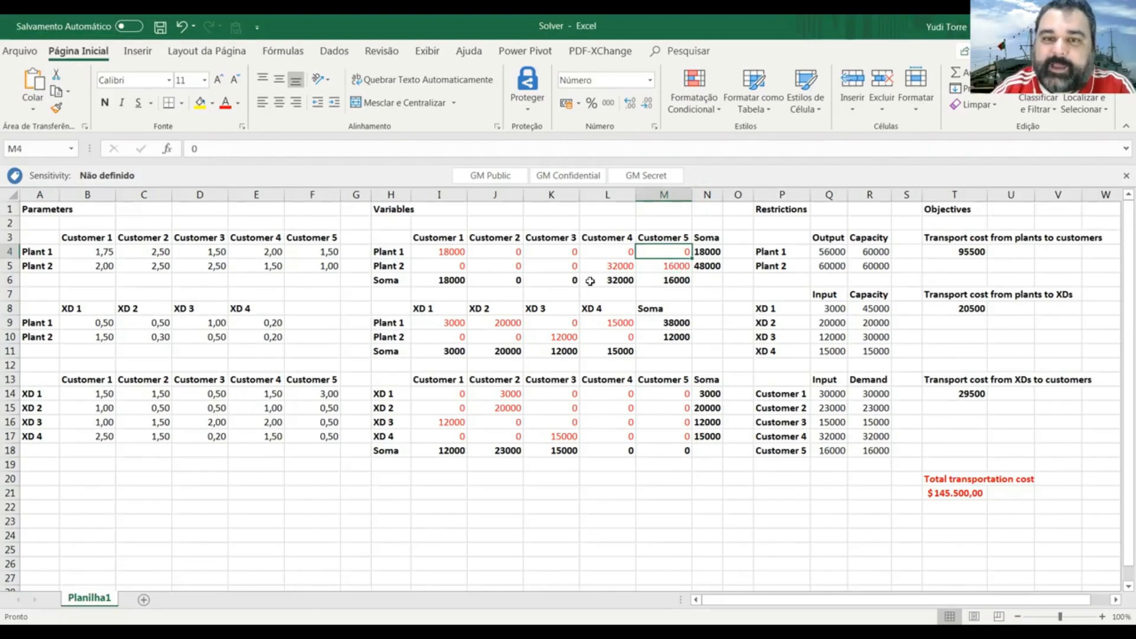
pyautogui.click(662, 265)
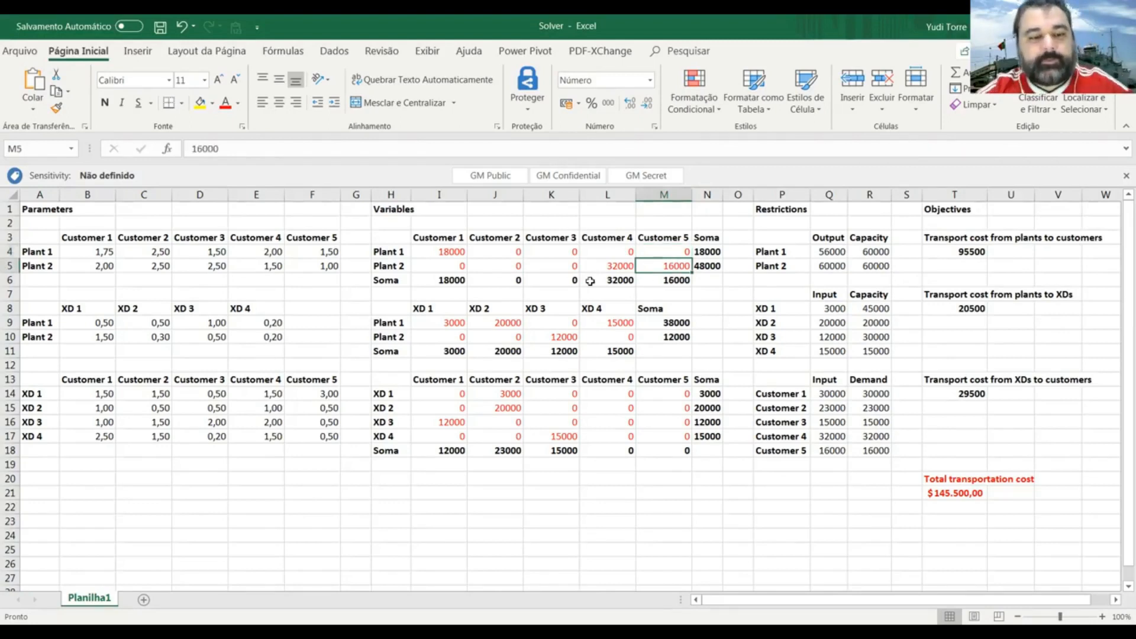
pyautogui.write('12000')
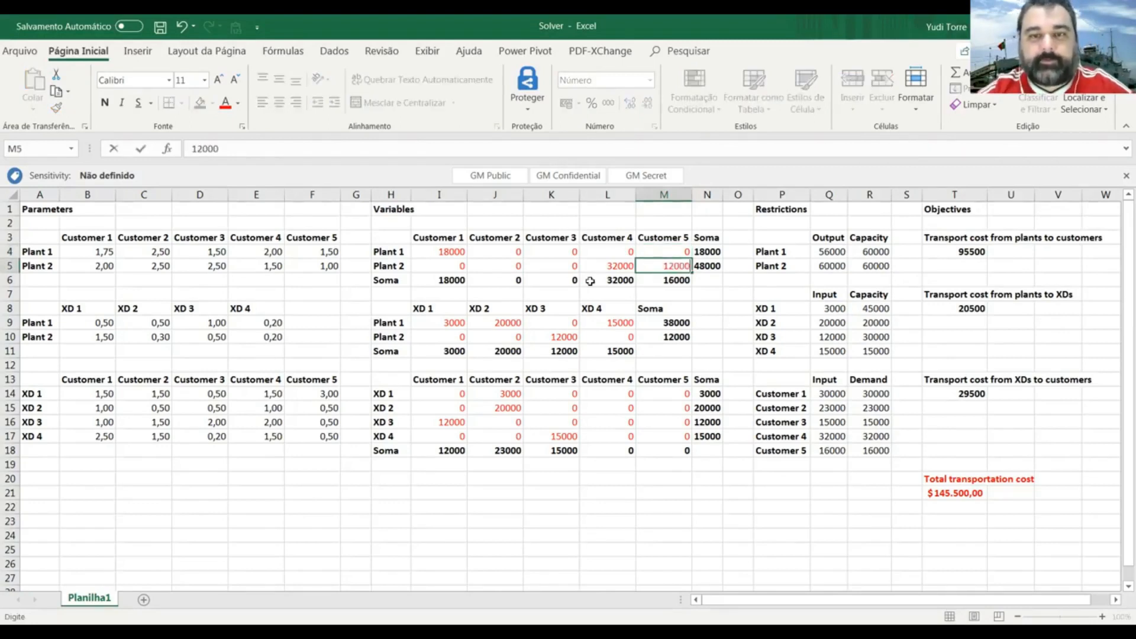
pyautogui.write('400')
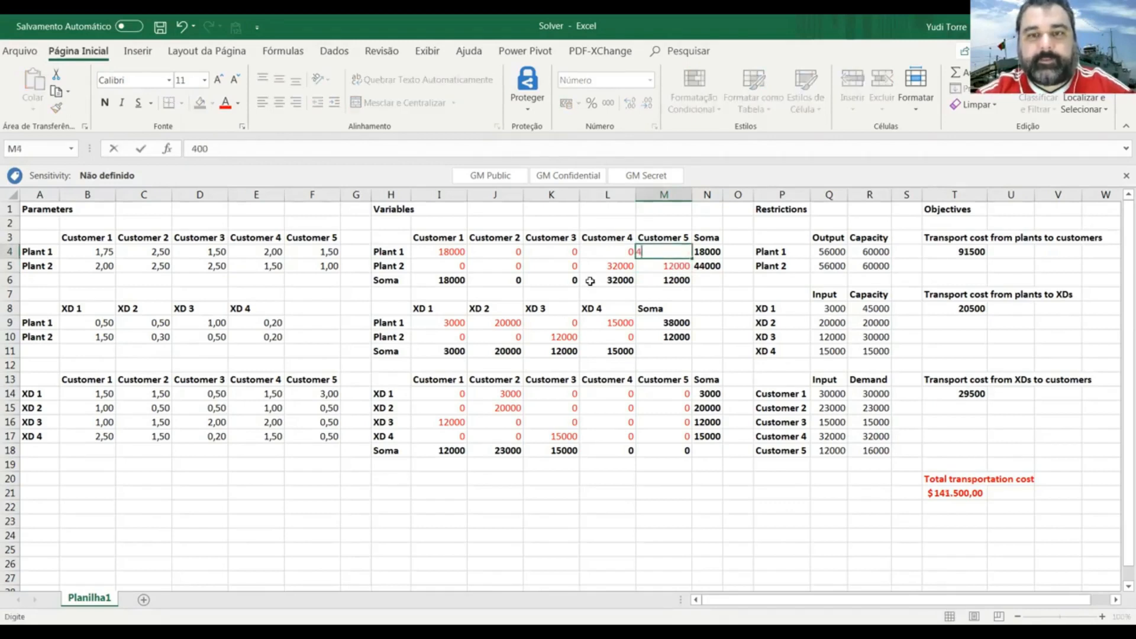
pyautogui.write('4000')
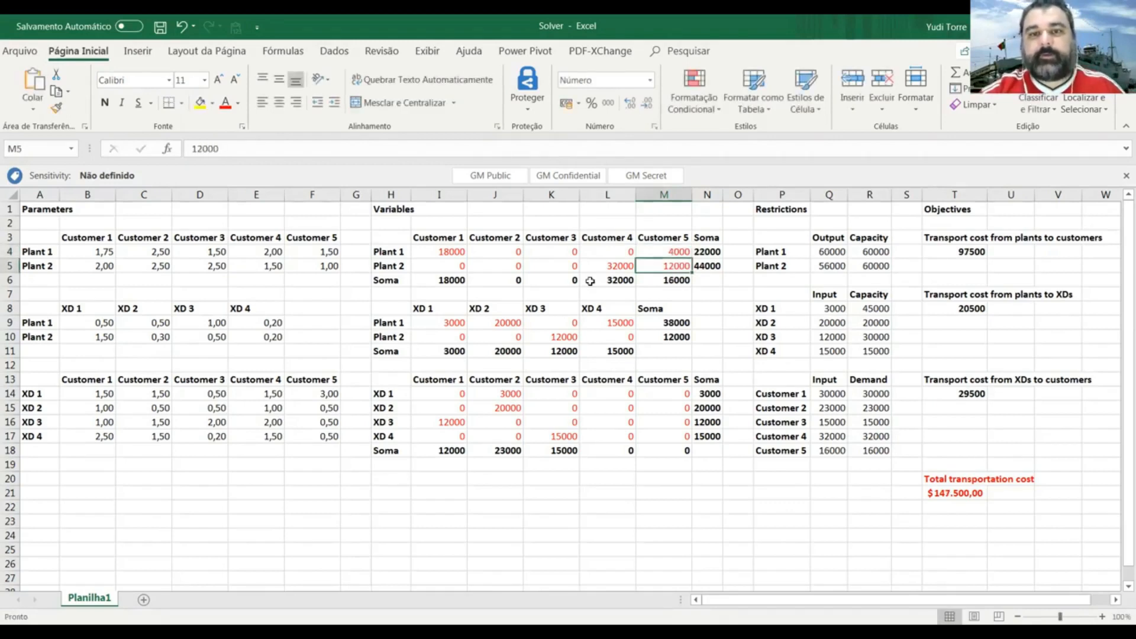
pyautogui.click(663, 280)
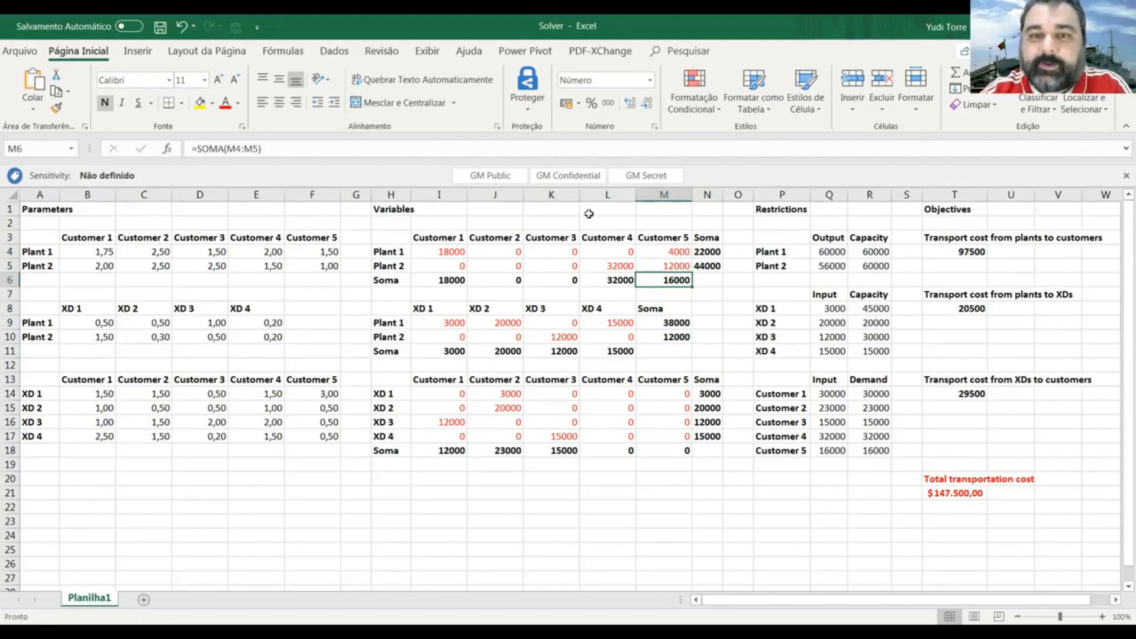
pyautogui.moveTo(668, 252)
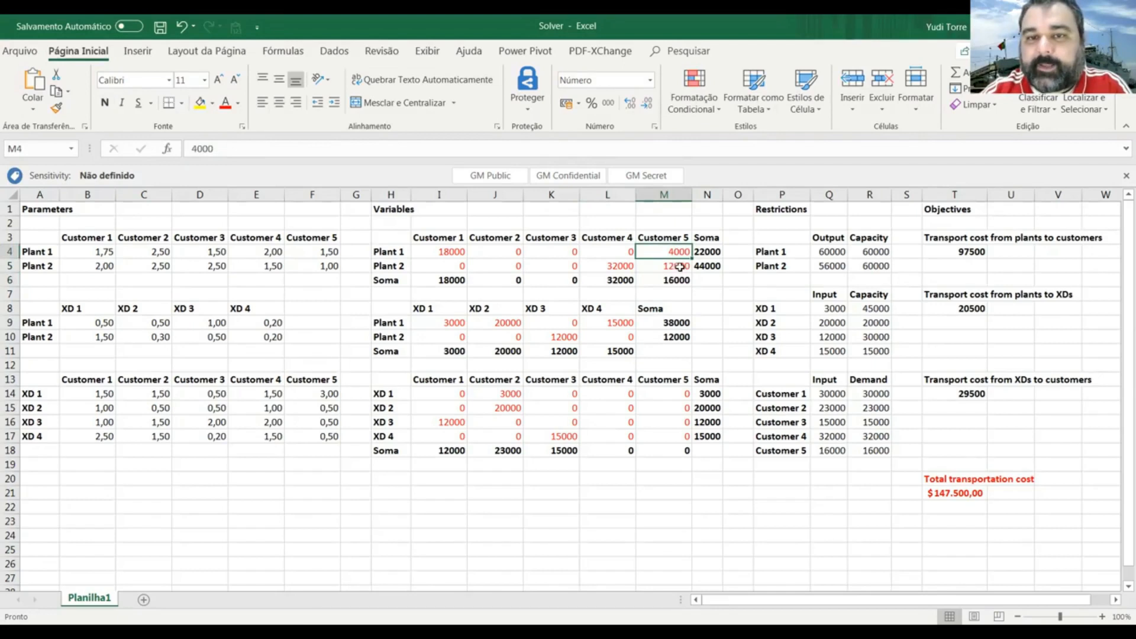
pyautogui.moveTo(905, 468)
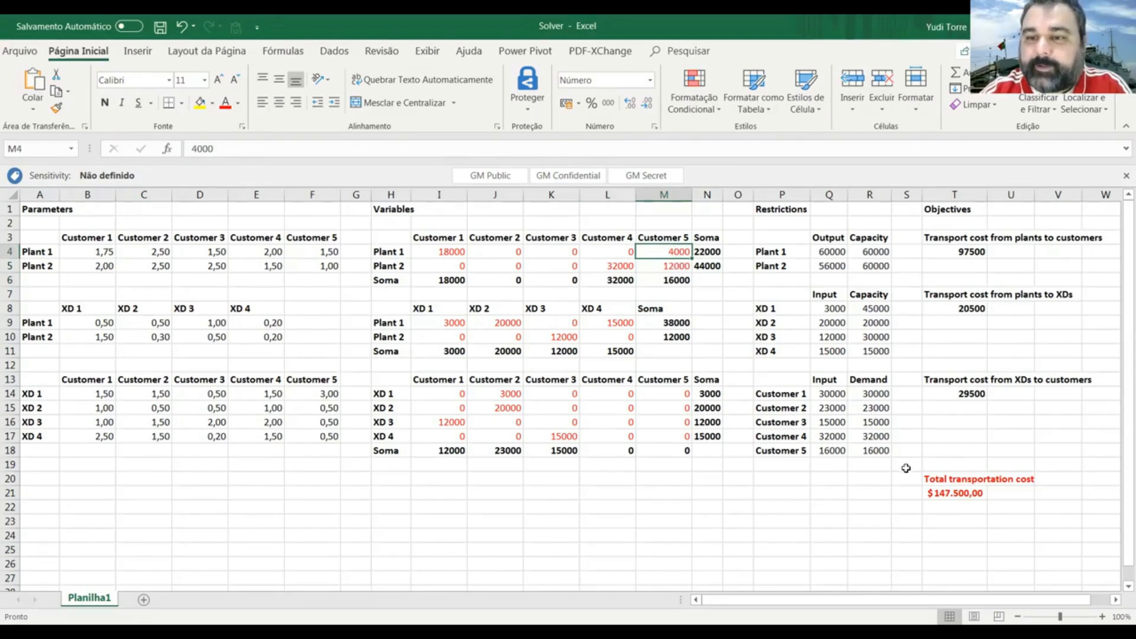
pyautogui.click(953, 493)
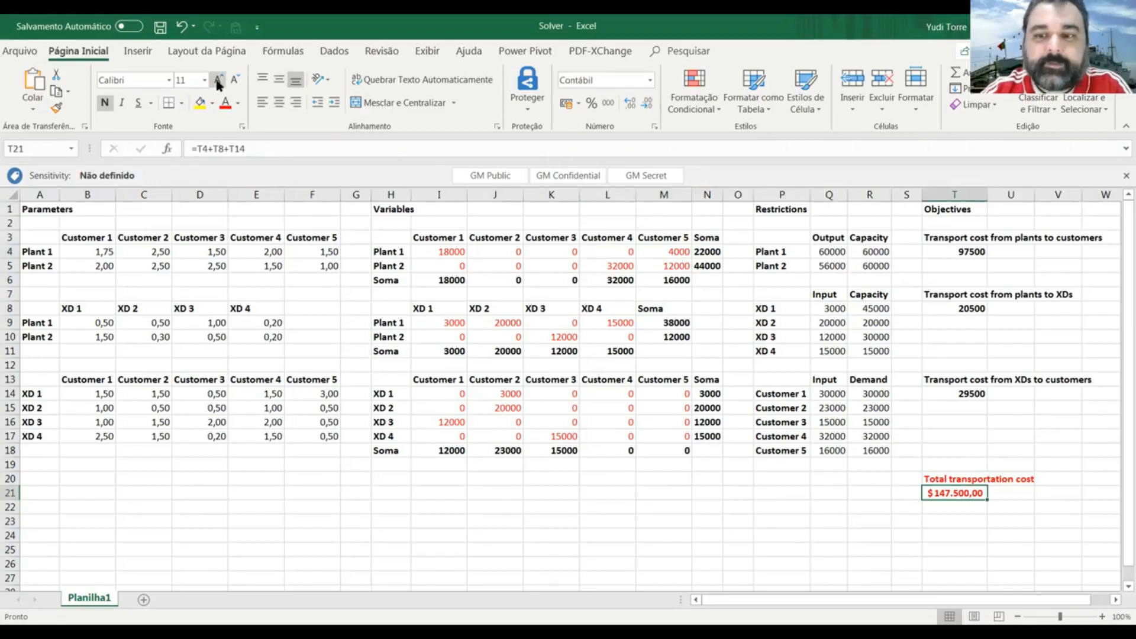
# Step: Enlarge the total cost font in T21 and undo the test shipment changes
pyautogui.click(217, 80)
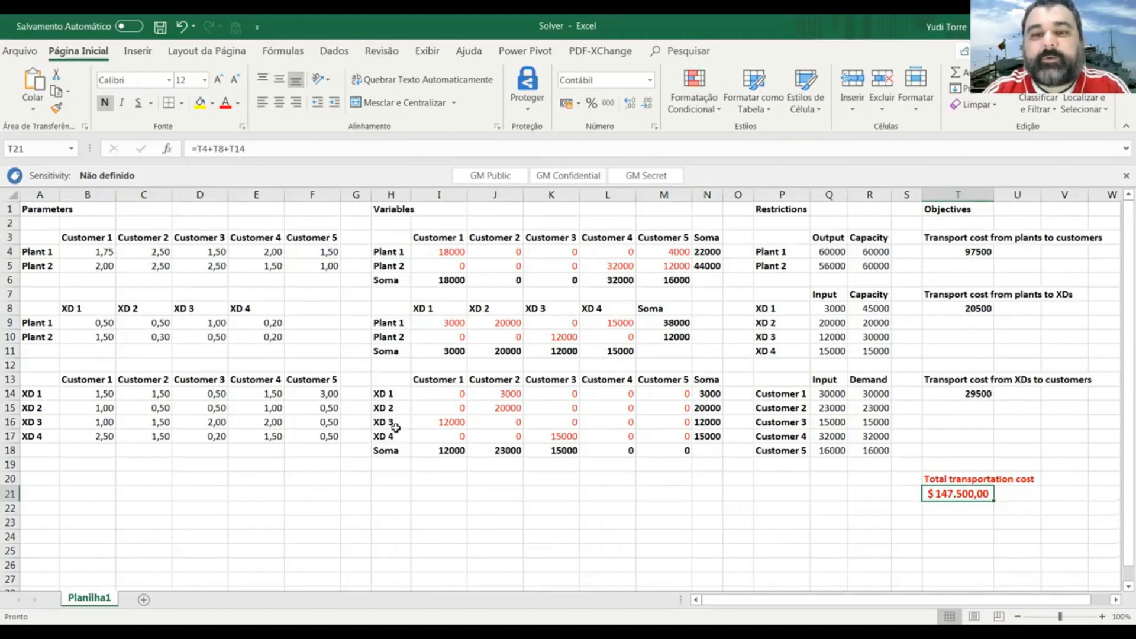
pyautogui.moveTo(370, 312)
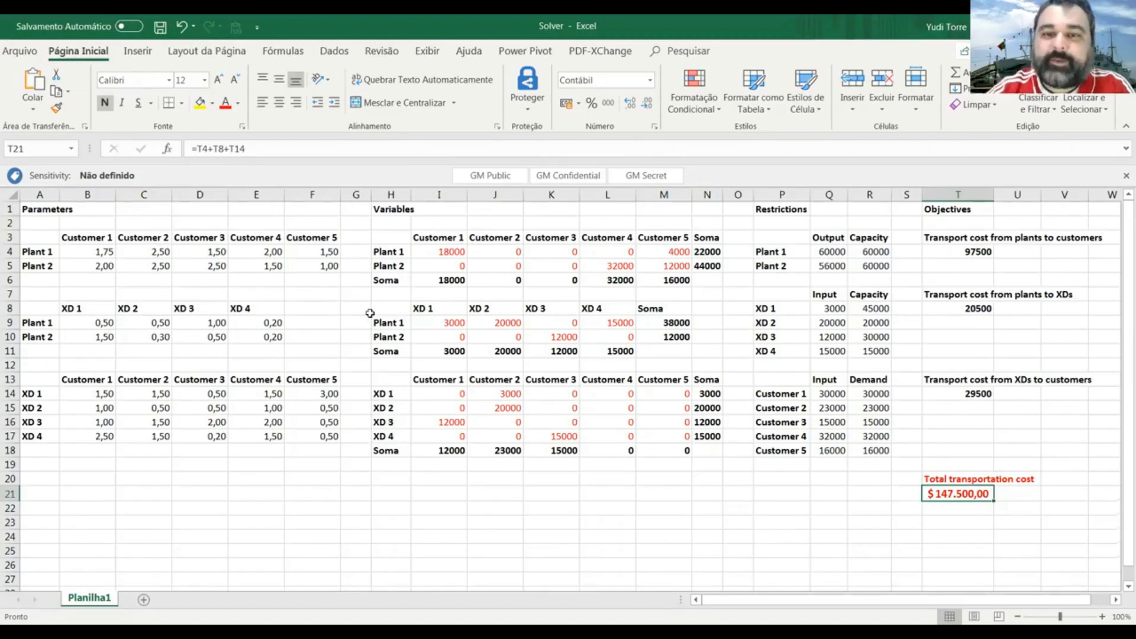
pyautogui.click(663, 251)
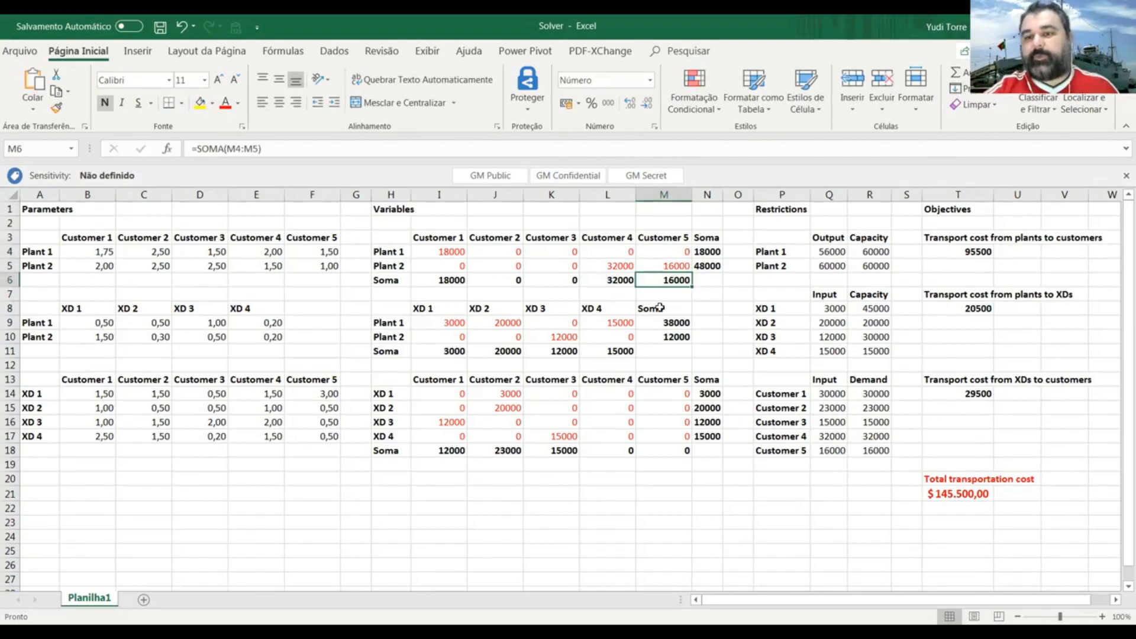
# Step: Check that the restored optimal plan still totals $145.500,00
pyautogui.click(957, 493)
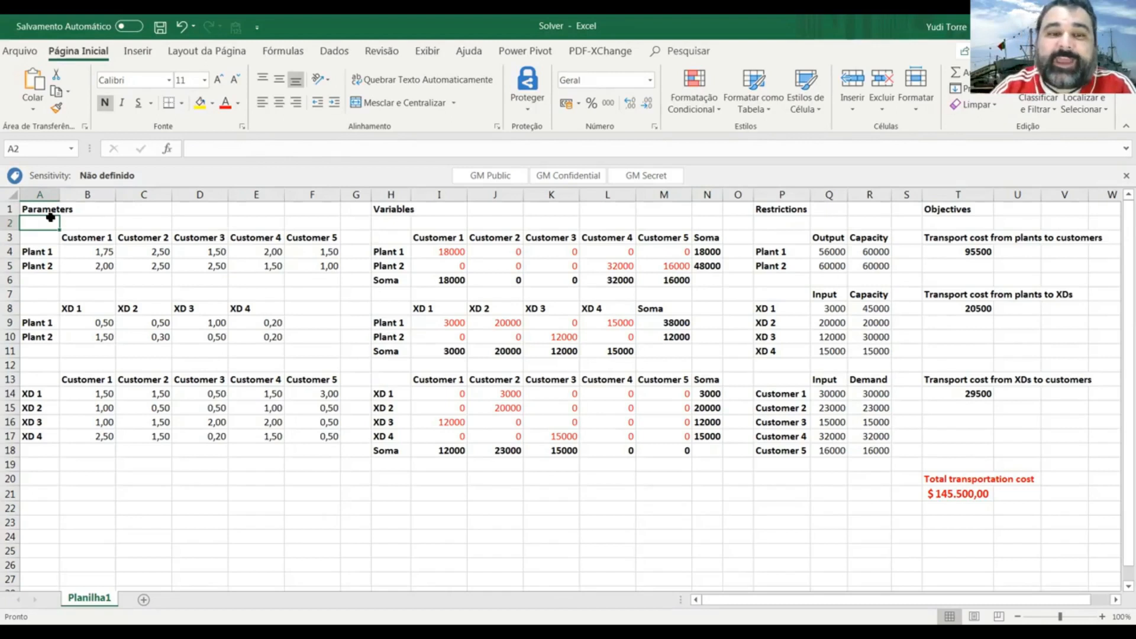
pyautogui.moveTo(210, 365)
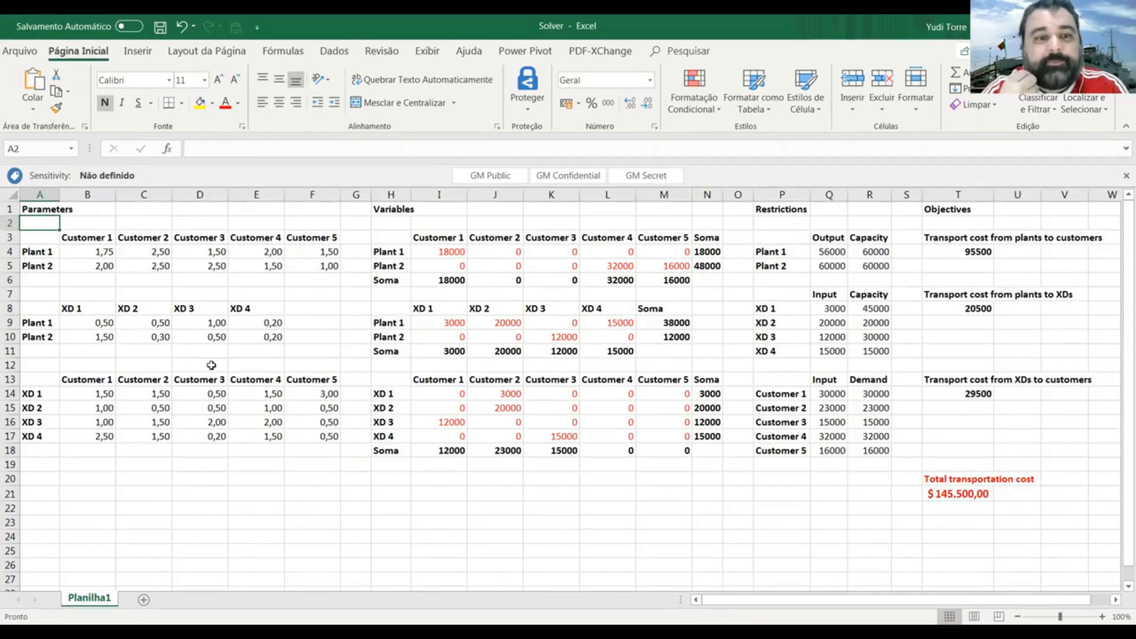
pyautogui.moveTo(125, 253)
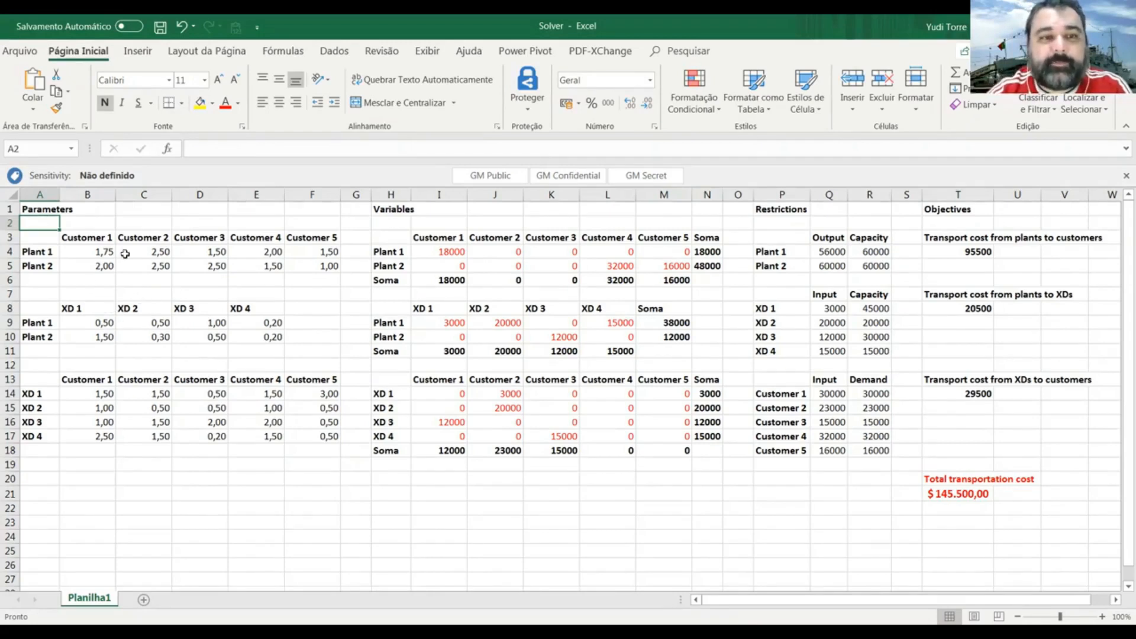
pyautogui.moveTo(87, 452)
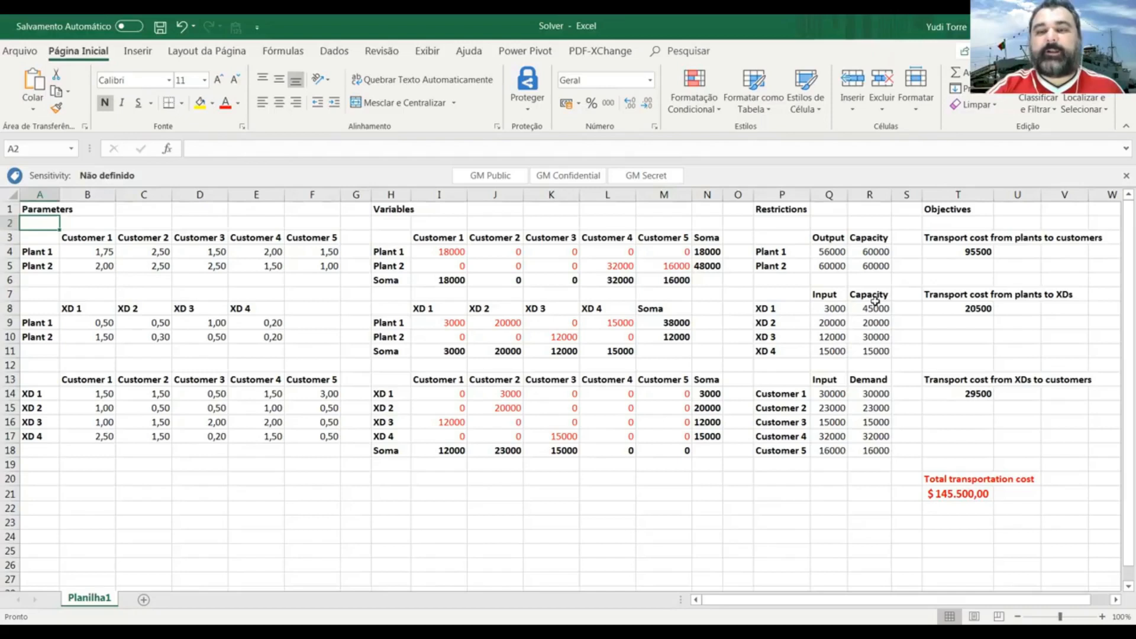
pyautogui.moveTo(123, 219)
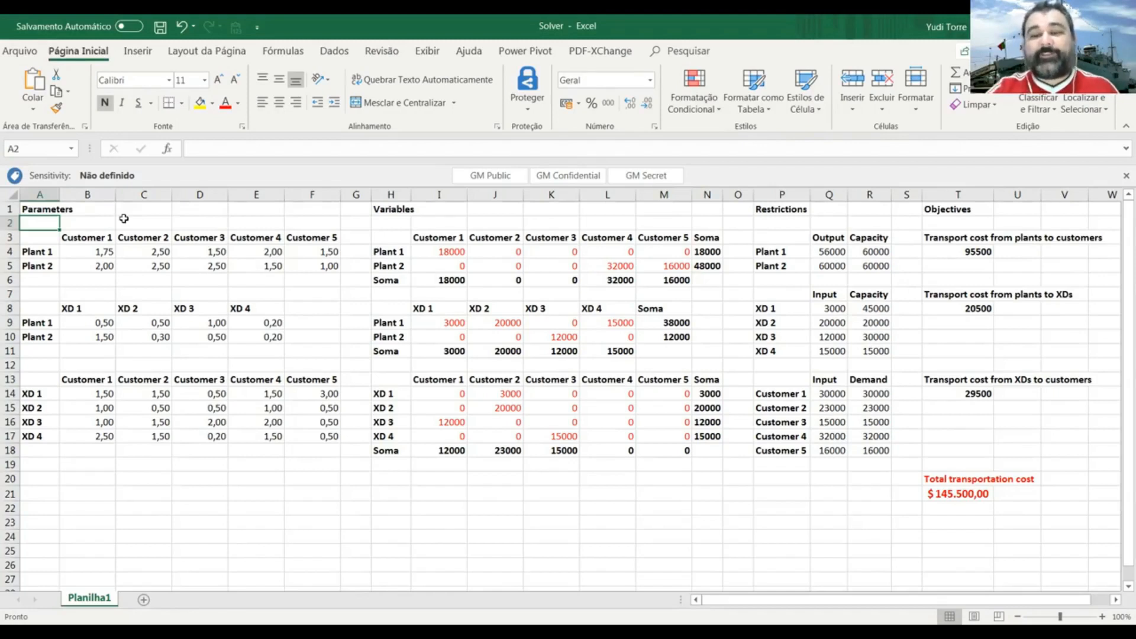
pyautogui.click(958, 493)
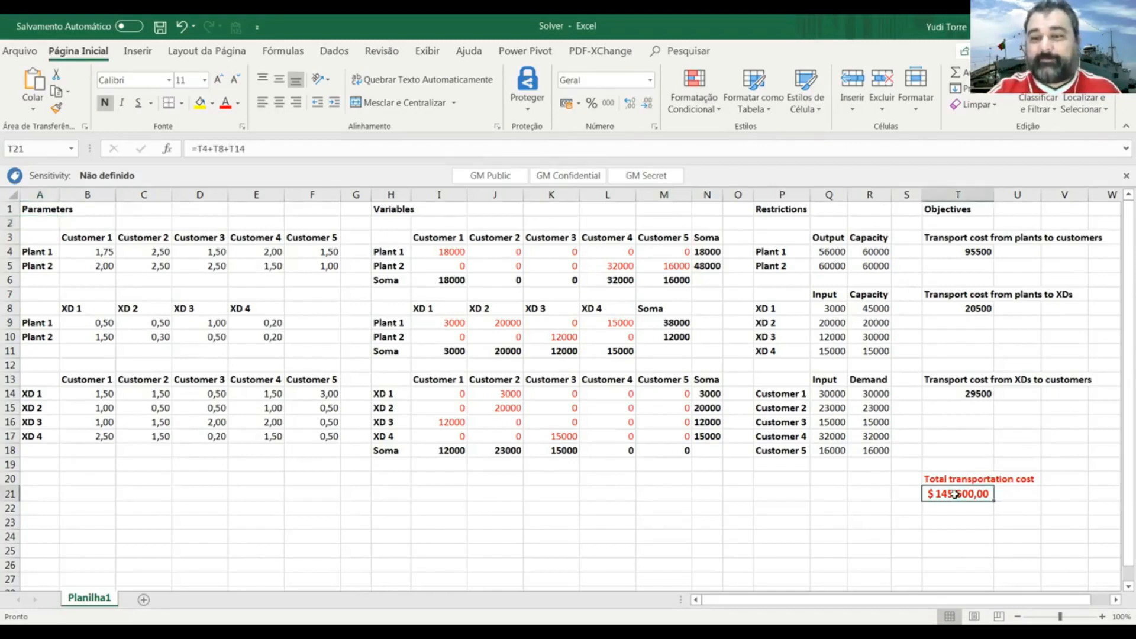